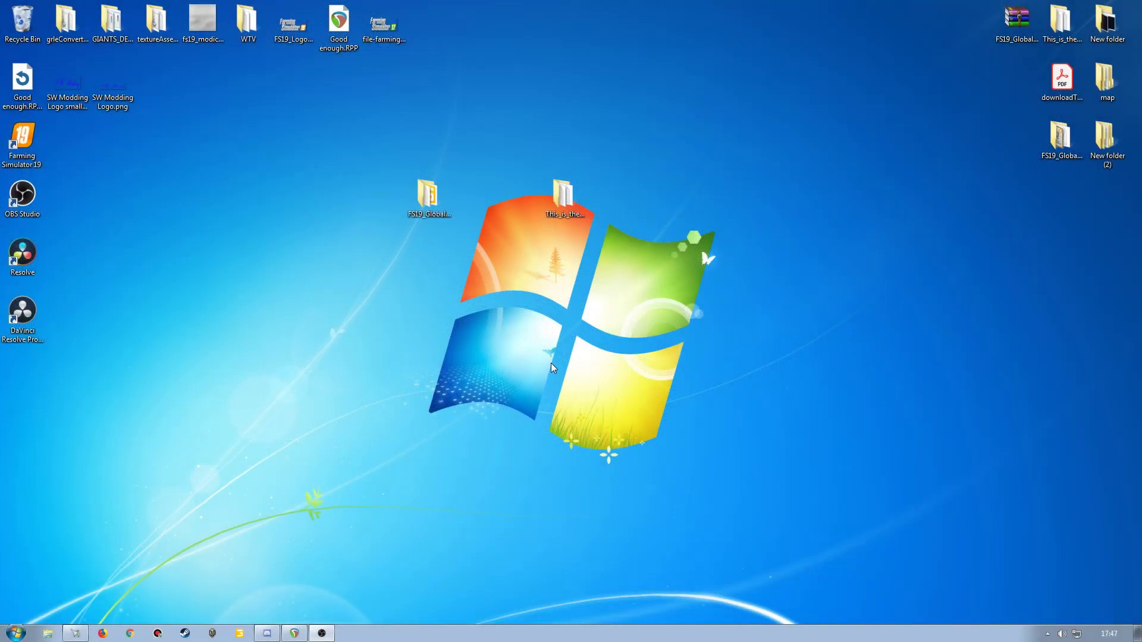
pyautogui.moveTo(574, 358)
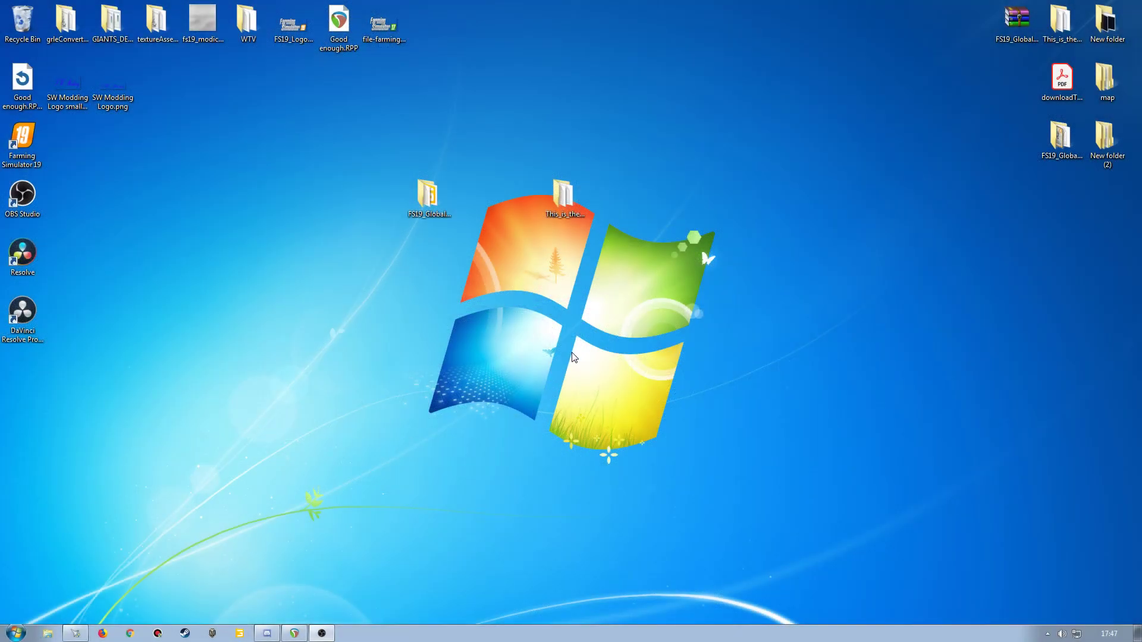
pyautogui.moveTo(431, 322)
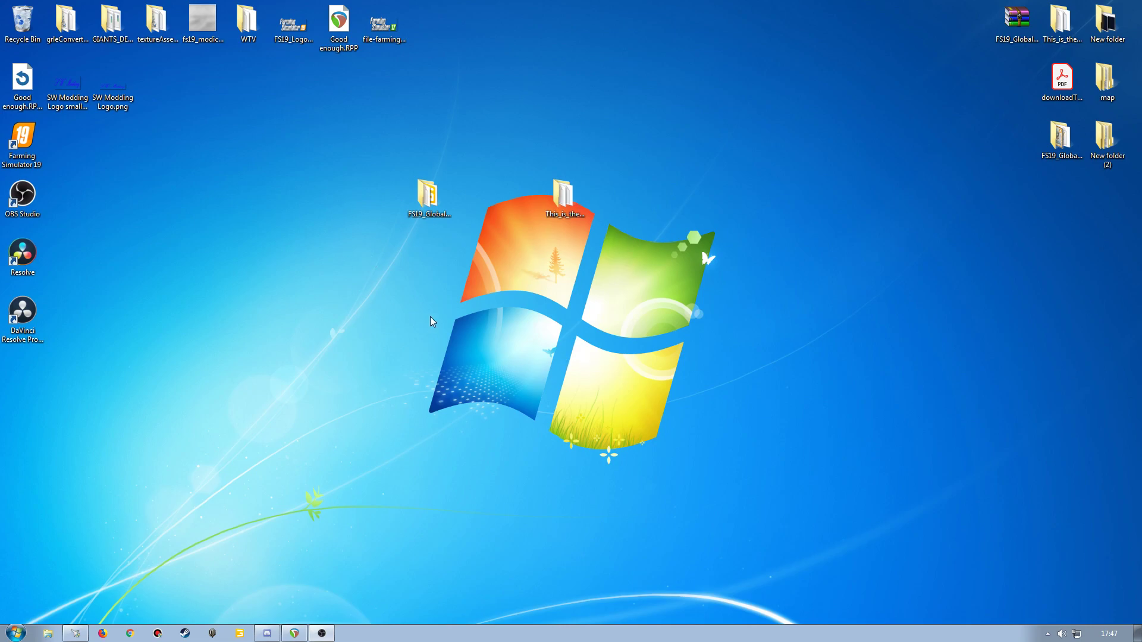
pyautogui.moveTo(445, 305)
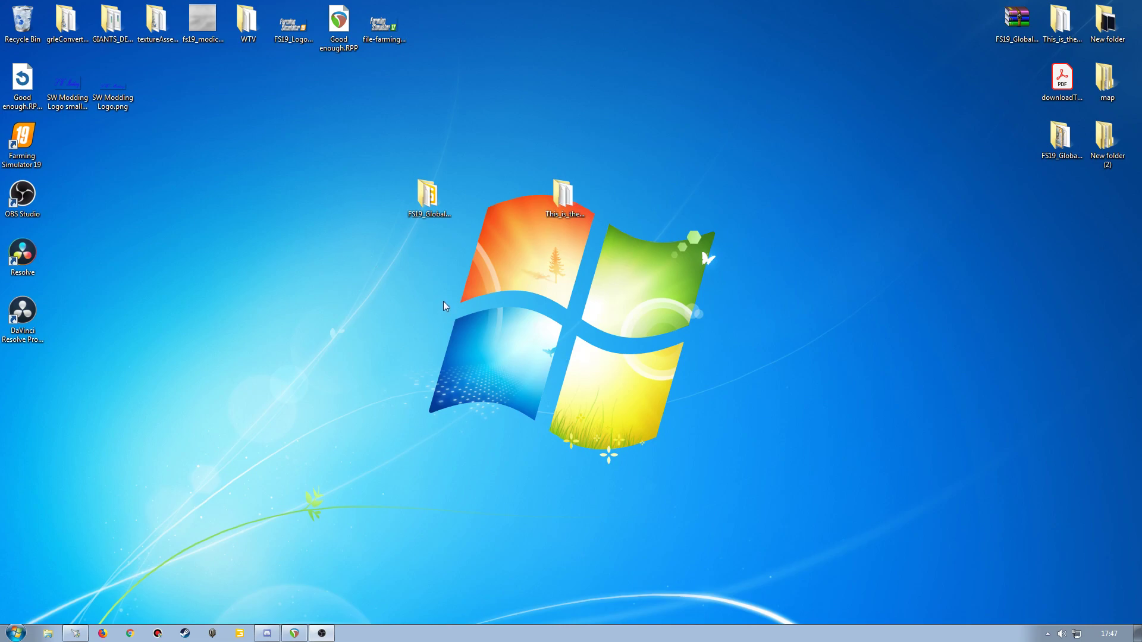
pyautogui.moveTo(454, 287)
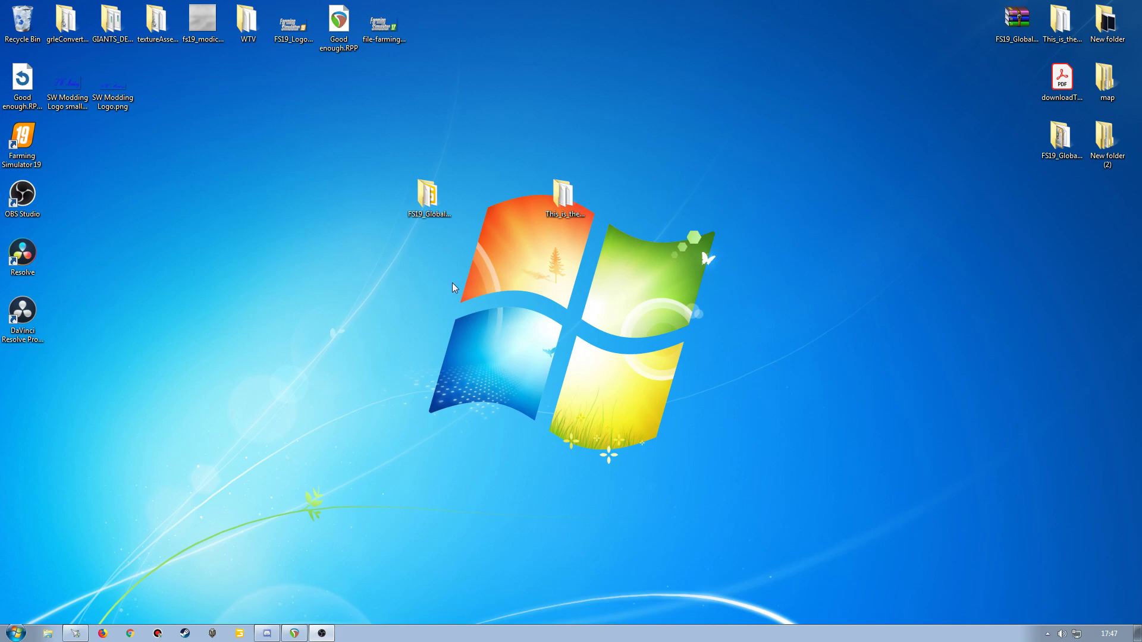
pyautogui.moveTo(518, 323)
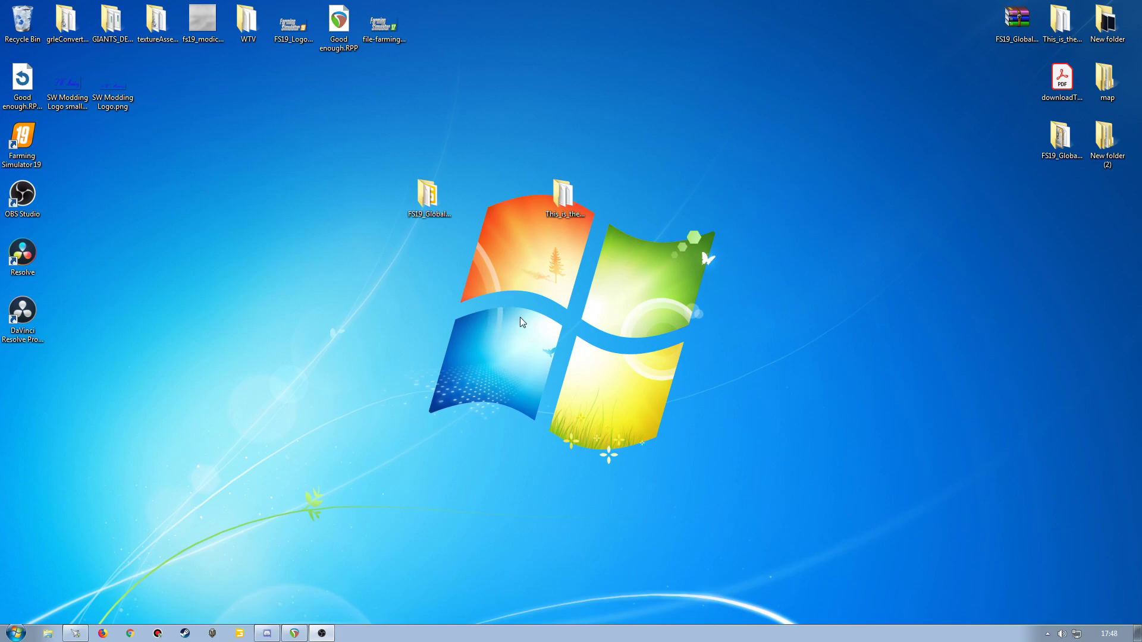
pyautogui.moveTo(513, 345)
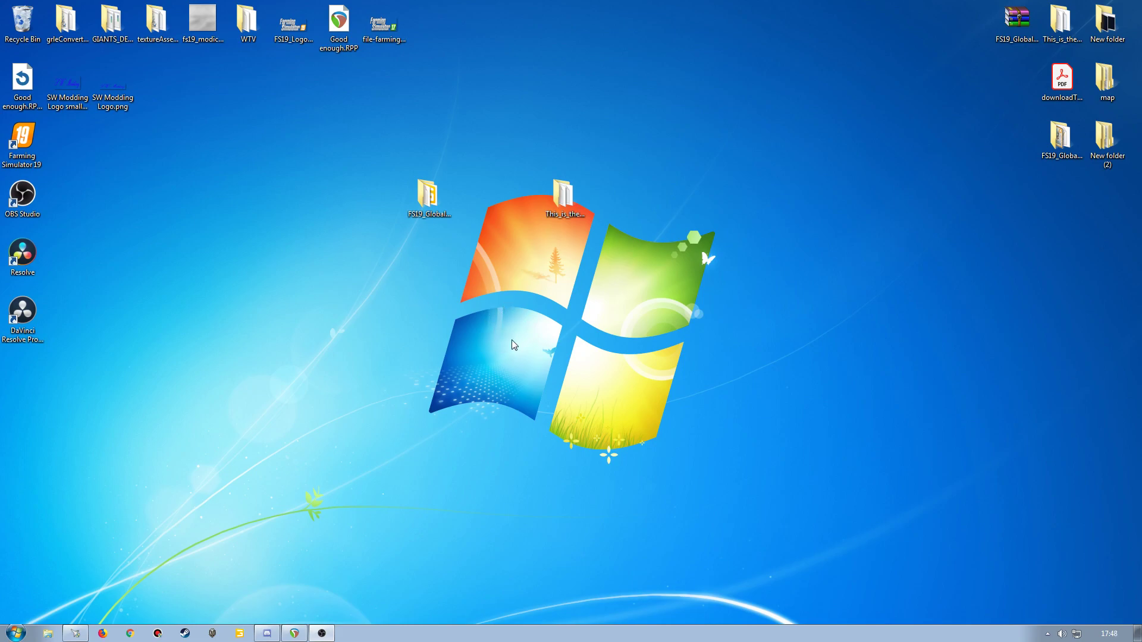
pyautogui.moveTo(449, 325)
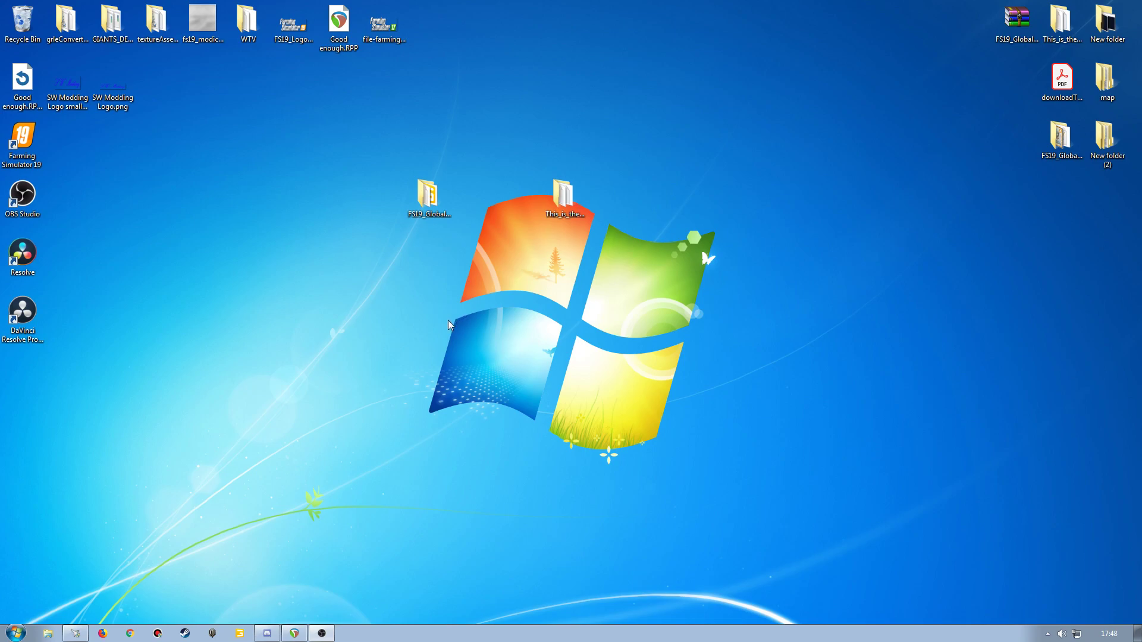
pyautogui.moveTo(459, 332)
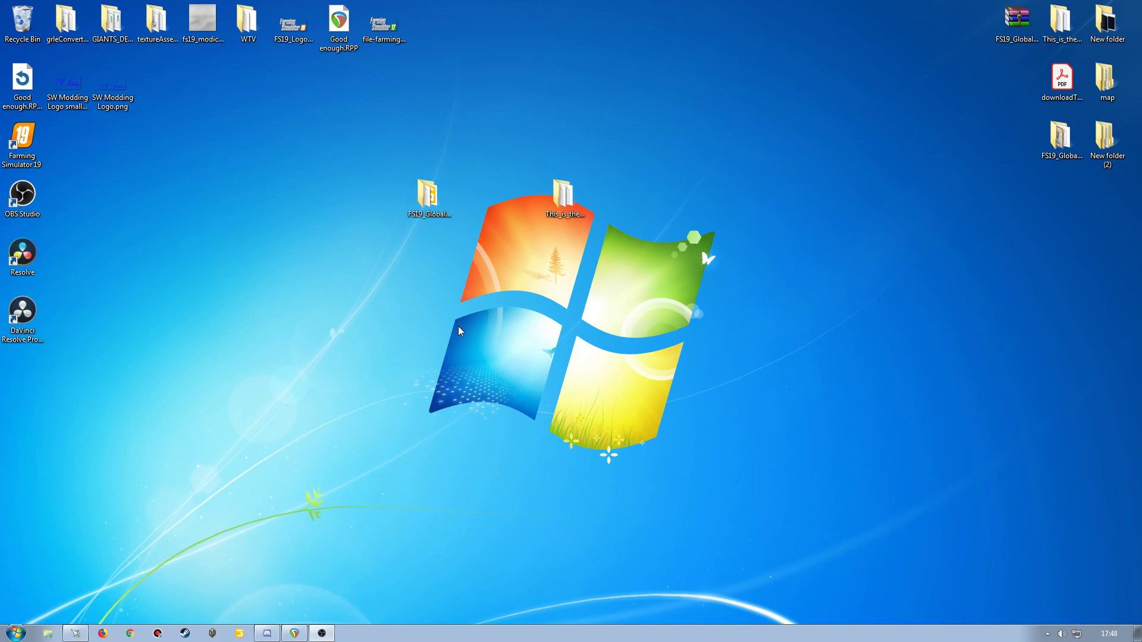
pyautogui.moveTo(641, 258)
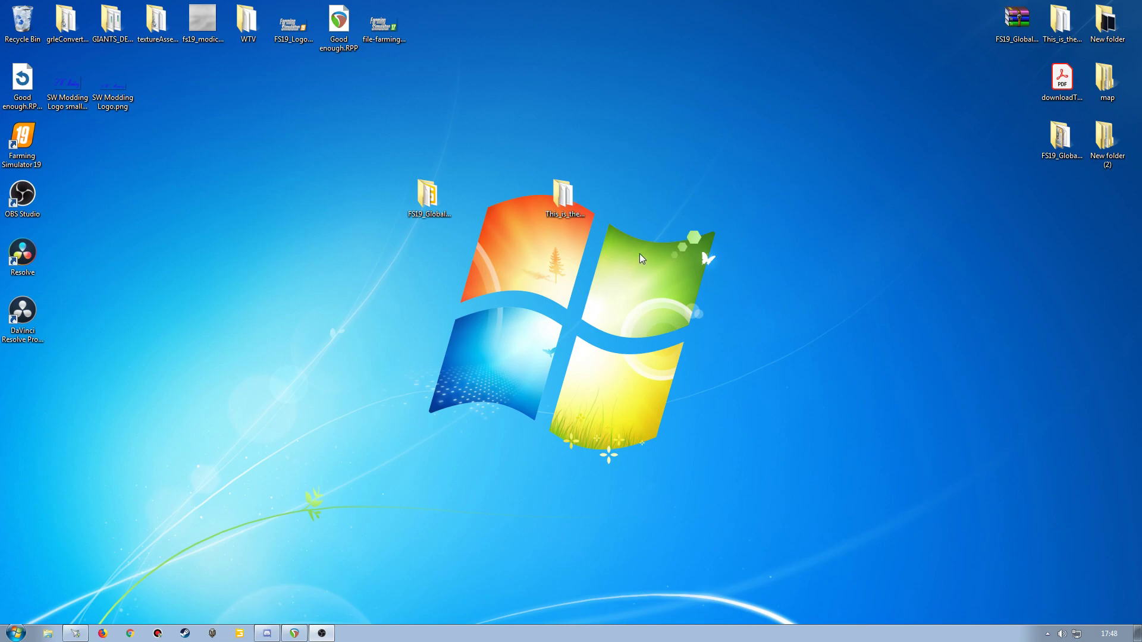
pyautogui.moveTo(602, 300)
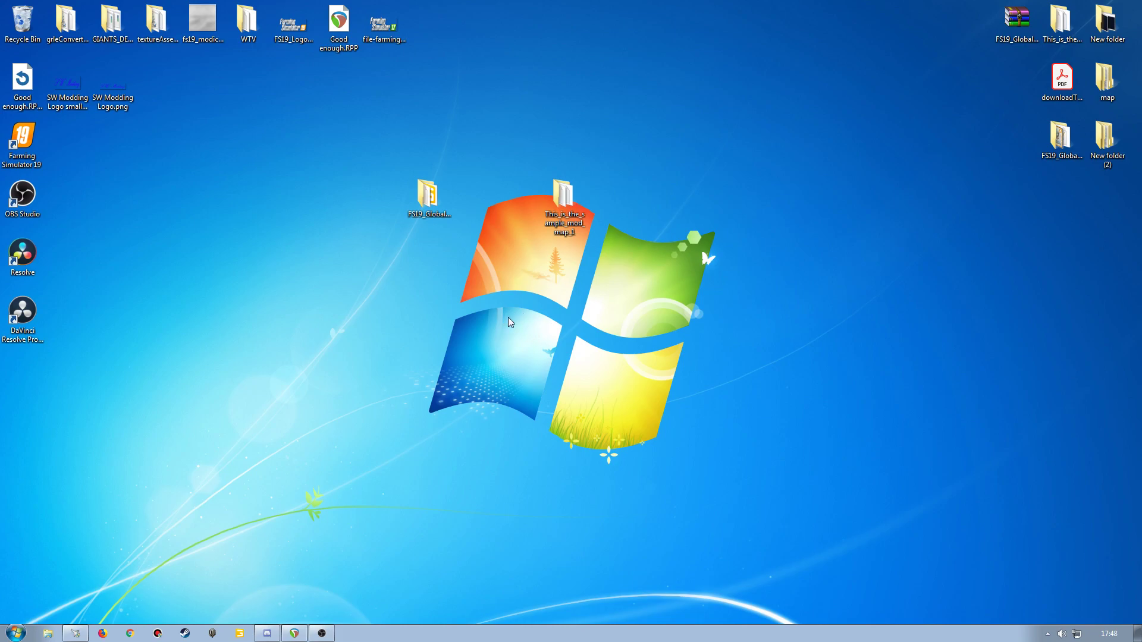
pyautogui.moveTo(492, 331)
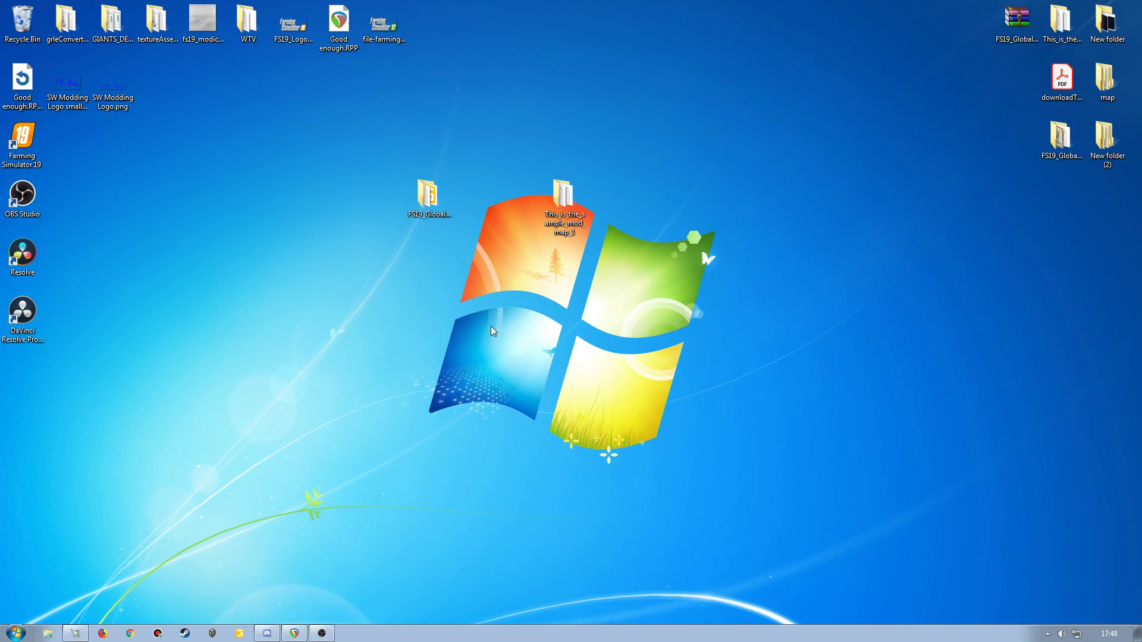
pyautogui.moveTo(590, 318)
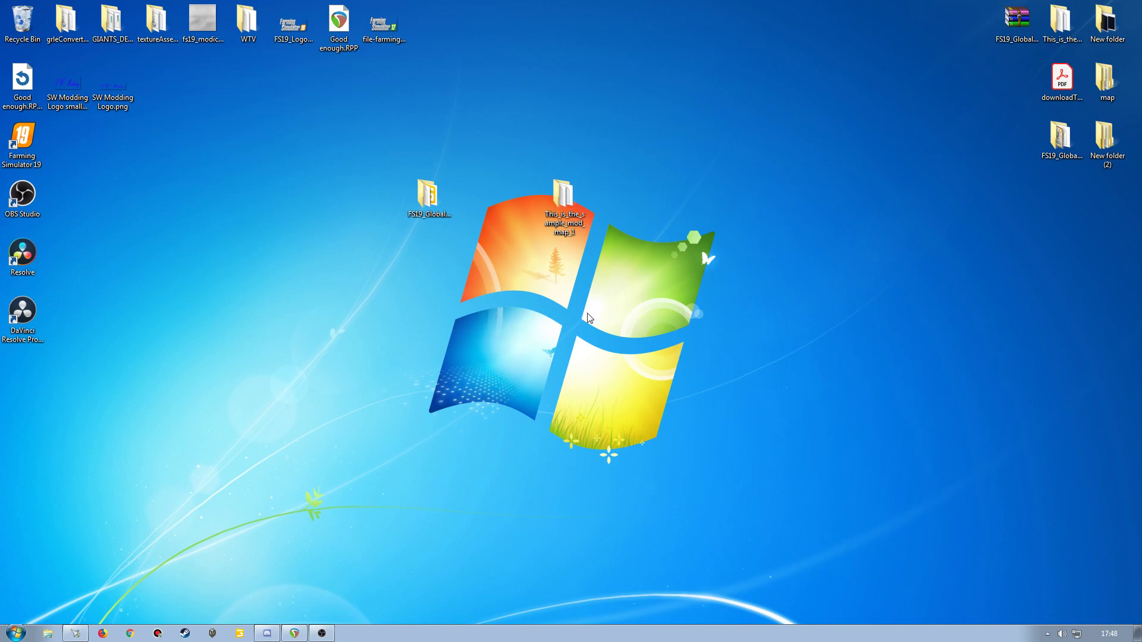
pyautogui.moveTo(558, 287)
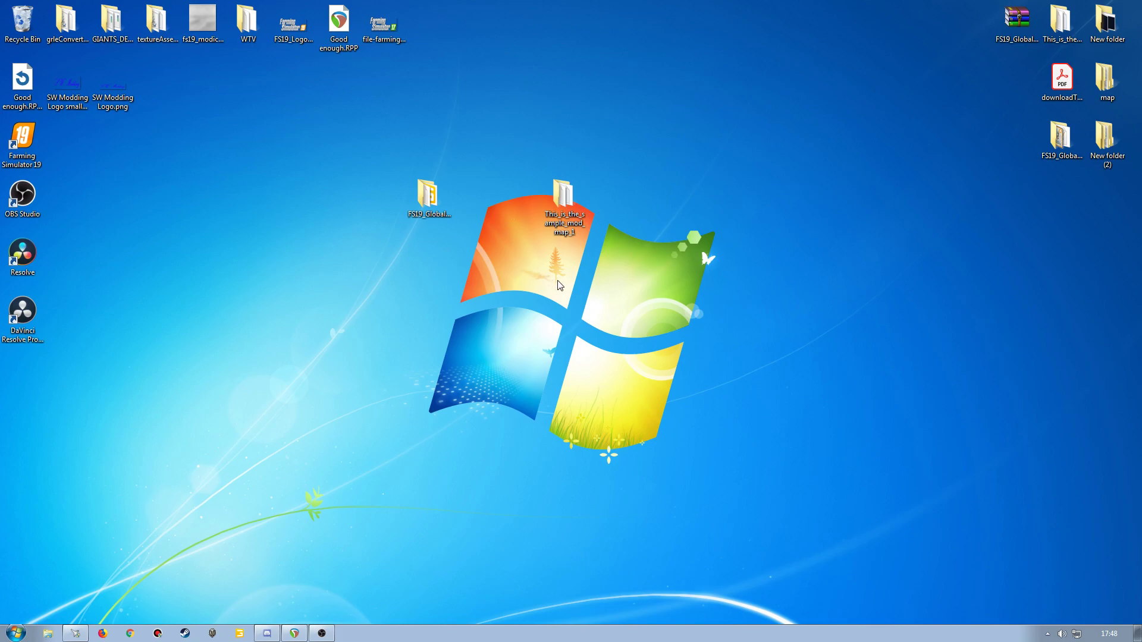
pyautogui.moveTo(566, 320)
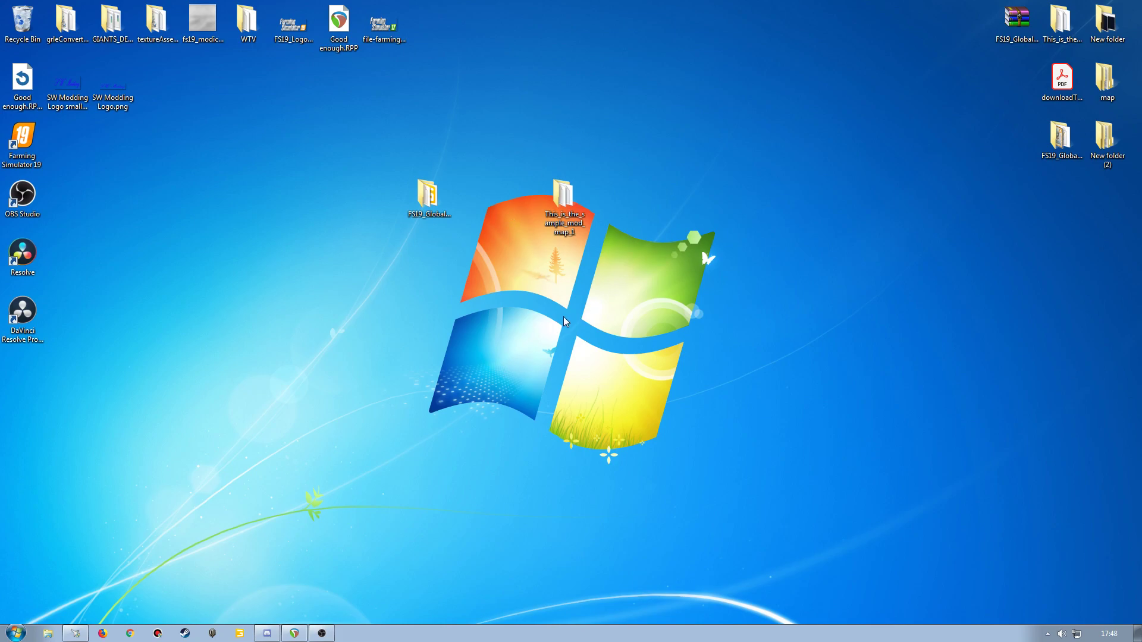
pyautogui.moveTo(540, 293)
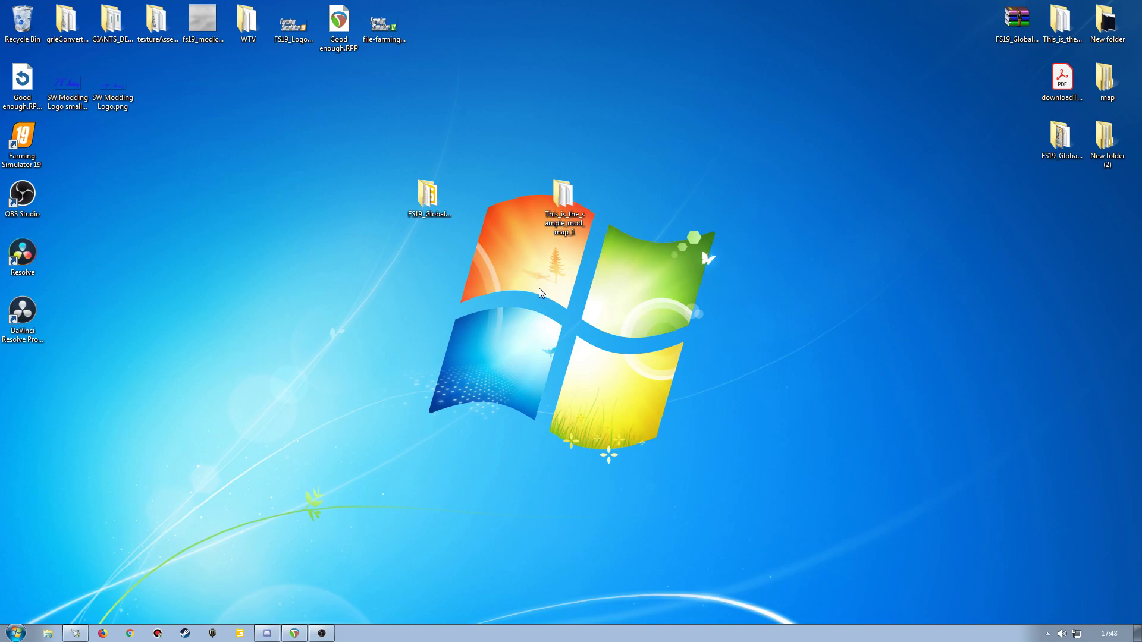
pyautogui.moveTo(483, 285)
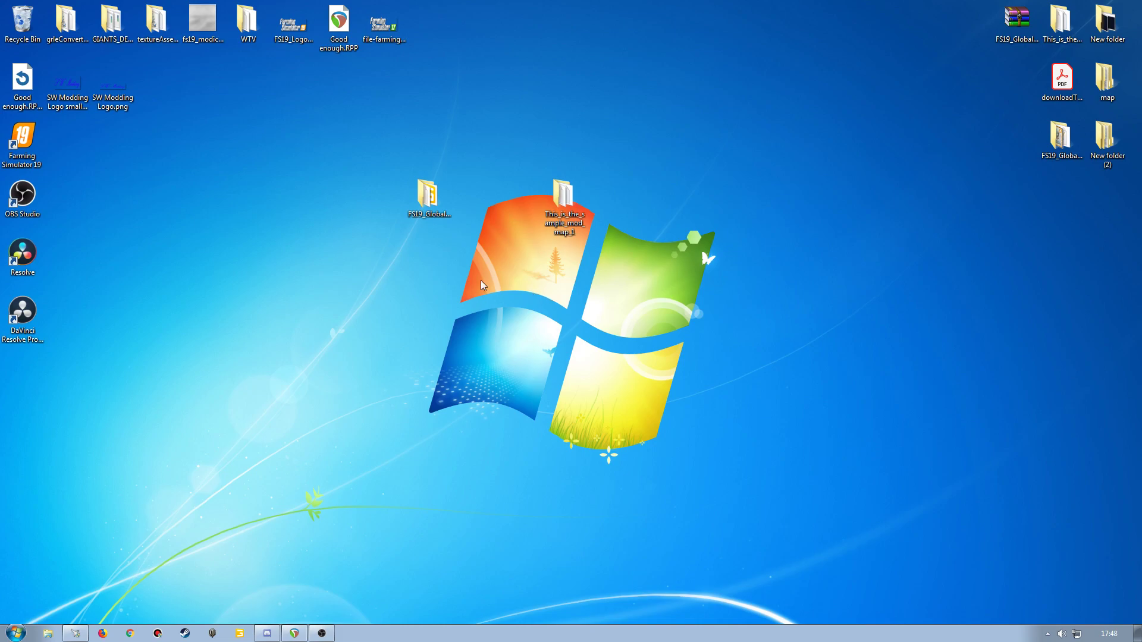
pyautogui.moveTo(418, 294)
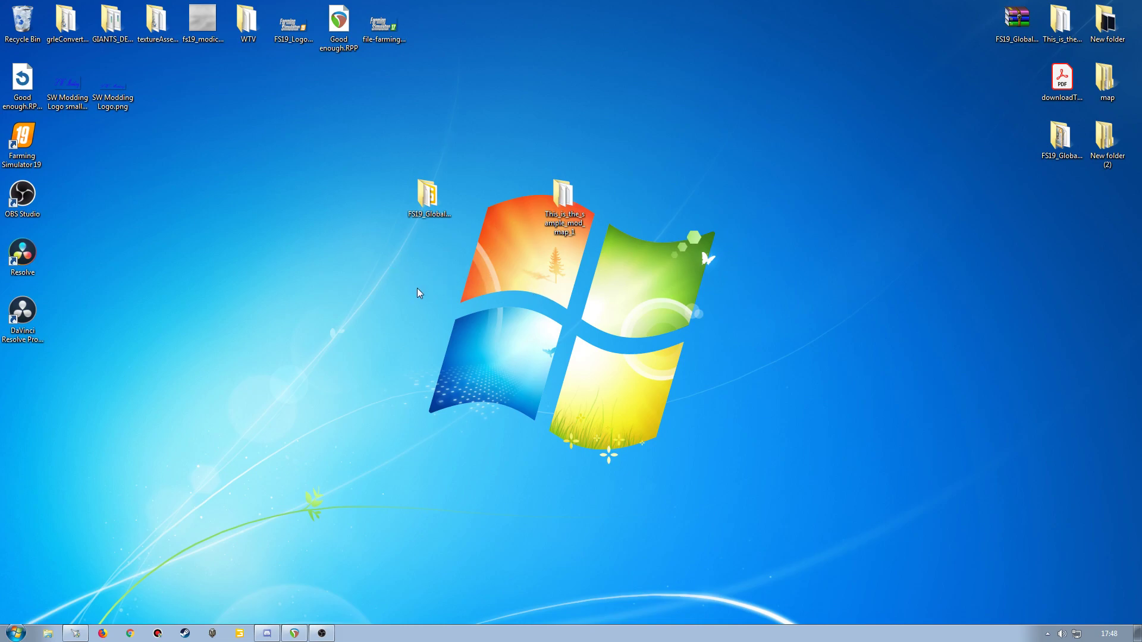
pyautogui.moveTo(454, 304)
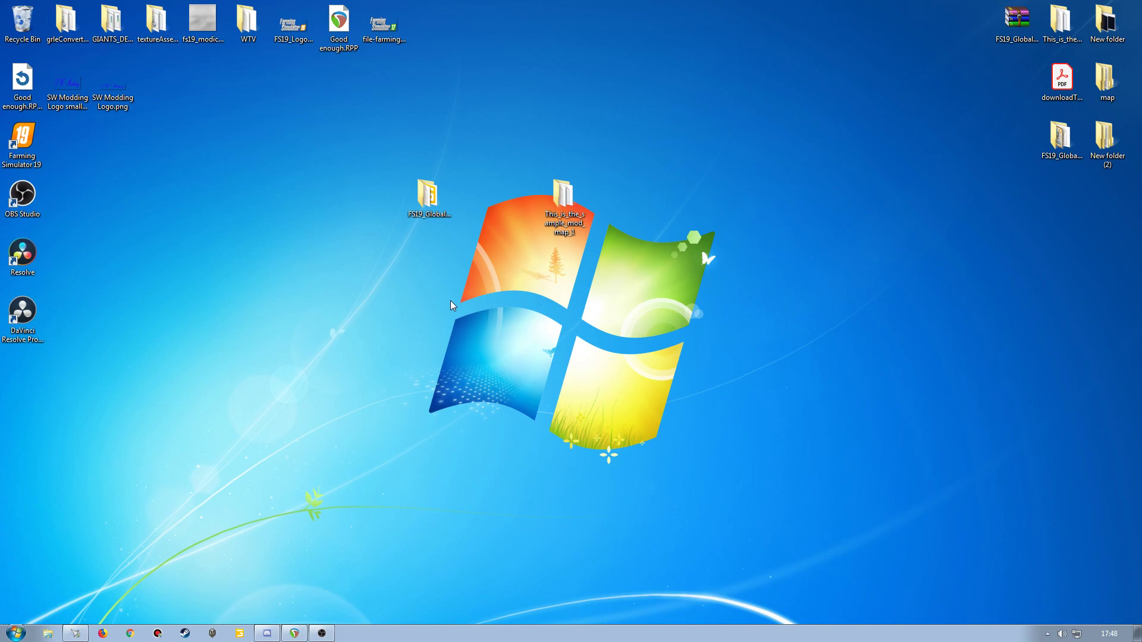
# Open This_is_the_sample_mod_map_1 > maps > mapDE.i3d and launch it with editor 8.1.0
pyautogui.click(565, 196)
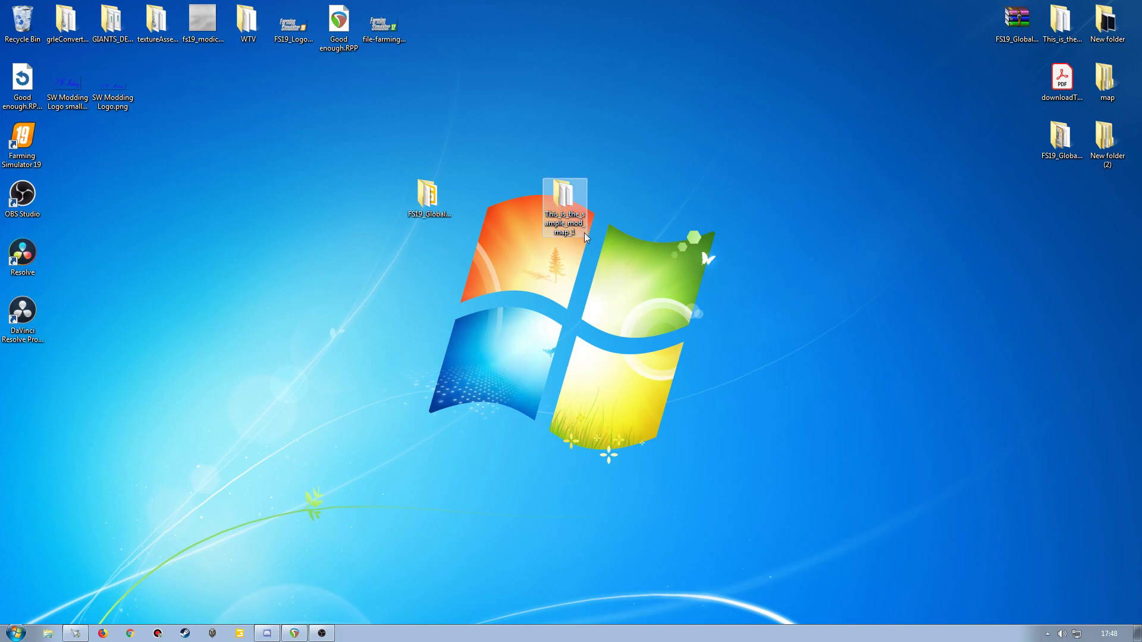
pyautogui.doubleClick(565, 196)
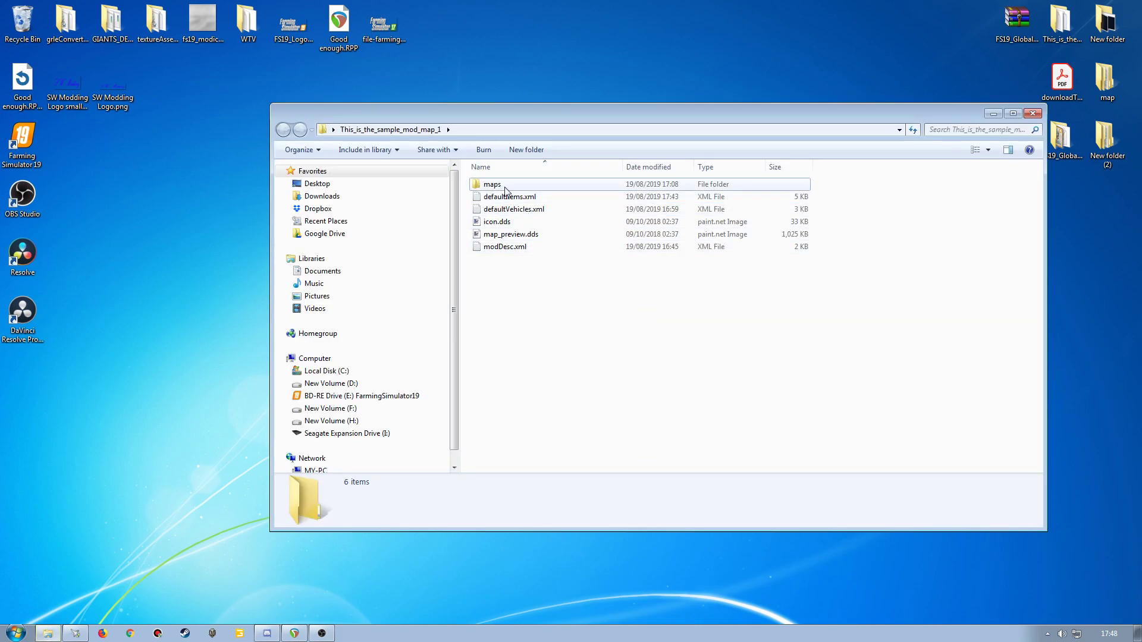
pyautogui.doubleClick(492, 183)
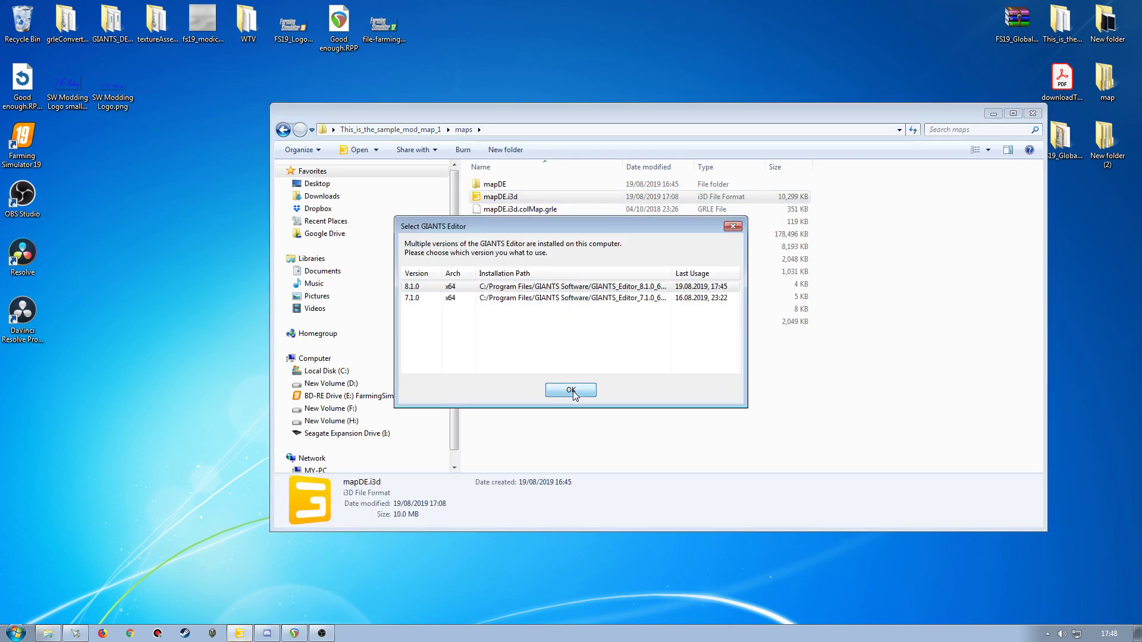
pyautogui.click(571, 390)
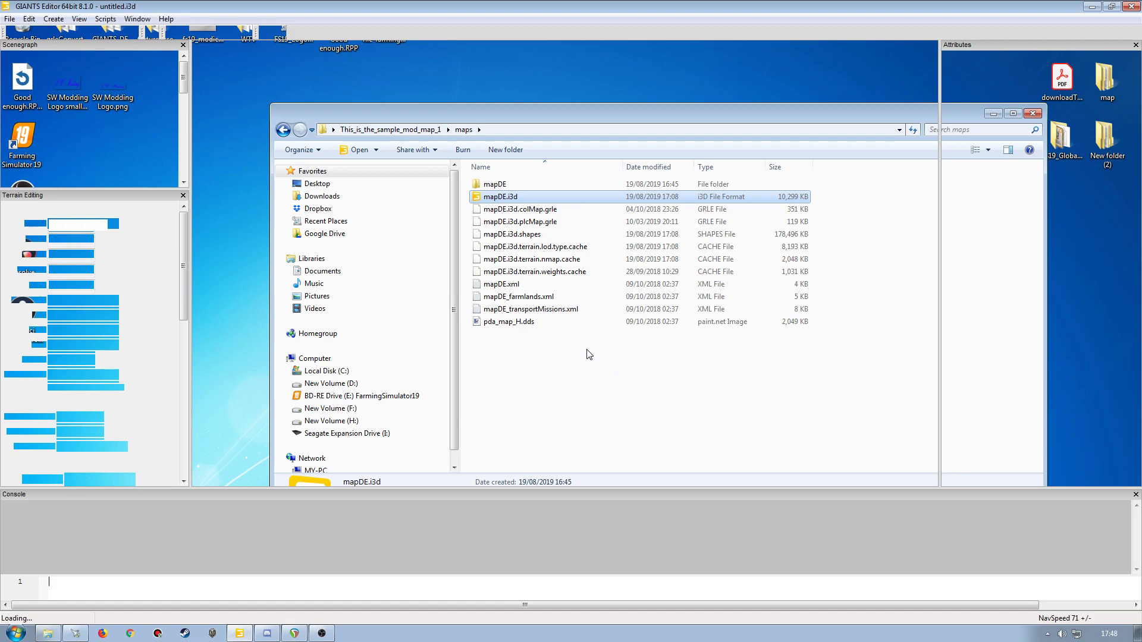
pyautogui.moveTo(698, 344)
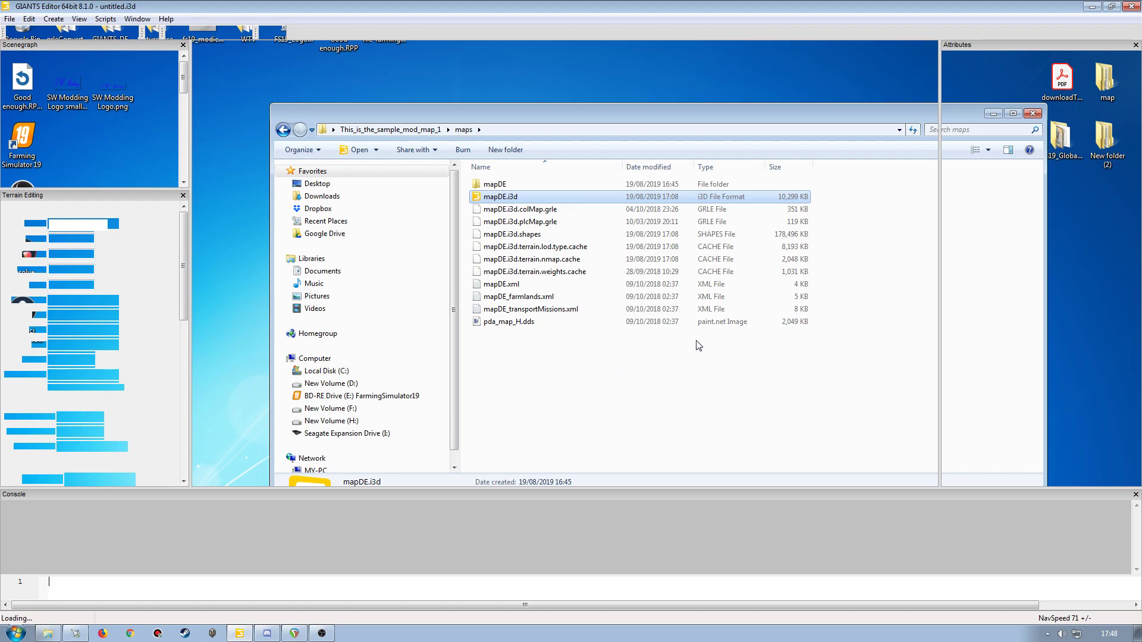
# Let mapDE.i3d finish loading so the farmyard, gravel area and field appear
pyautogui.doubleClick(500, 197)
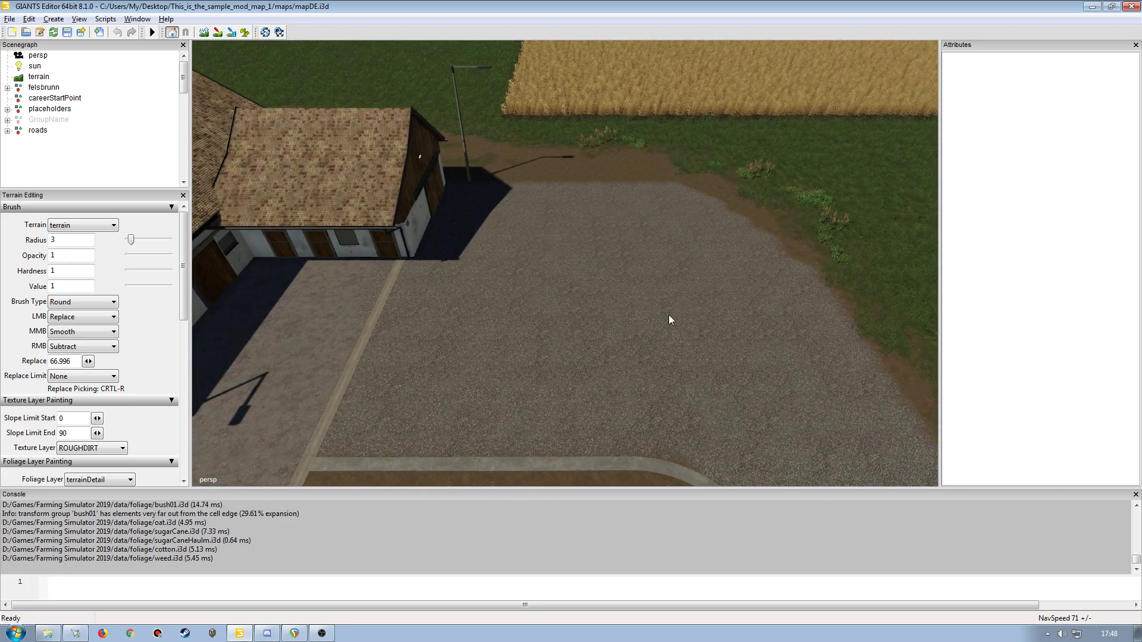
pyautogui.moveTo(693, 230)
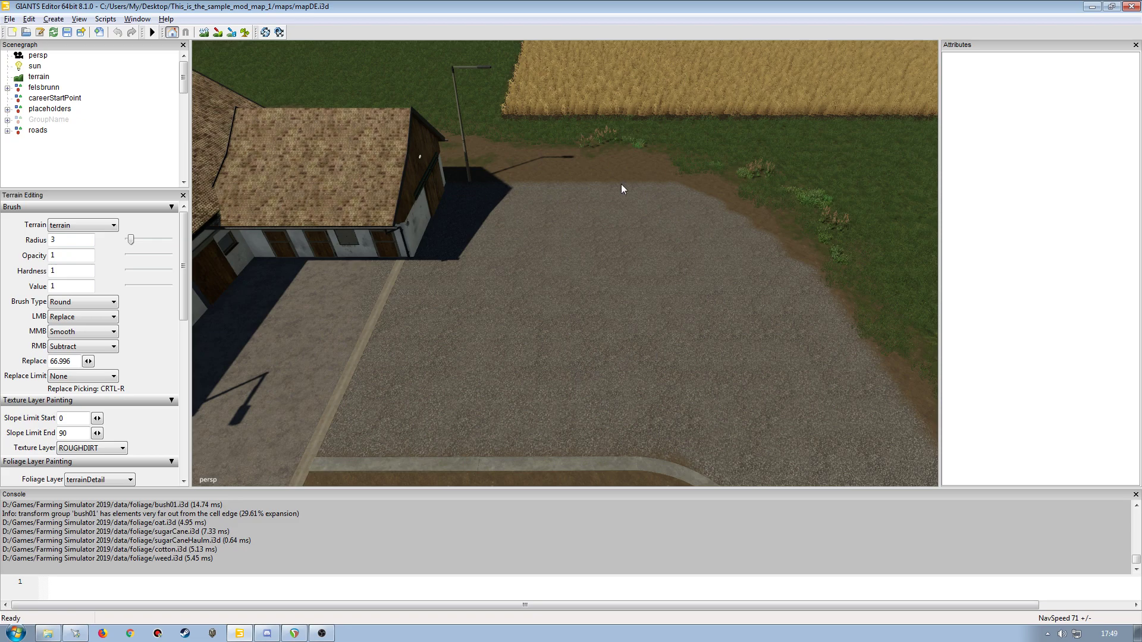
pyautogui.moveTo(644, 293)
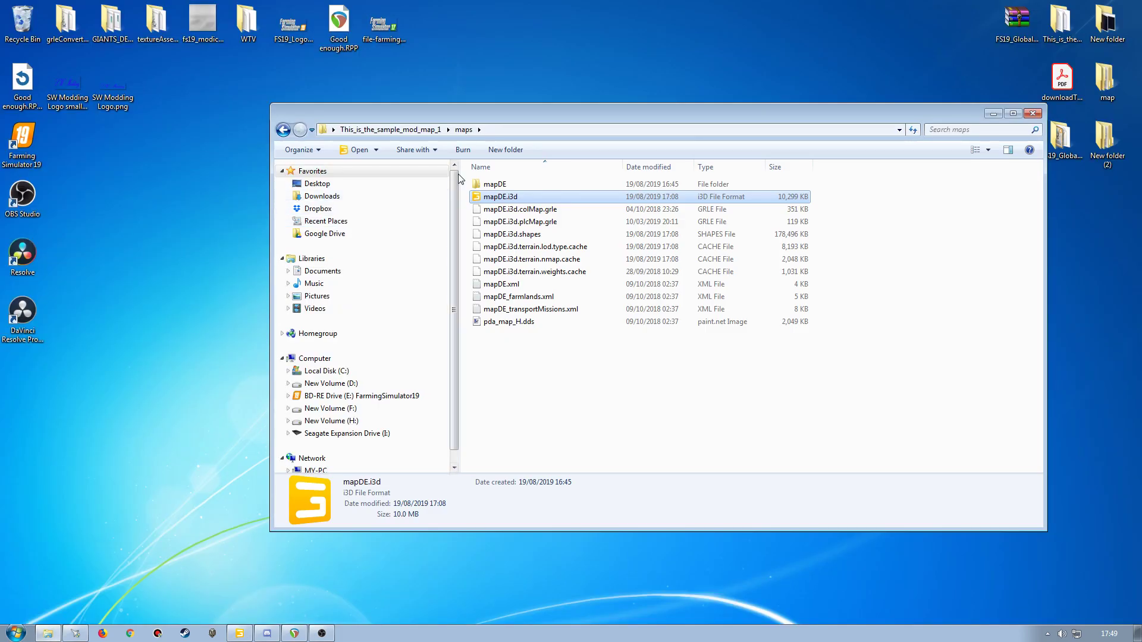
# Close the maps folder window and select the Global Company folder on the desktop
pyautogui.click(1031, 113)
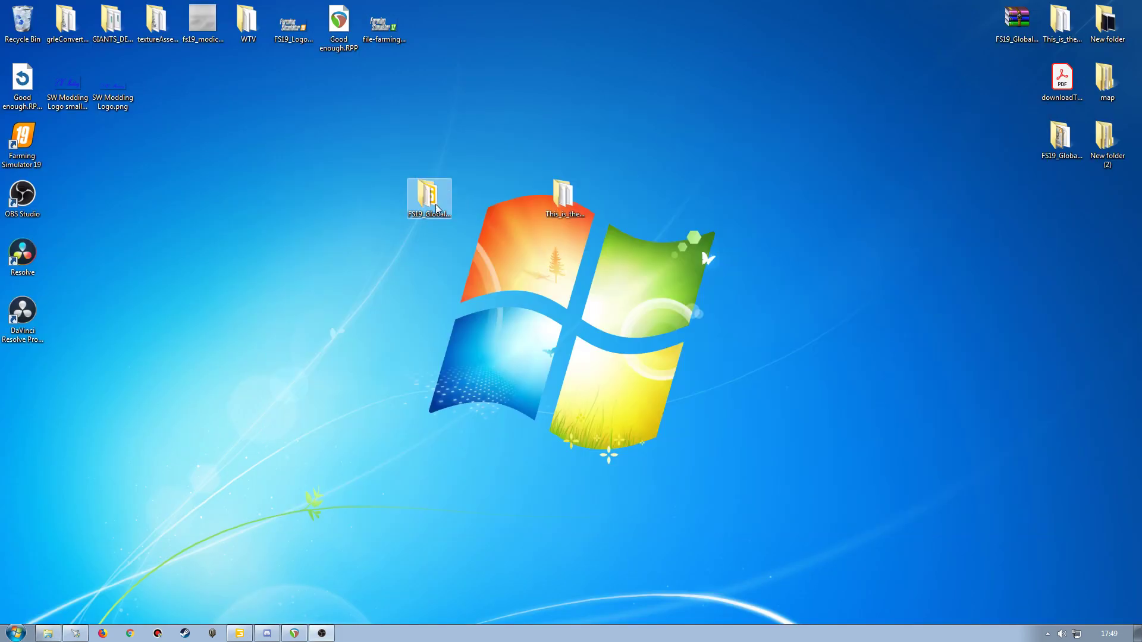
pyautogui.click(410, 382)
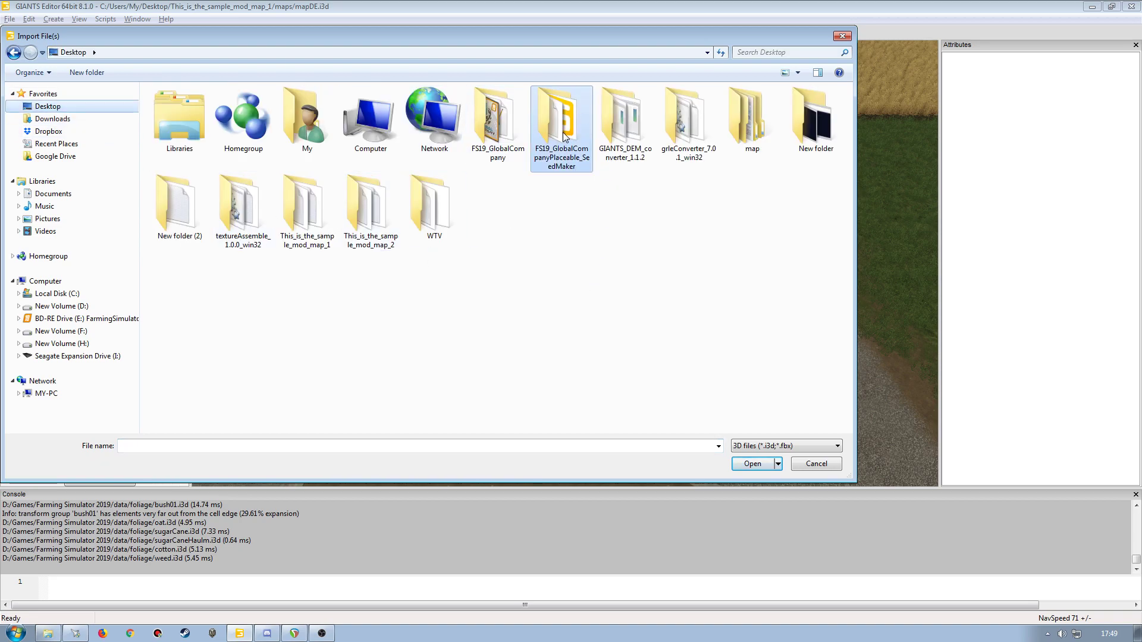
# Import seedMaker from the FS19_GlobalCompanyPlaceable_SeedMaker folder and set its Rotate Y to 90
pyautogui.doubleClick(561, 116)
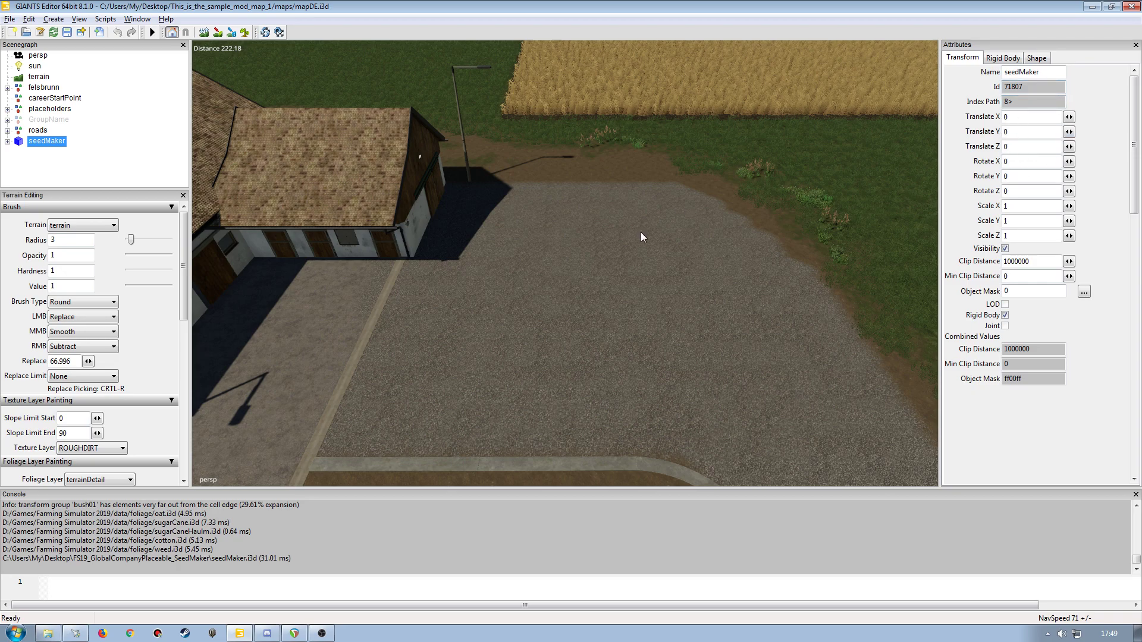
pyautogui.moveTo(610, 256)
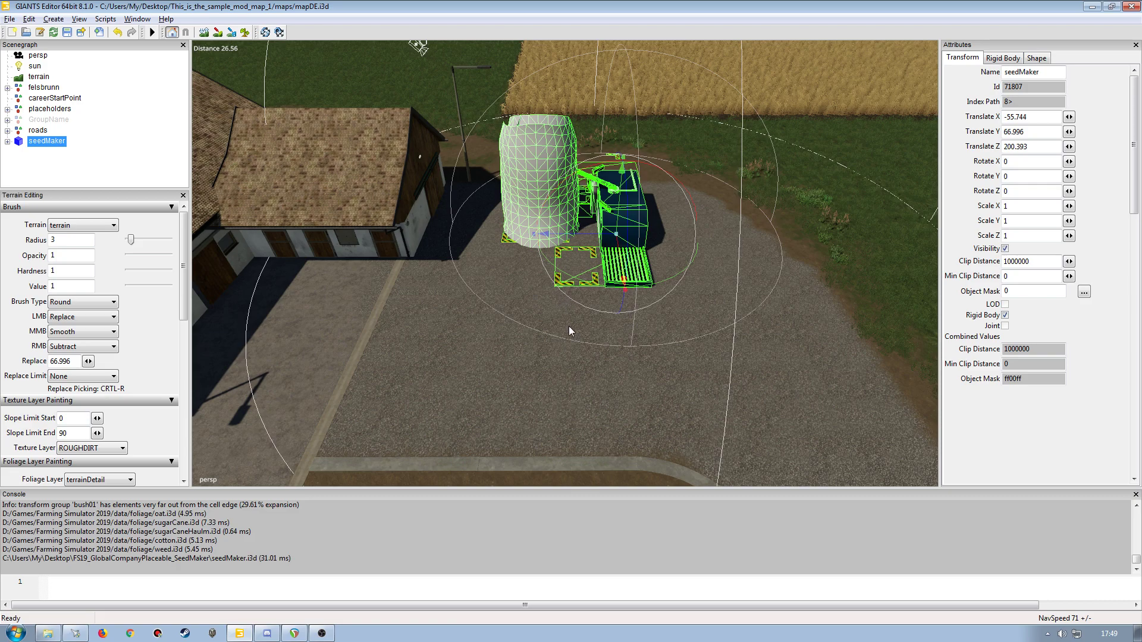
pyautogui.click(1038, 176)
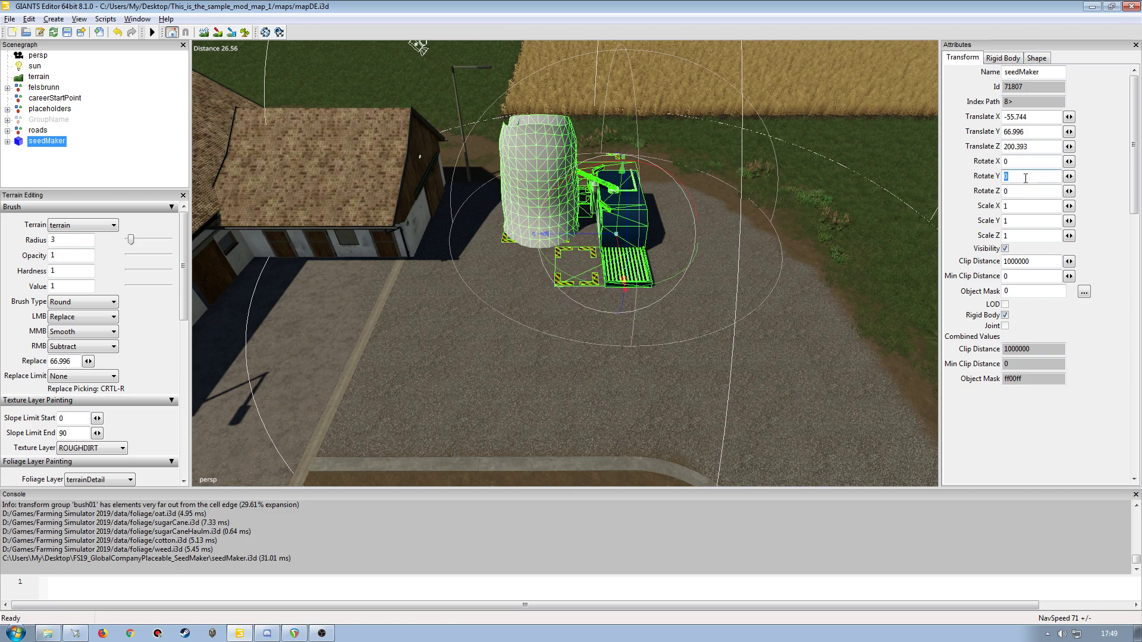
pyautogui.write('90')
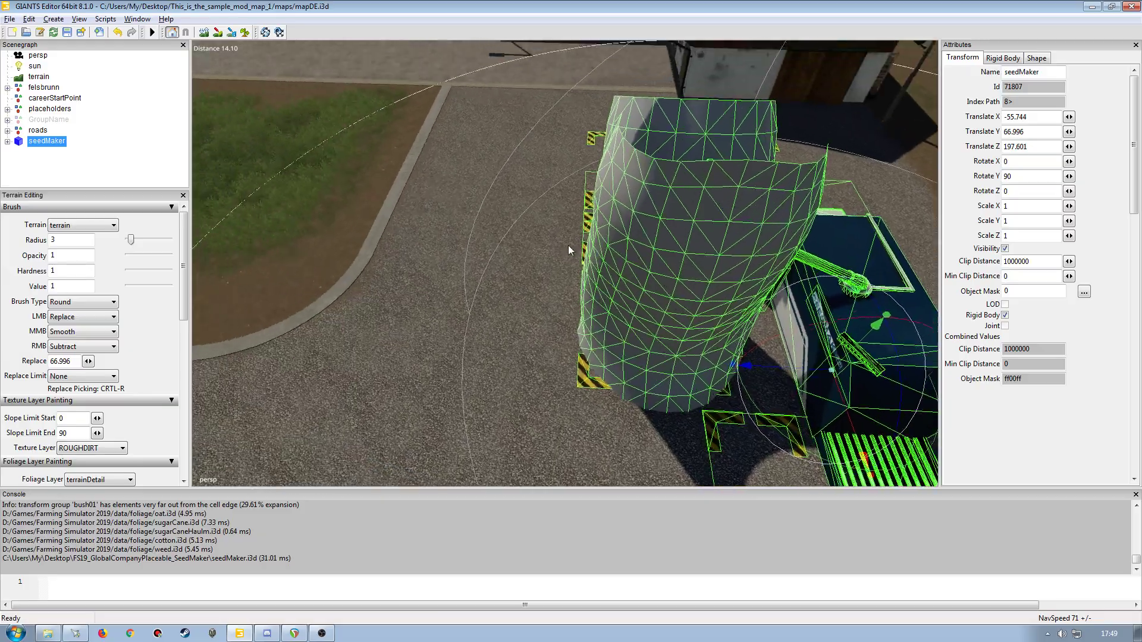
pyautogui.scroll(-3)
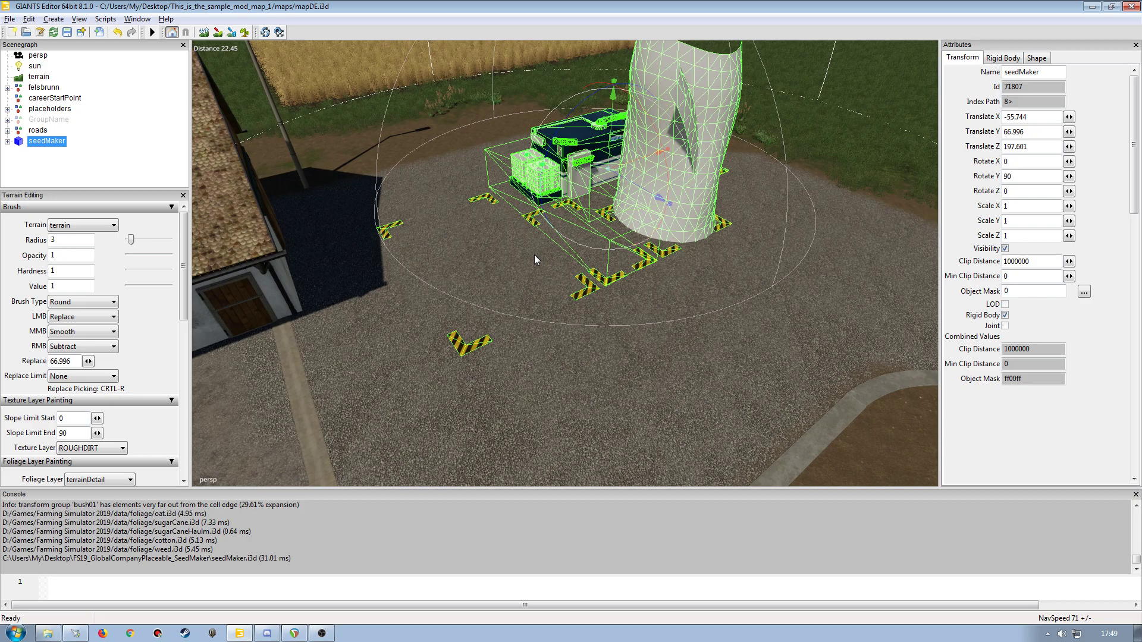
pyautogui.moveTo(580, 244)
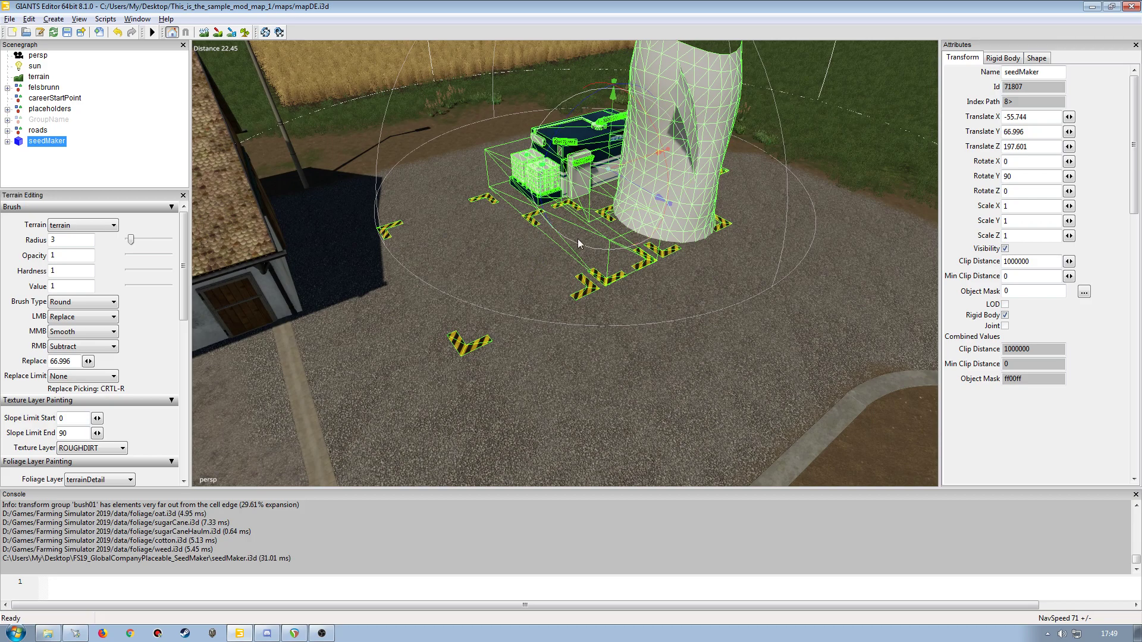
pyautogui.moveTo(544, 269)
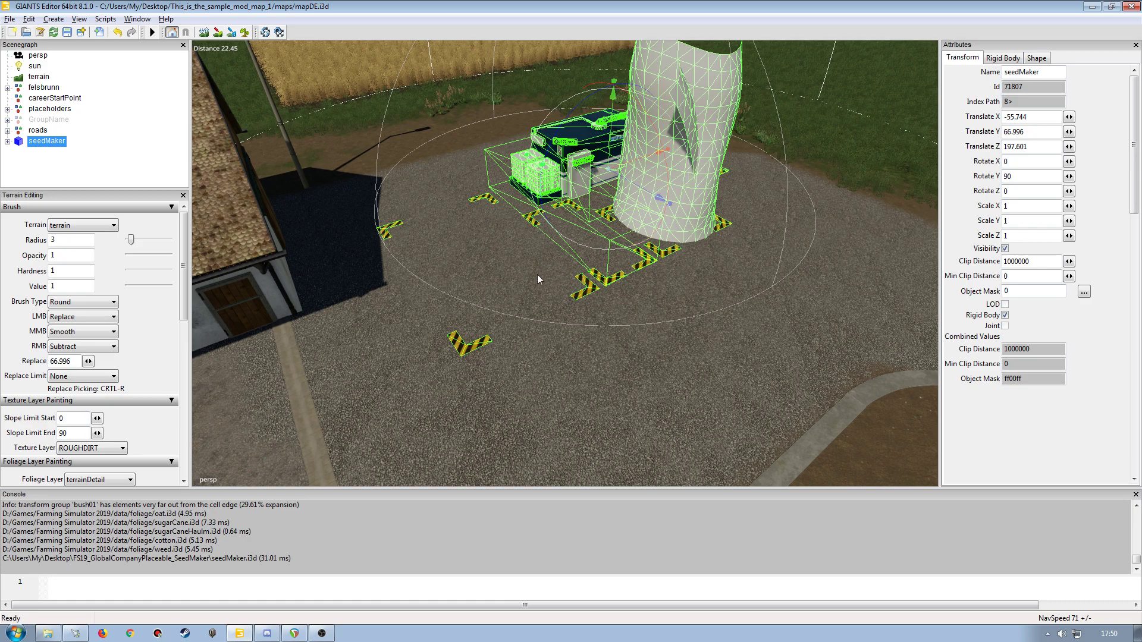
pyautogui.moveTo(523, 276)
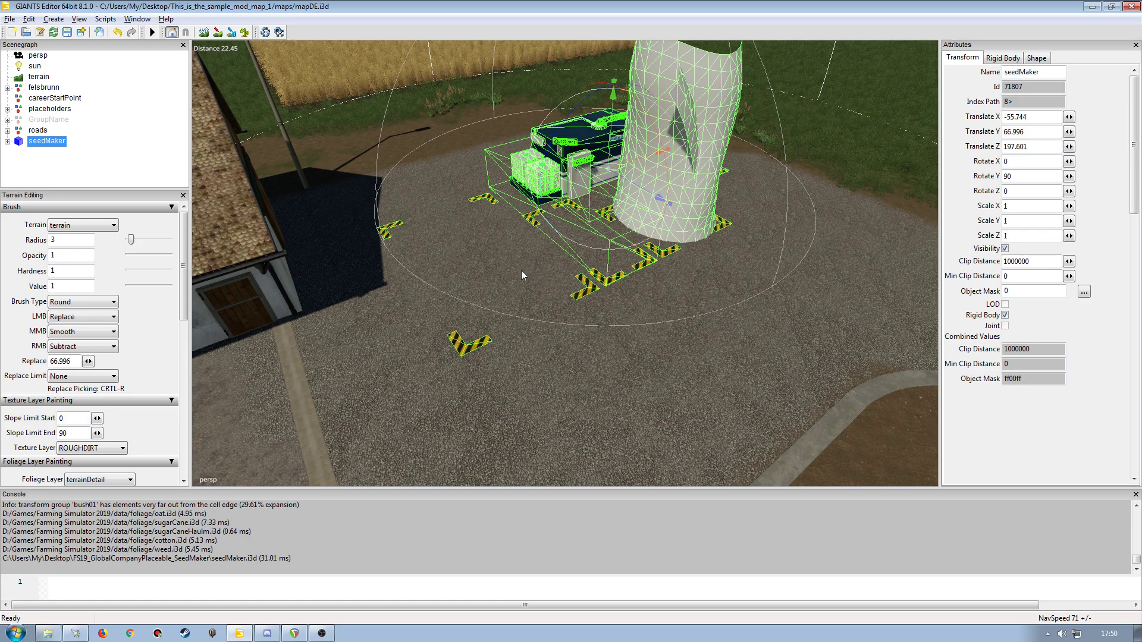
pyautogui.moveTo(511, 279)
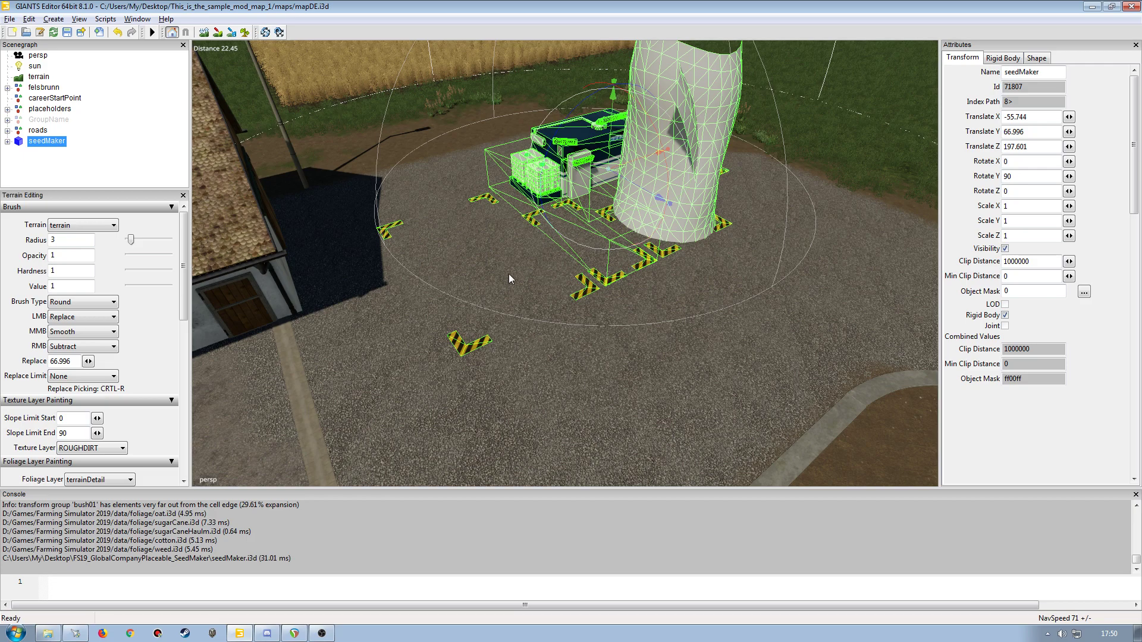
pyautogui.moveTo(465, 279)
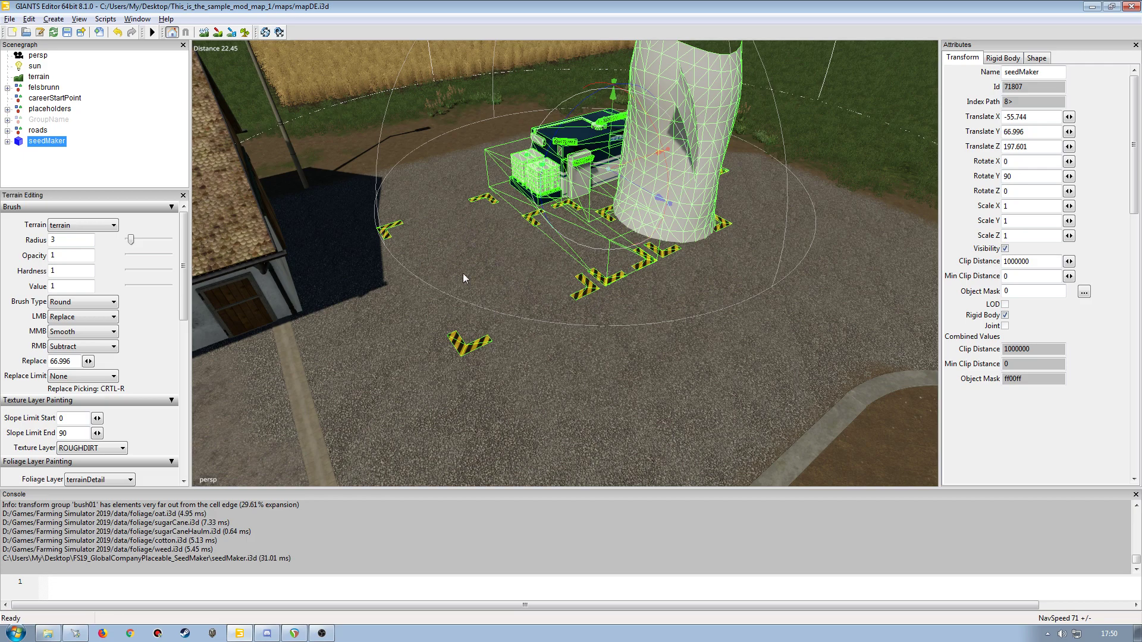
pyautogui.moveTo(494, 309)
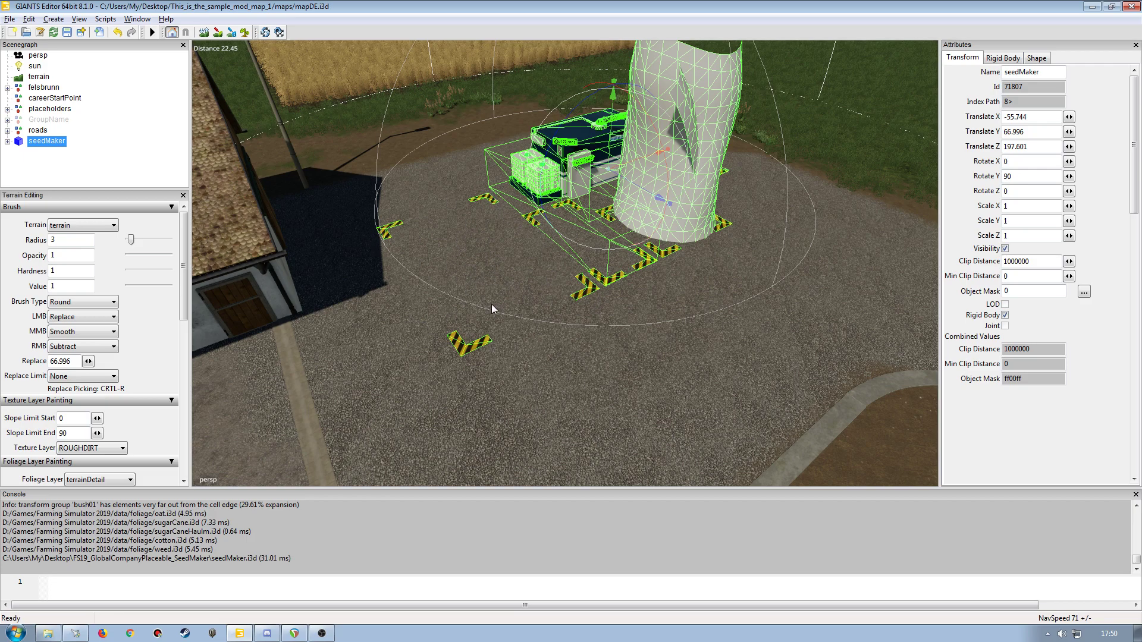
pyautogui.moveTo(532, 281)
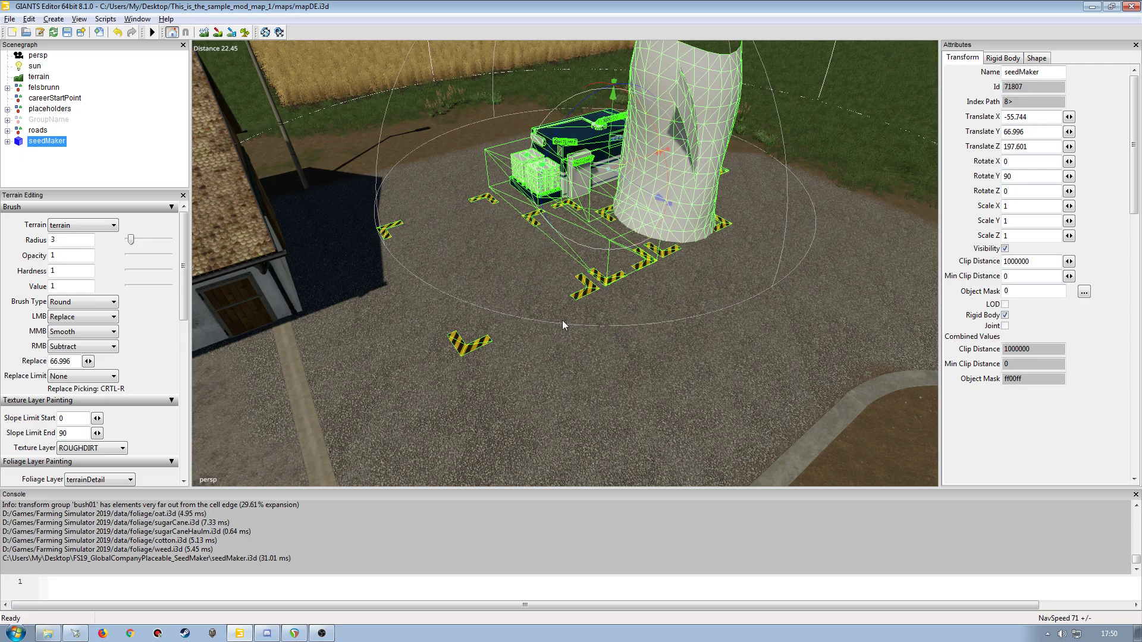
pyautogui.moveTo(658, 197)
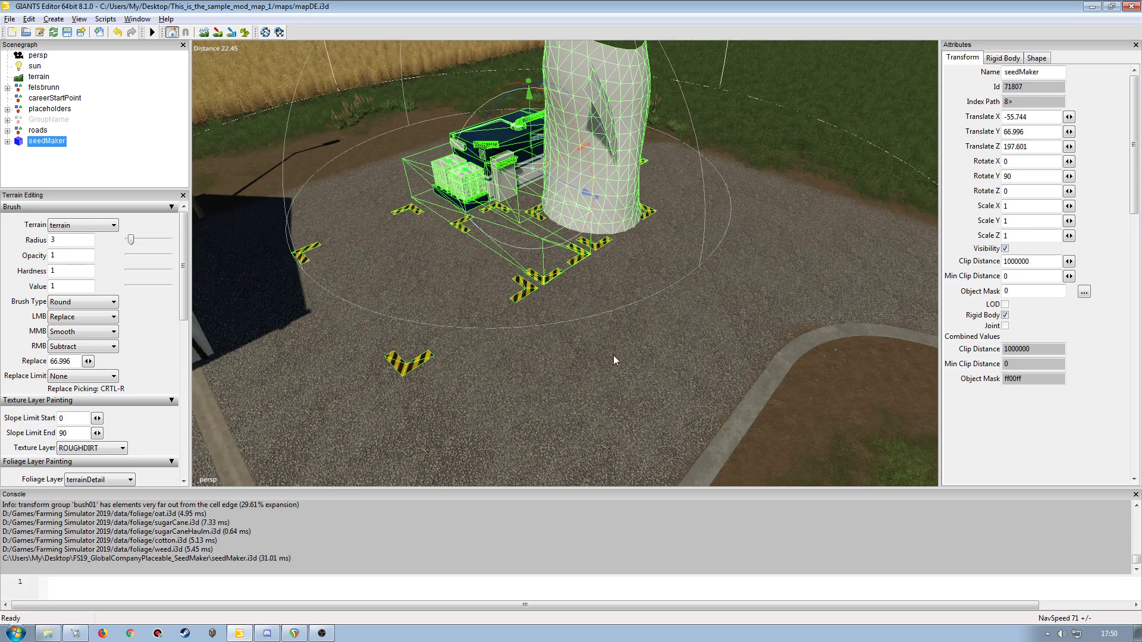
pyautogui.moveTo(615, 360); pyautogui.dragTo(479, 333)
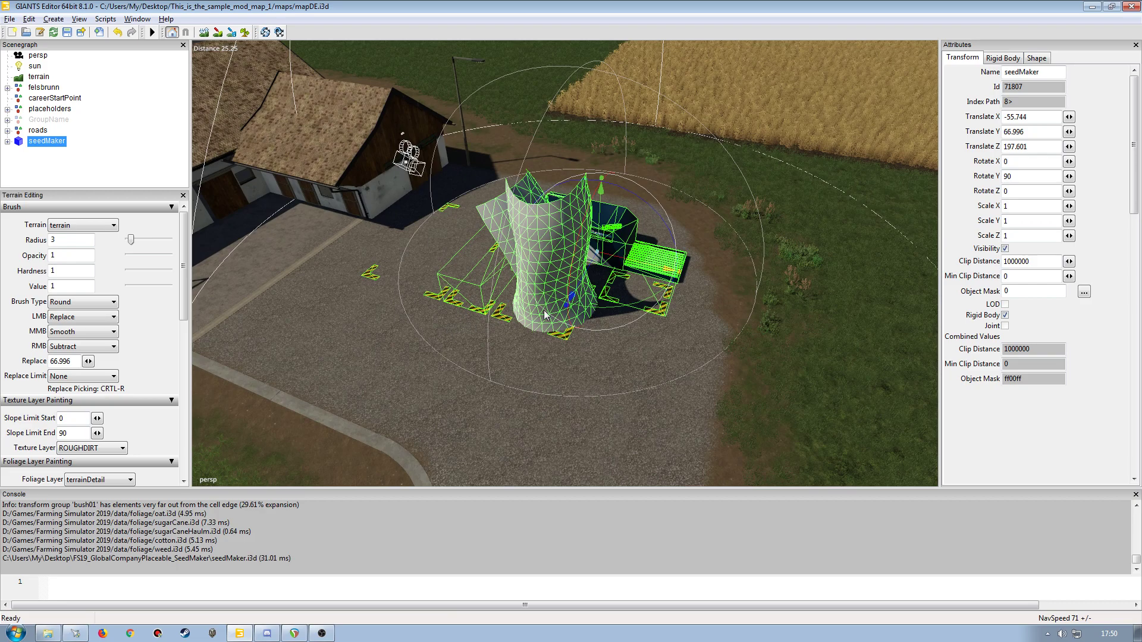
pyautogui.moveTo(527, 136)
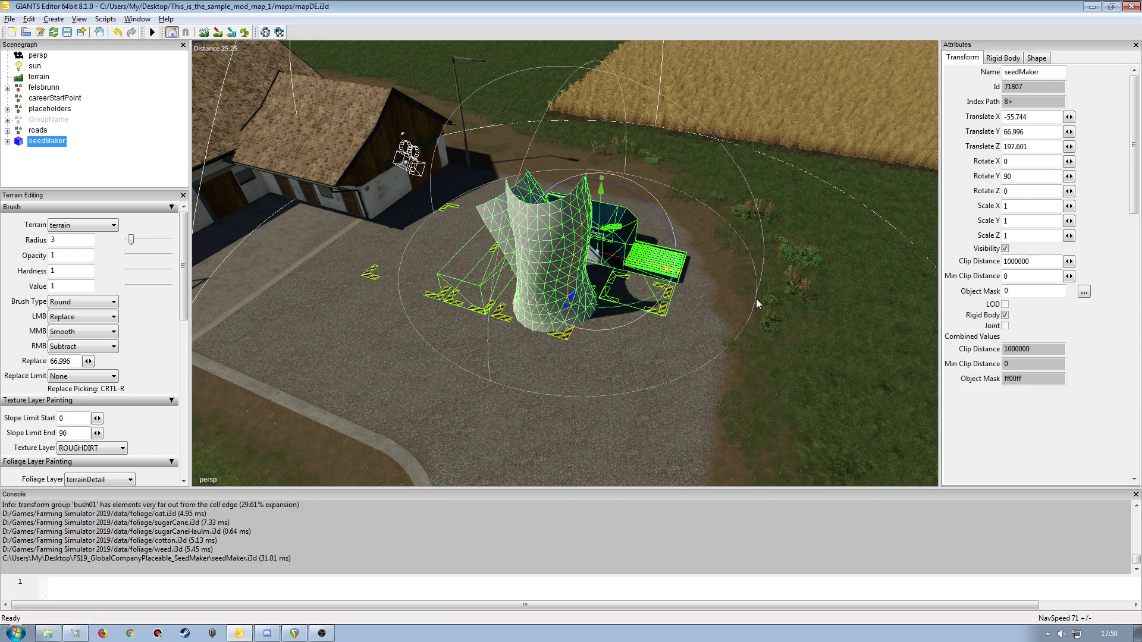
pyautogui.moveTo(635, 298)
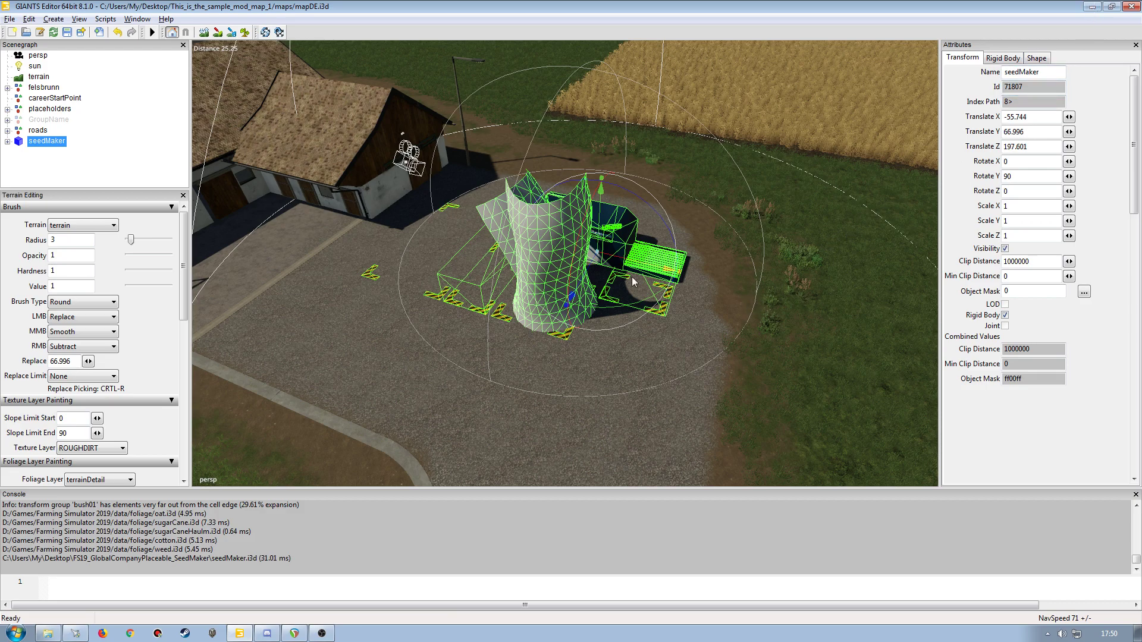
# Open the mod's defaultItems.xml and duplicate the FarmhousePlaceable item line onto line 37
pyautogui.click(46, 632)
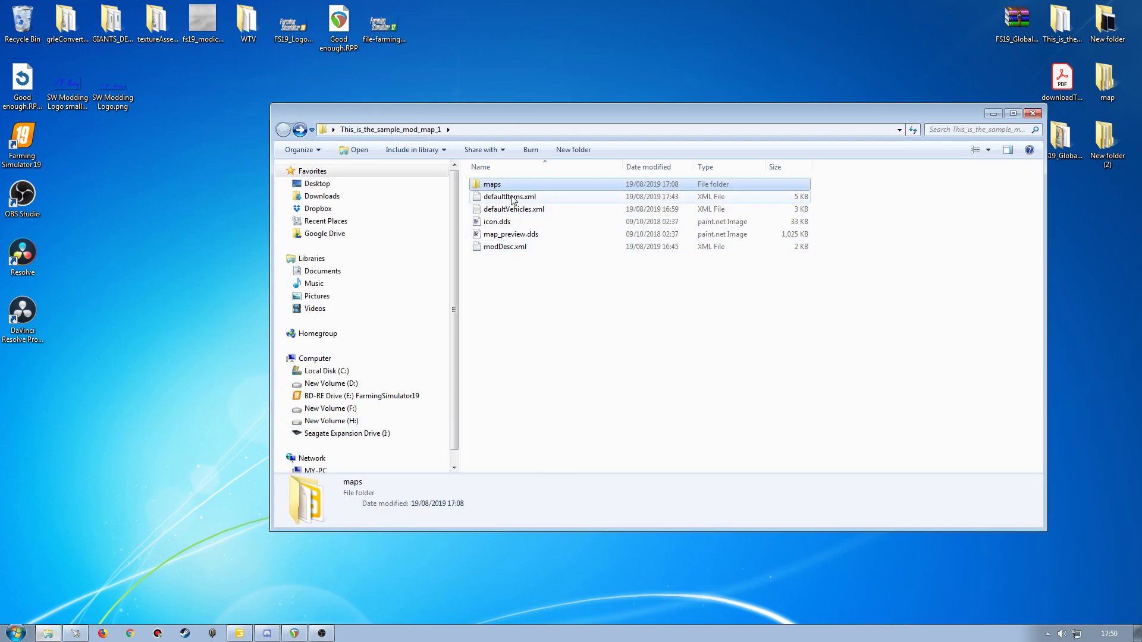
pyautogui.doubleClick(509, 196)
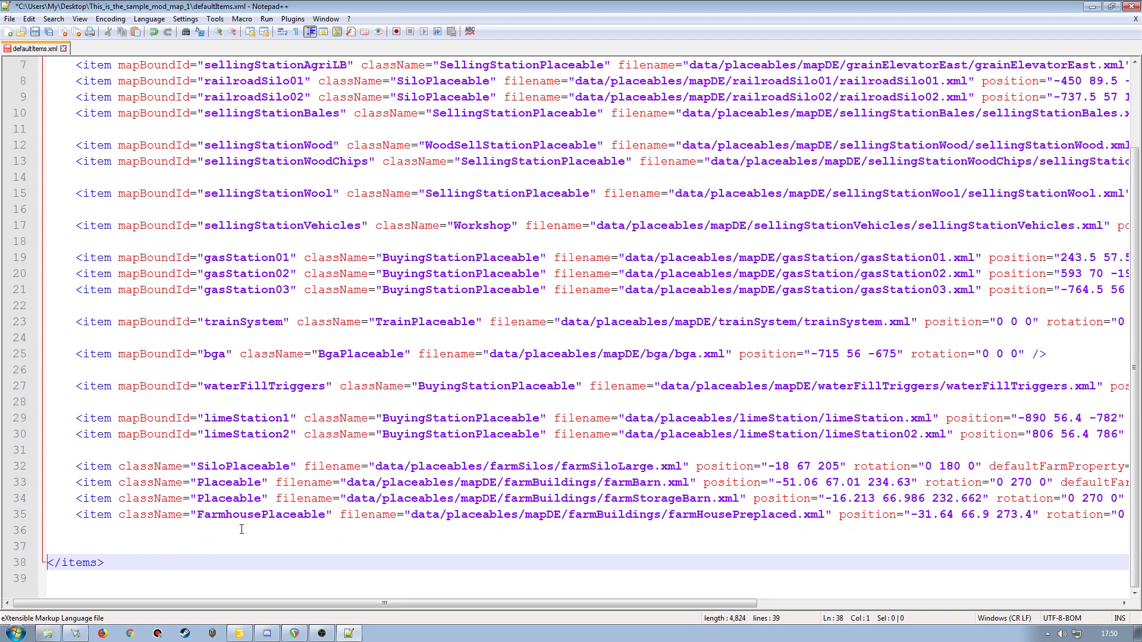
pyautogui.moveTo(185, 510)
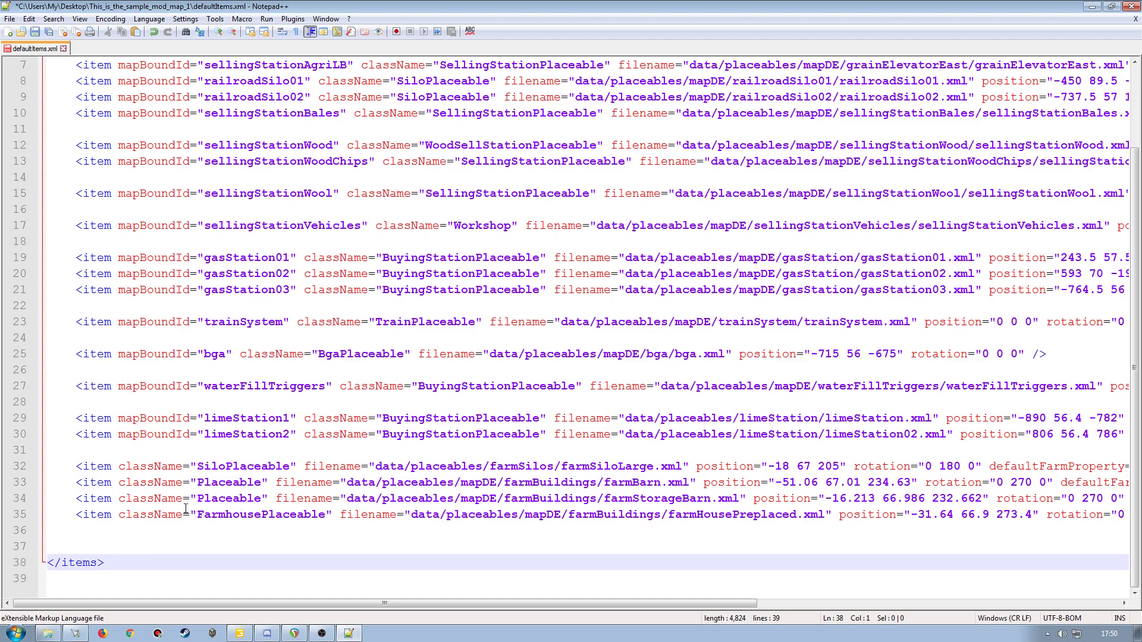
pyautogui.moveTo(225, 386)
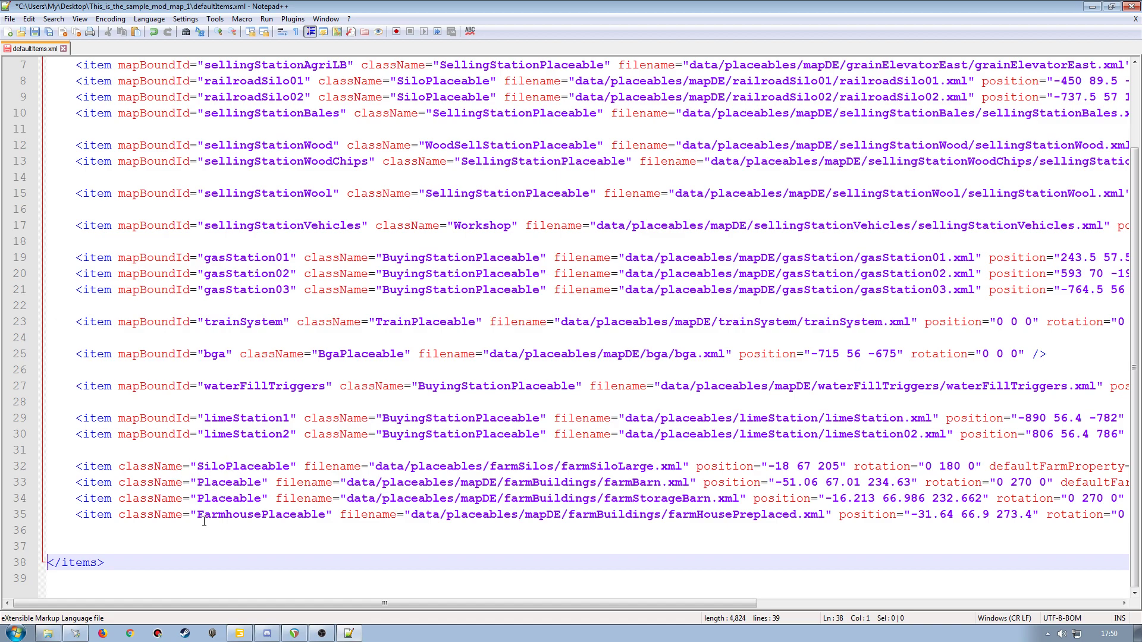
pyautogui.click(751, 499)
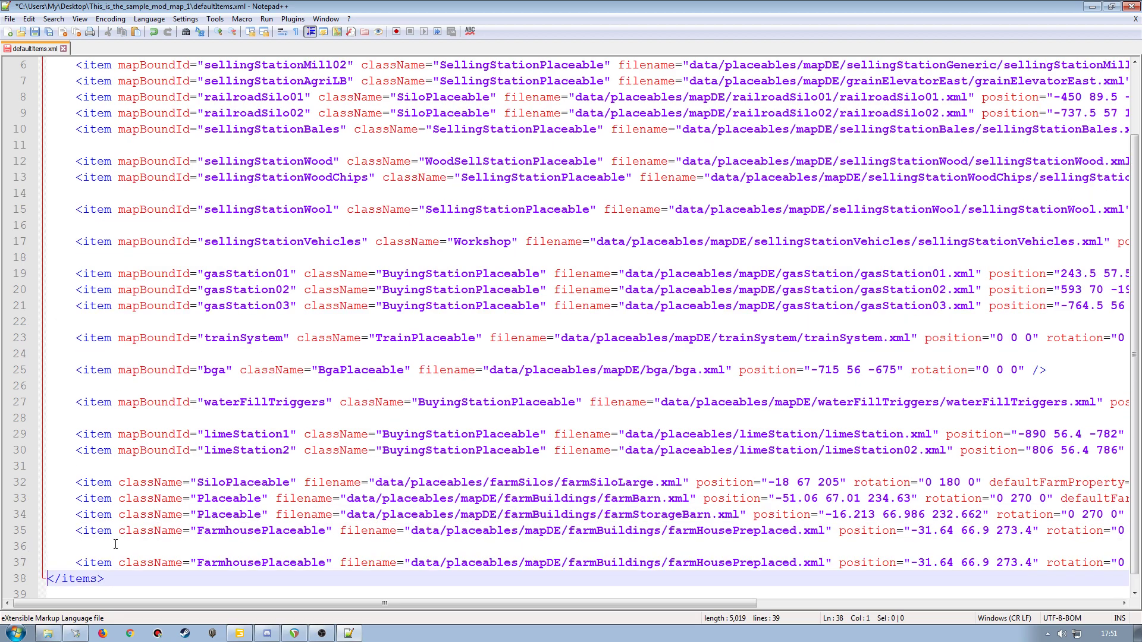
pyautogui.scroll(-3)
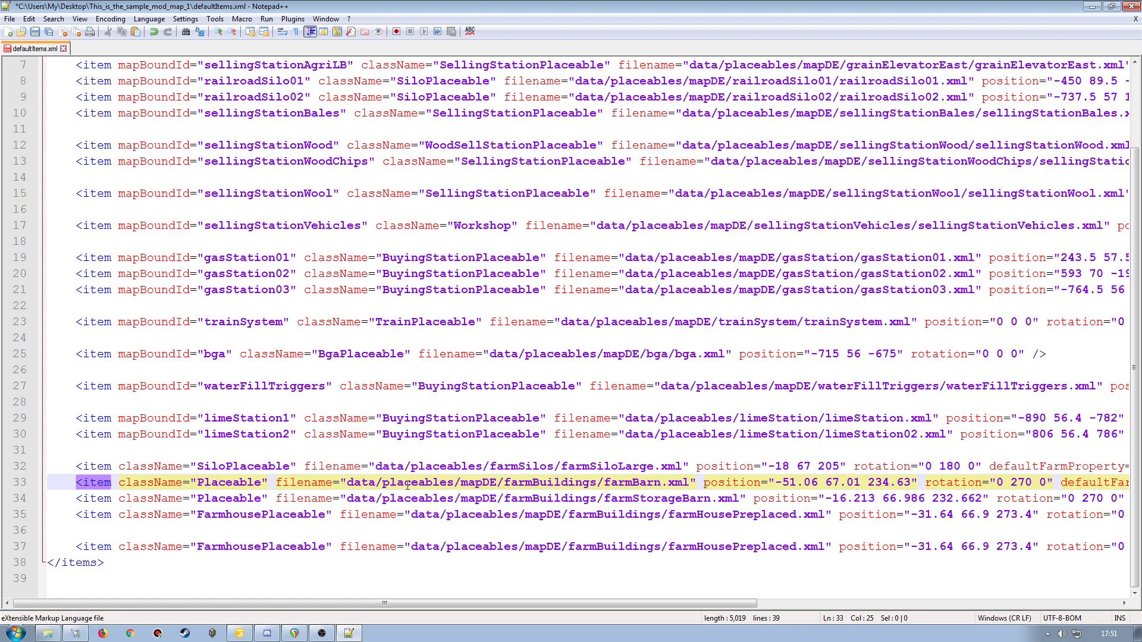
pyautogui.moveTo(336, 467)
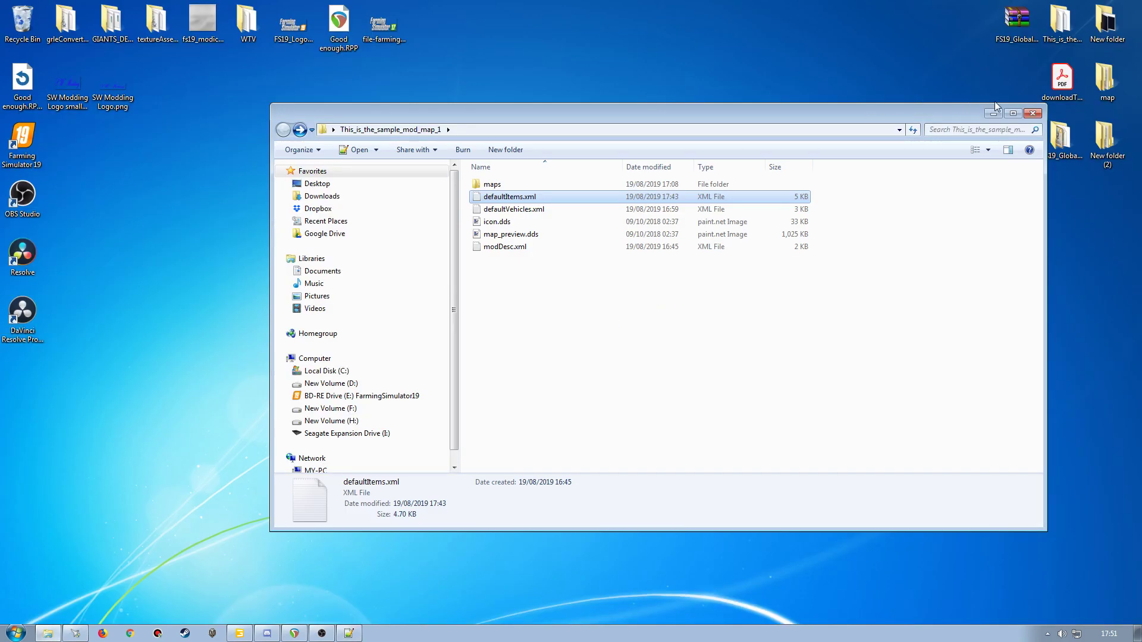
# Copy GC_ProductionFactoryPlaceable from seedMaker.xml into line 37's className in defaultItems.xml
pyautogui.click(1032, 113)
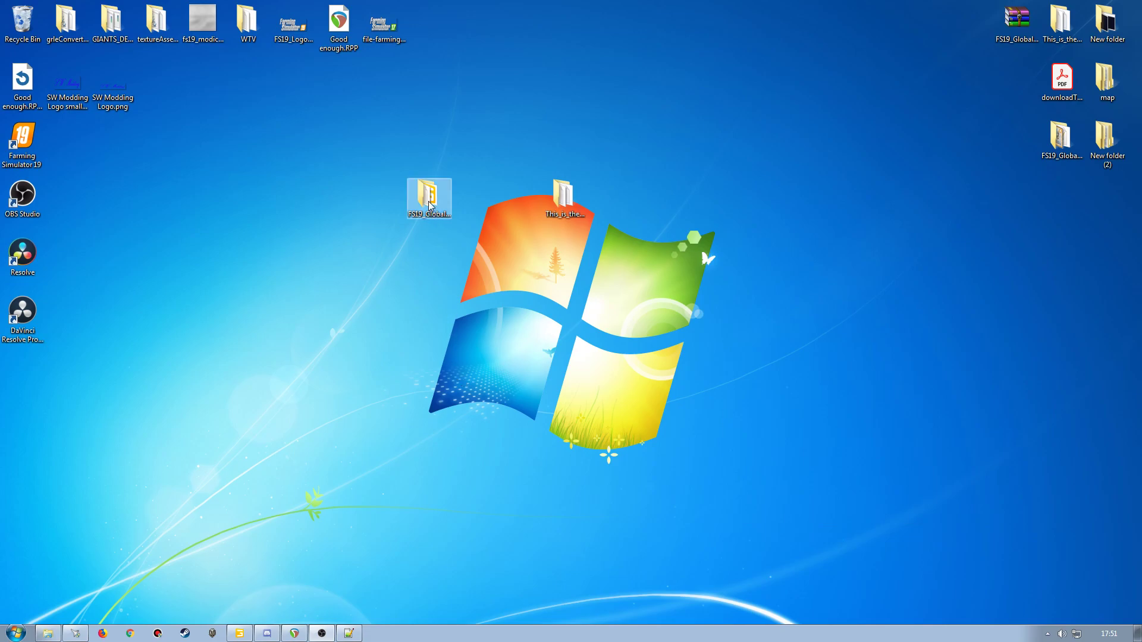
pyautogui.doubleClick(429, 199)
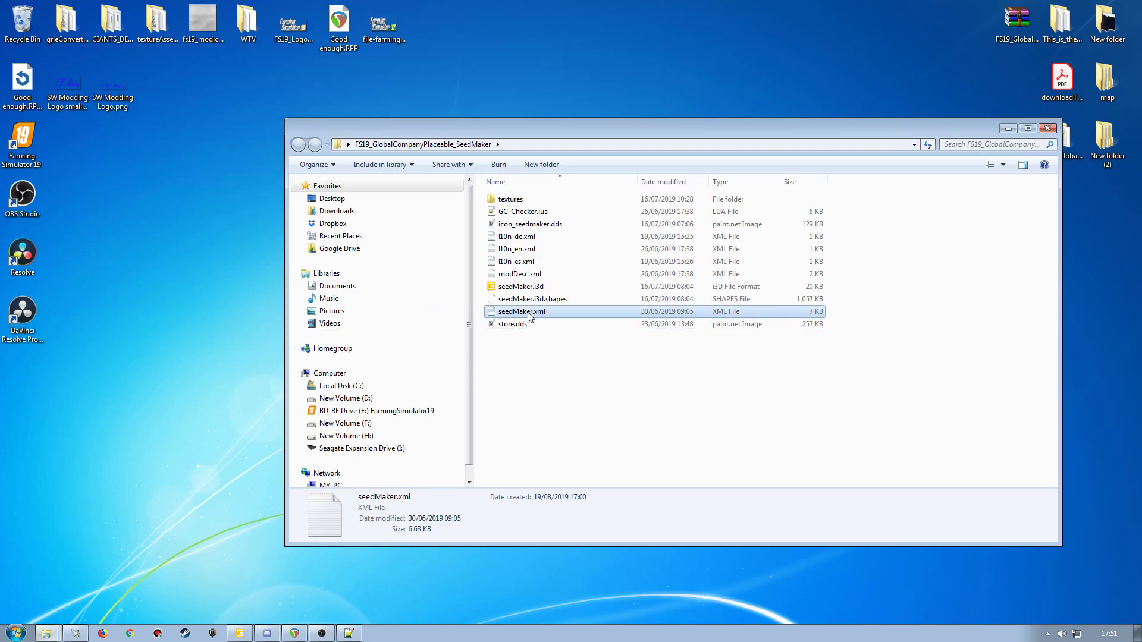
pyautogui.doubleClick(521, 311)
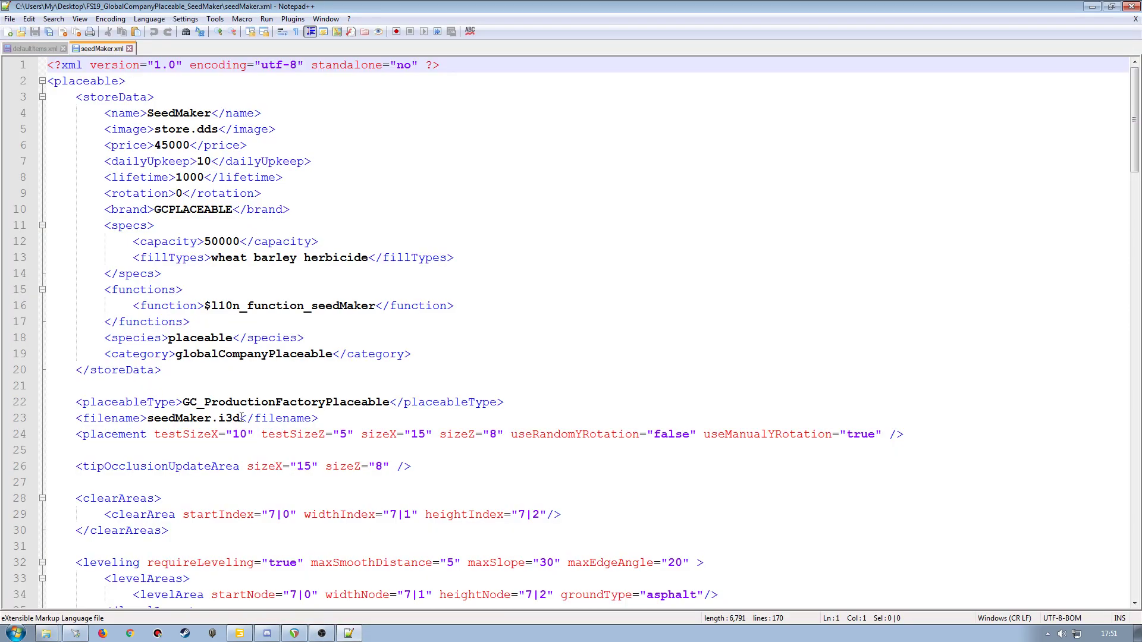
pyautogui.doubleClick(286, 402)
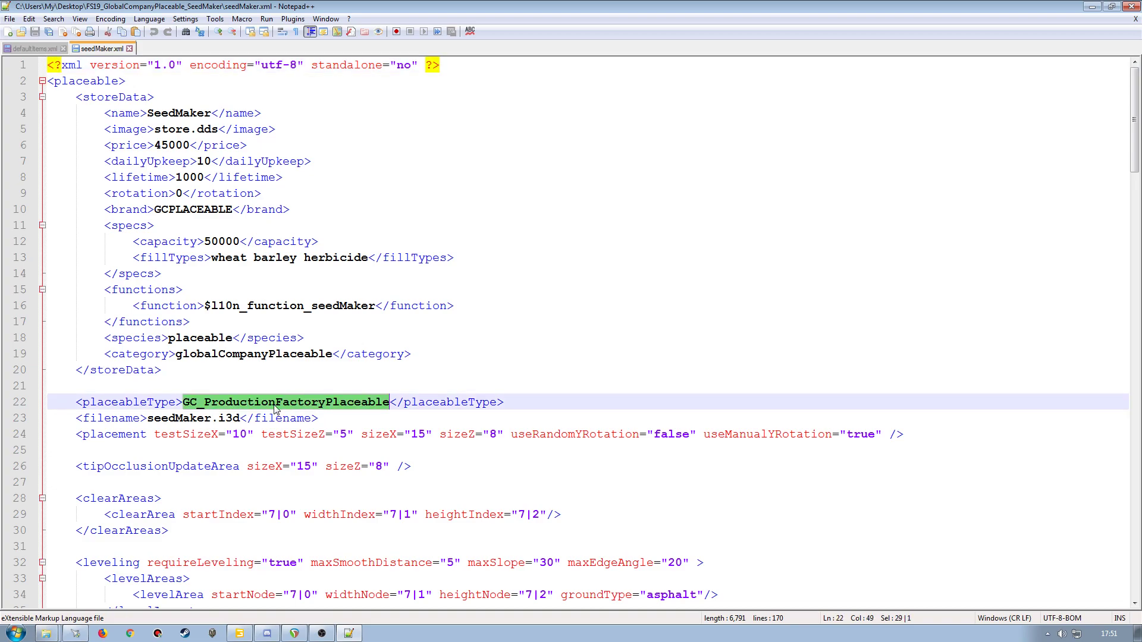
pyautogui.moveTo(244, 418)
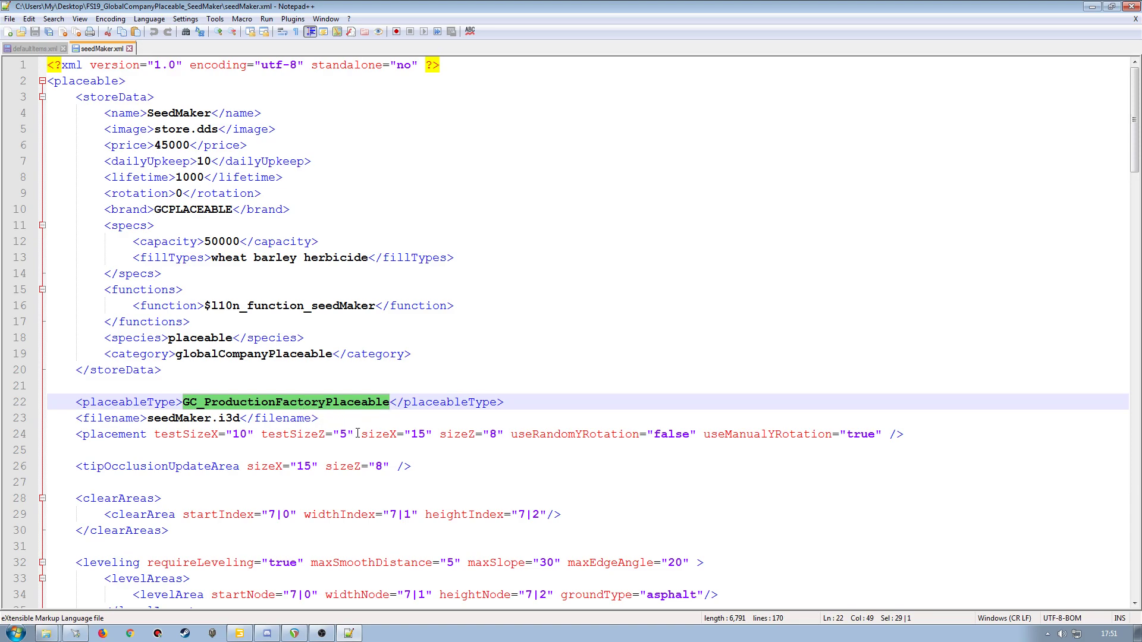
pyautogui.click(32, 52)
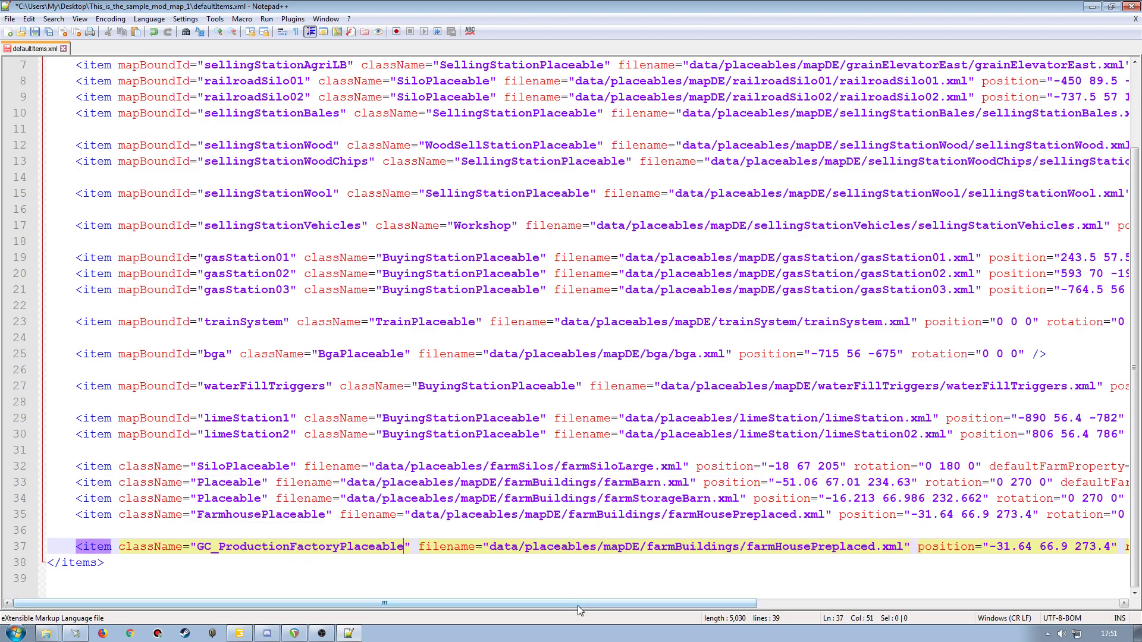
pyautogui.hscroll(3)
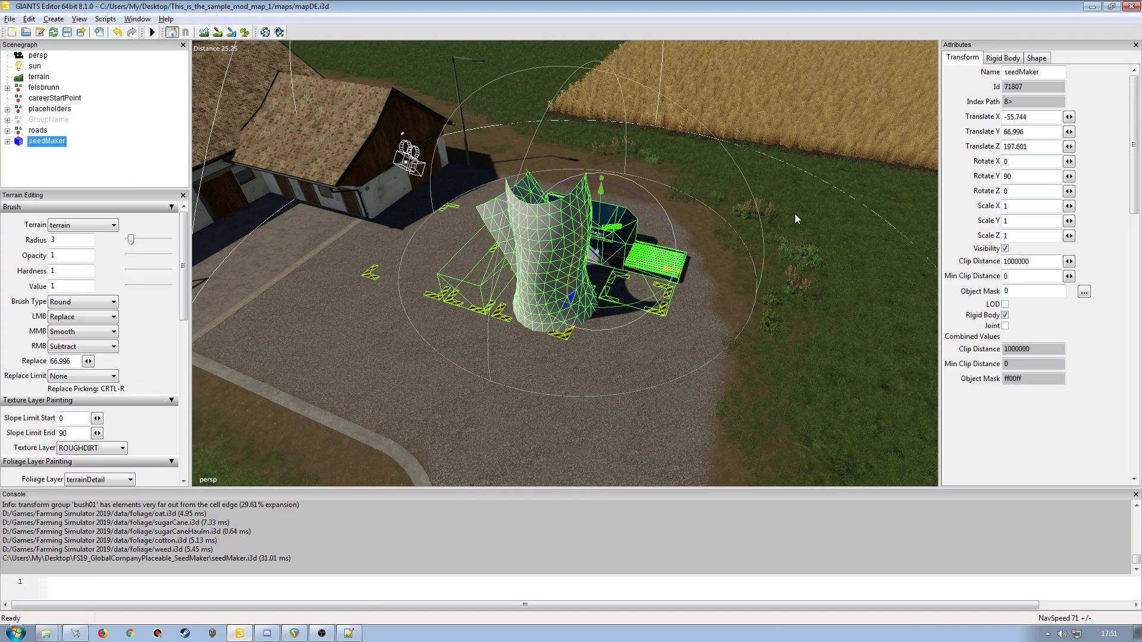
pyautogui.click(1032, 117)
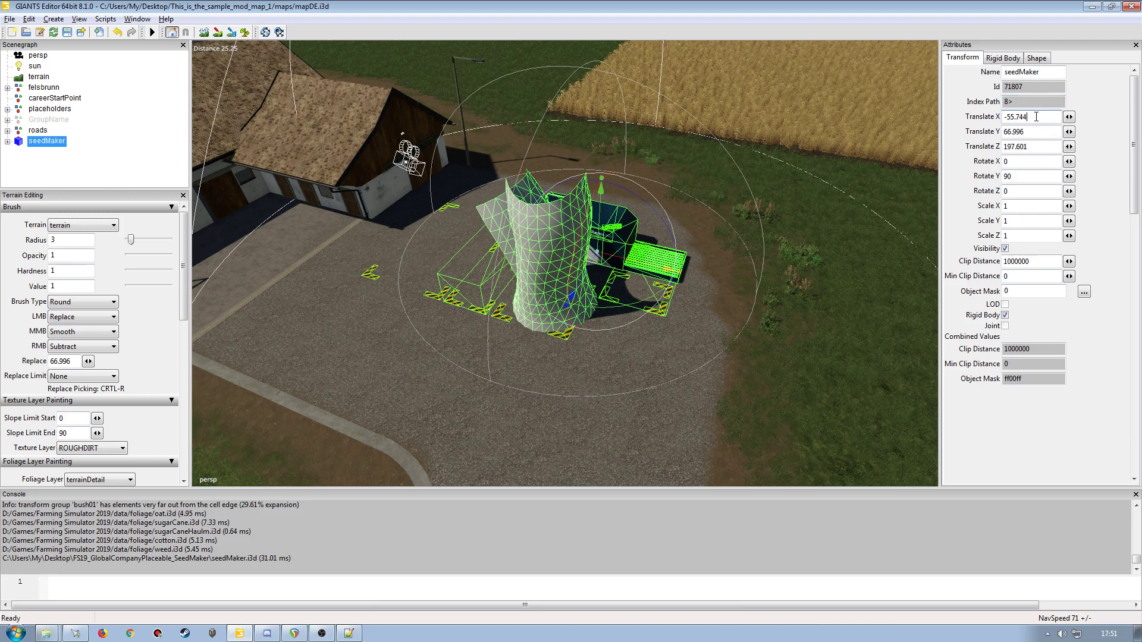
pyautogui.moveTo(1040, 126)
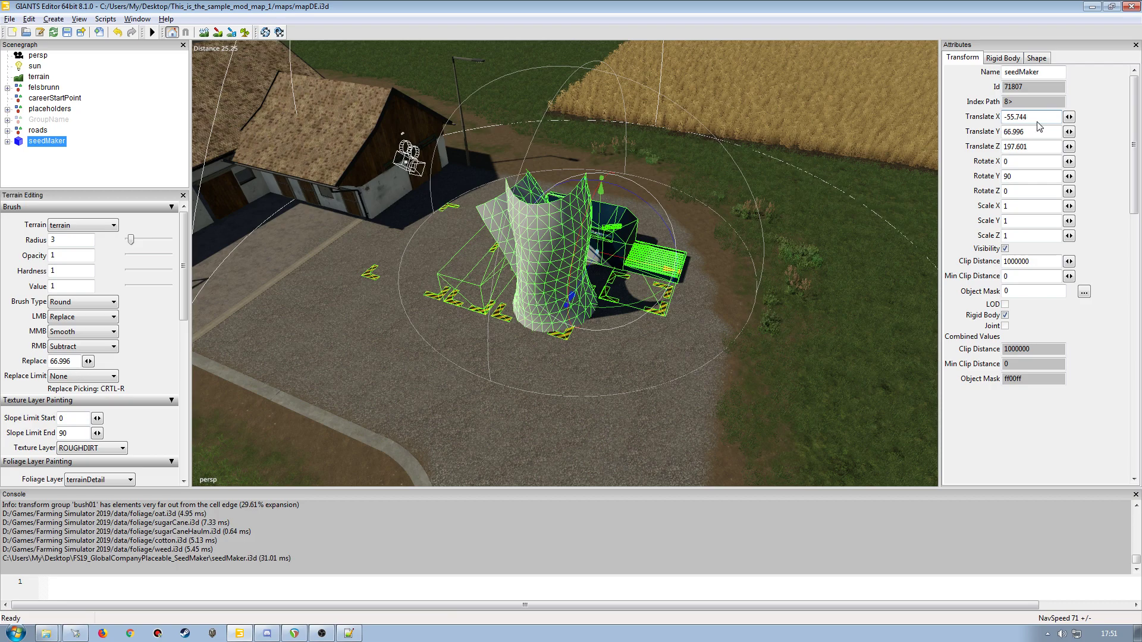
pyautogui.moveTo(1029, 135)
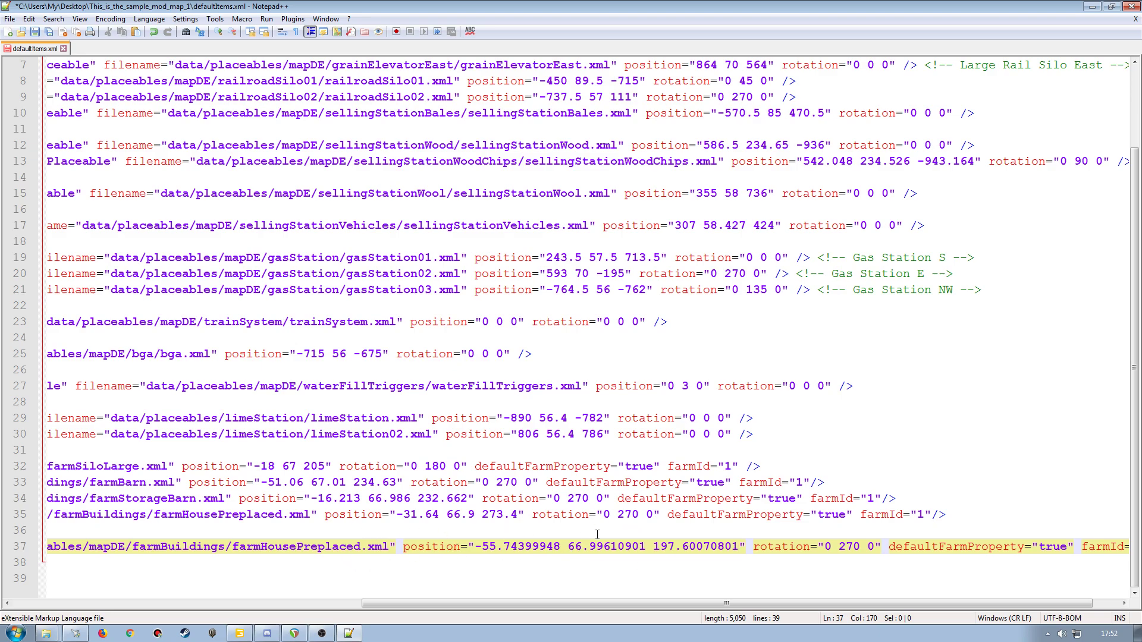
pyautogui.moveTo(384, 578)
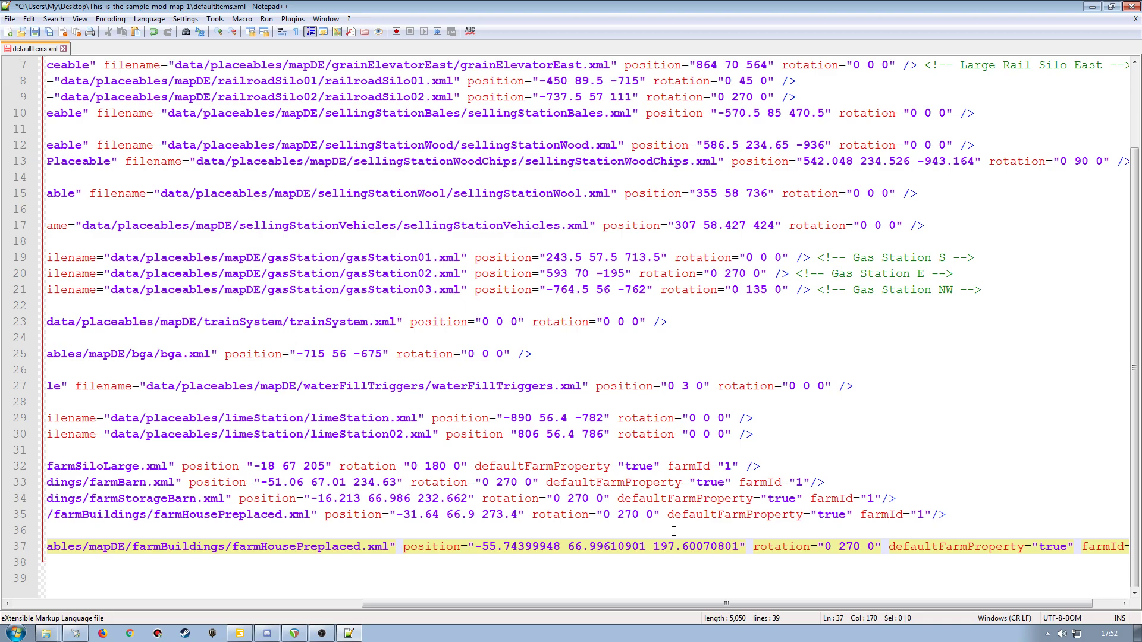
pyautogui.moveTo(564, 553)
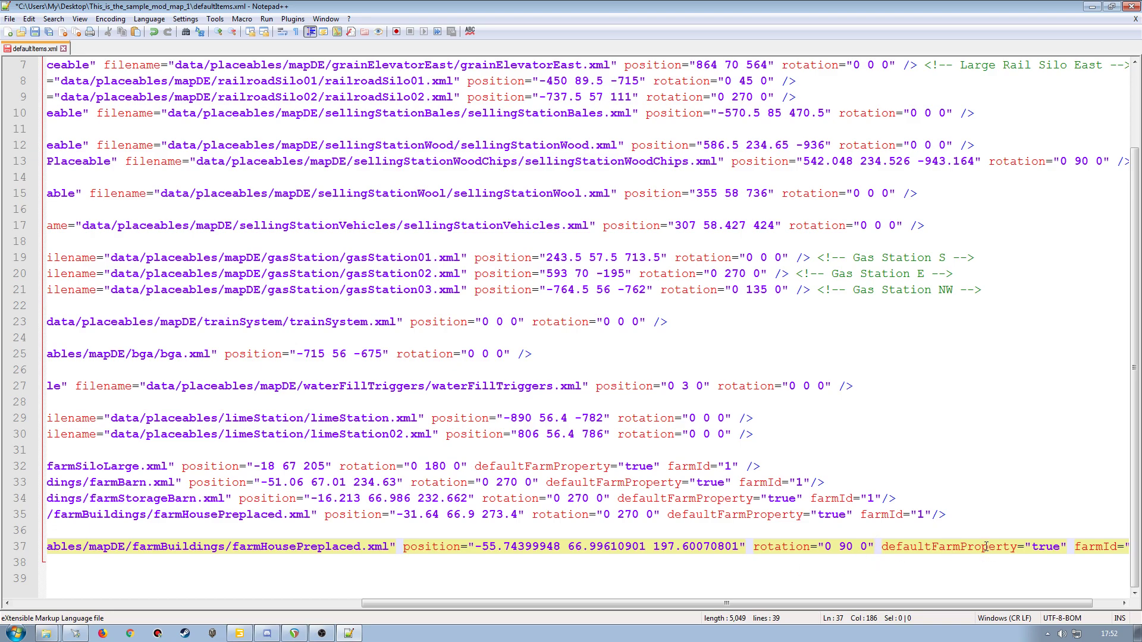
pyautogui.moveTo(1048, 547)
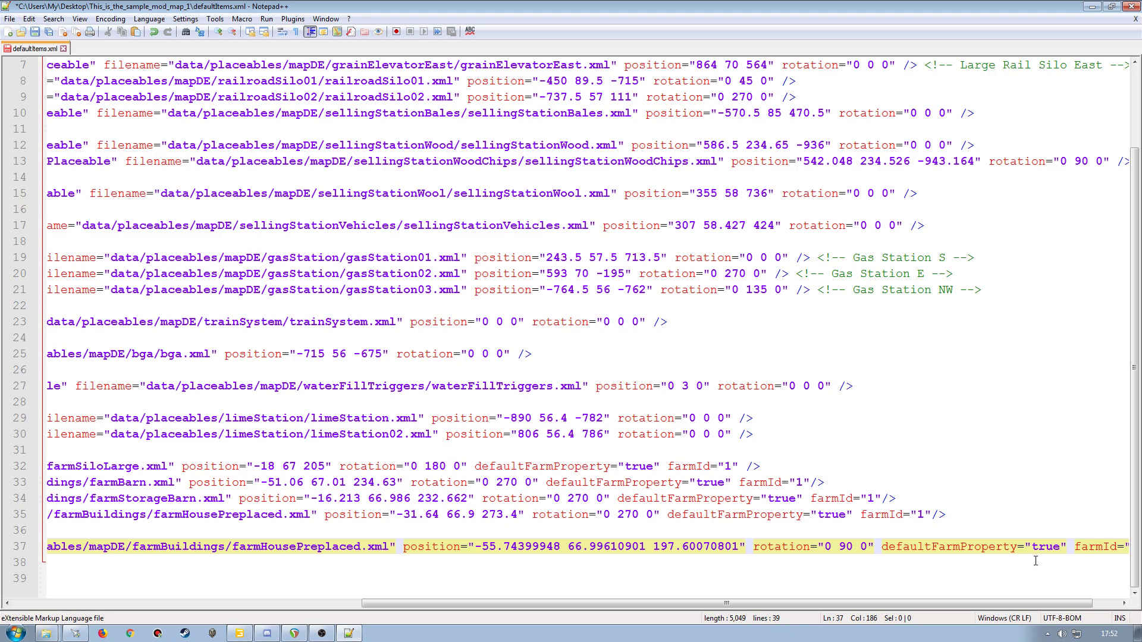
pyautogui.moveTo(1013, 547)
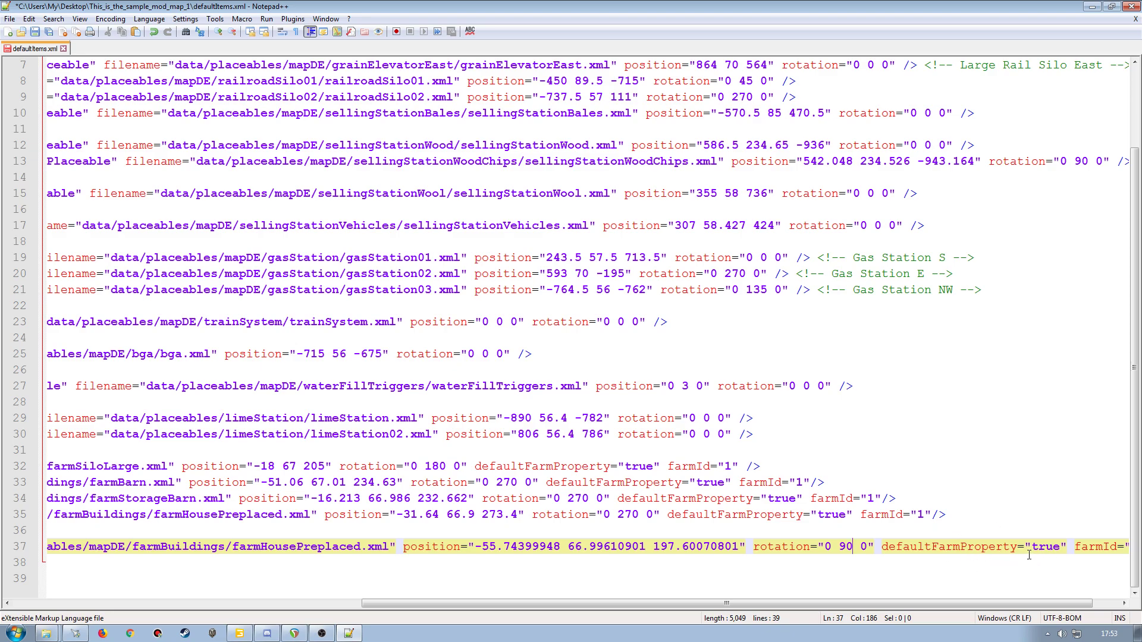
pyautogui.moveTo(1042, 547)
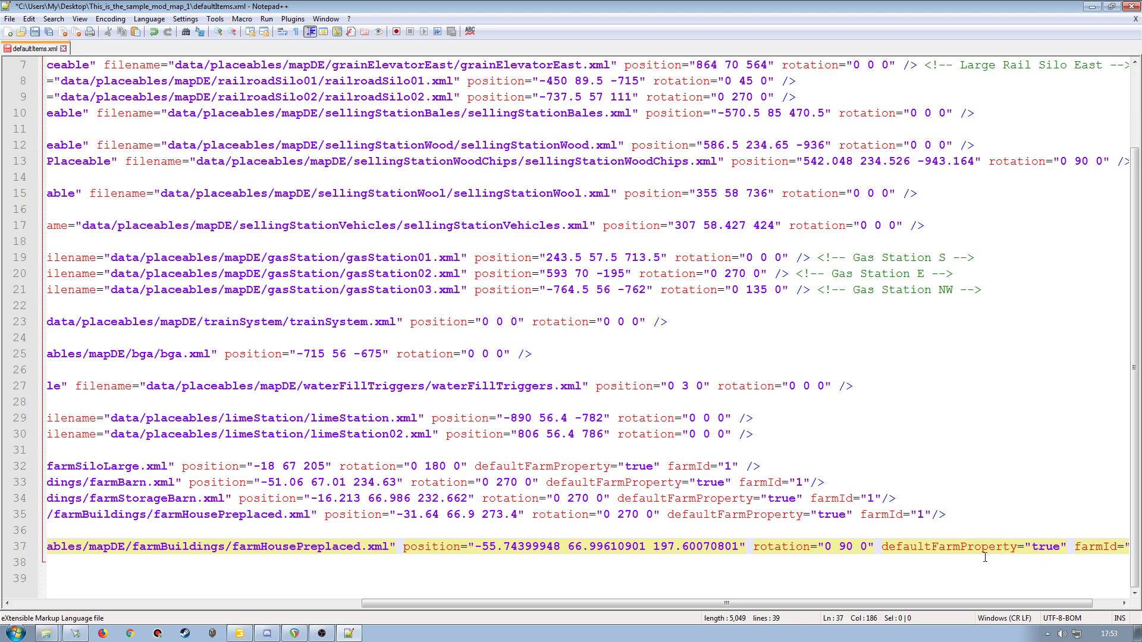
pyautogui.moveTo(1053, 553)
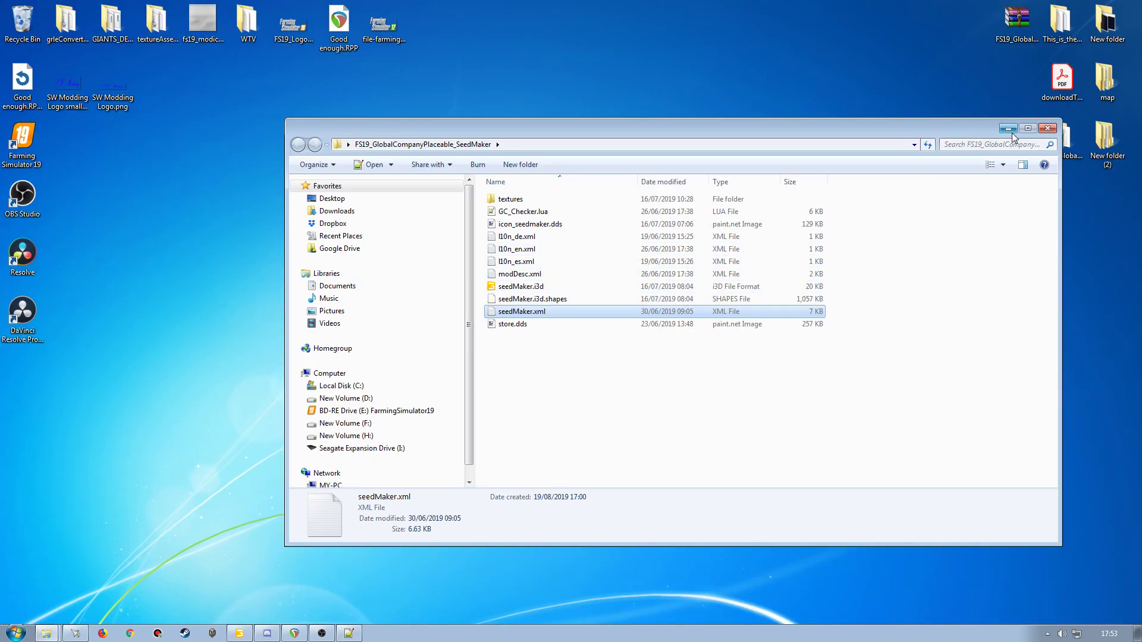
# Close the seed maker folder window and select FS19_GlobalCompanyPlaceable_SeedMaker on the desktop
pyautogui.click(1048, 128)
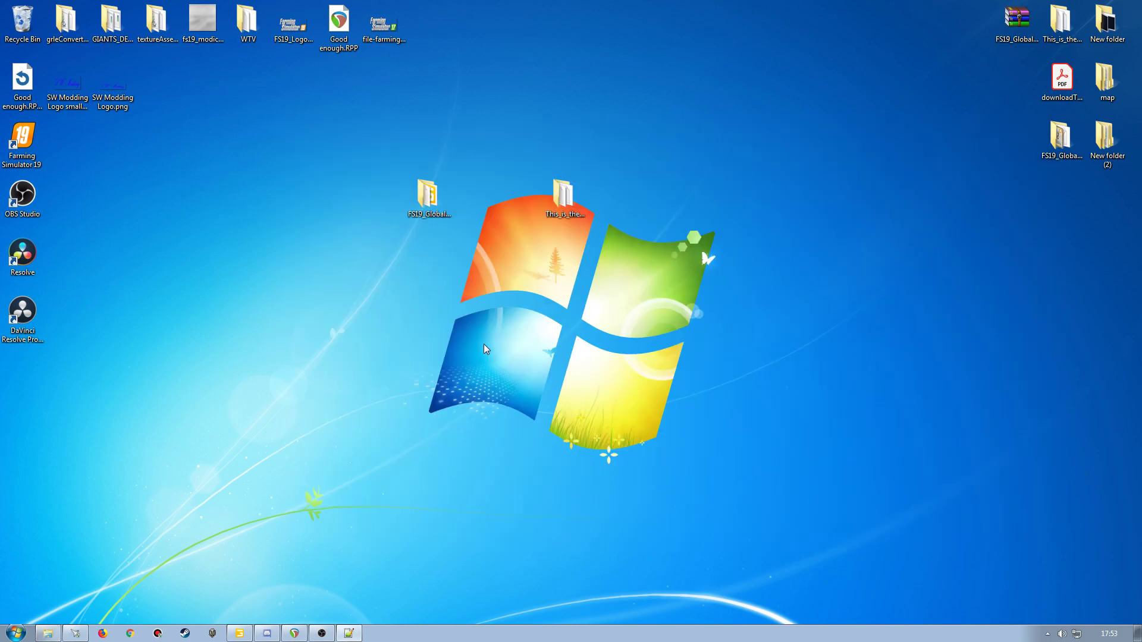
pyautogui.moveTo(500, 371)
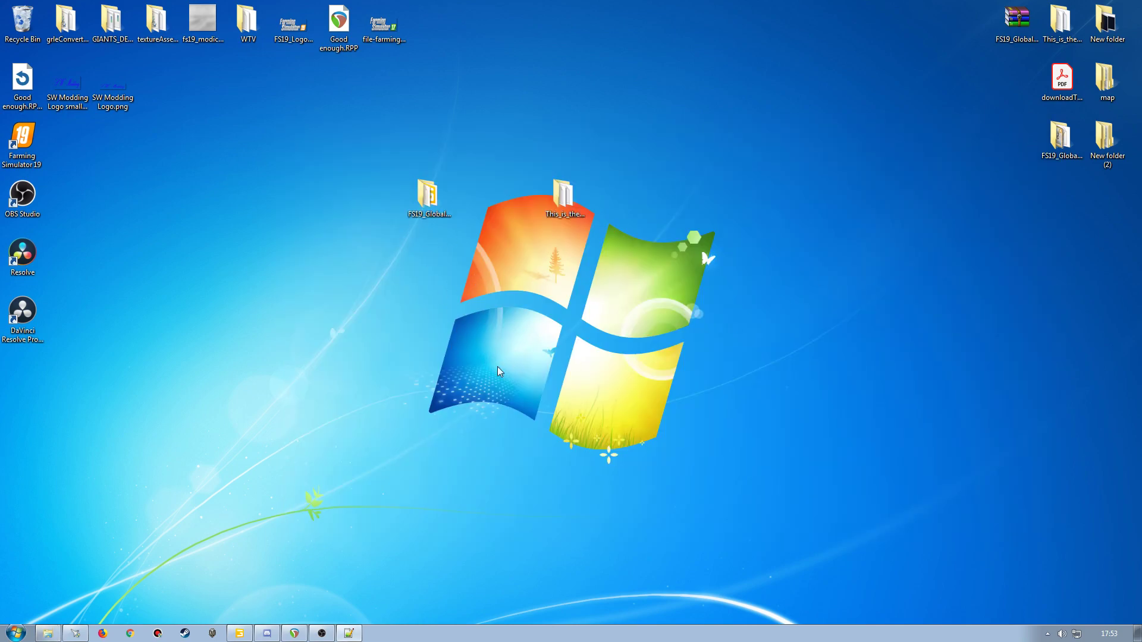
pyautogui.moveTo(596, 351)
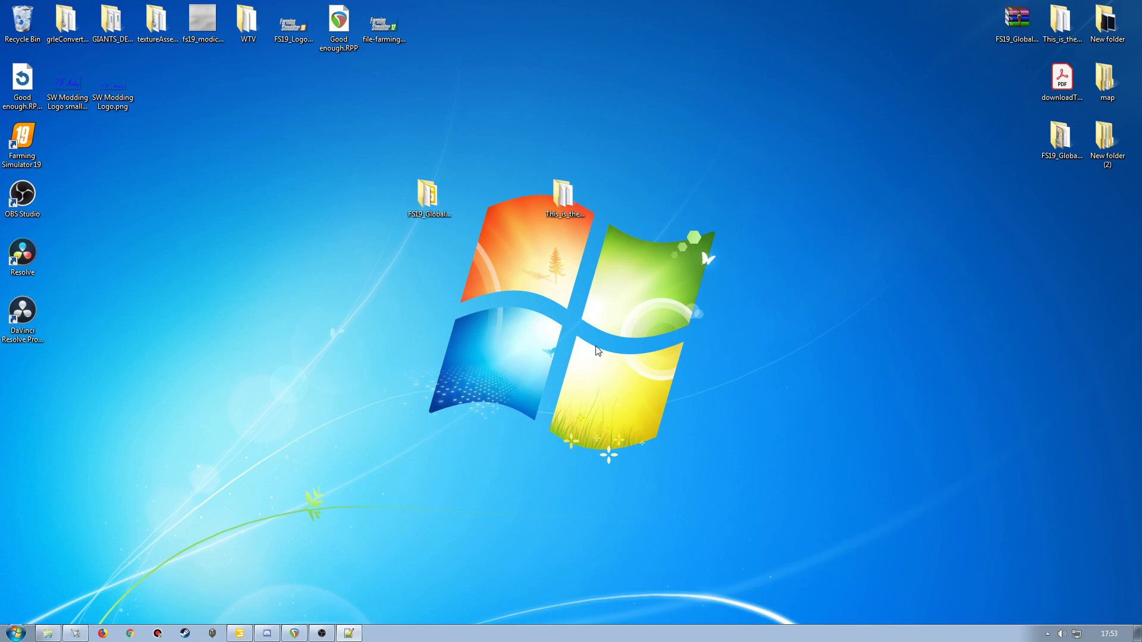
pyautogui.moveTo(516, 329)
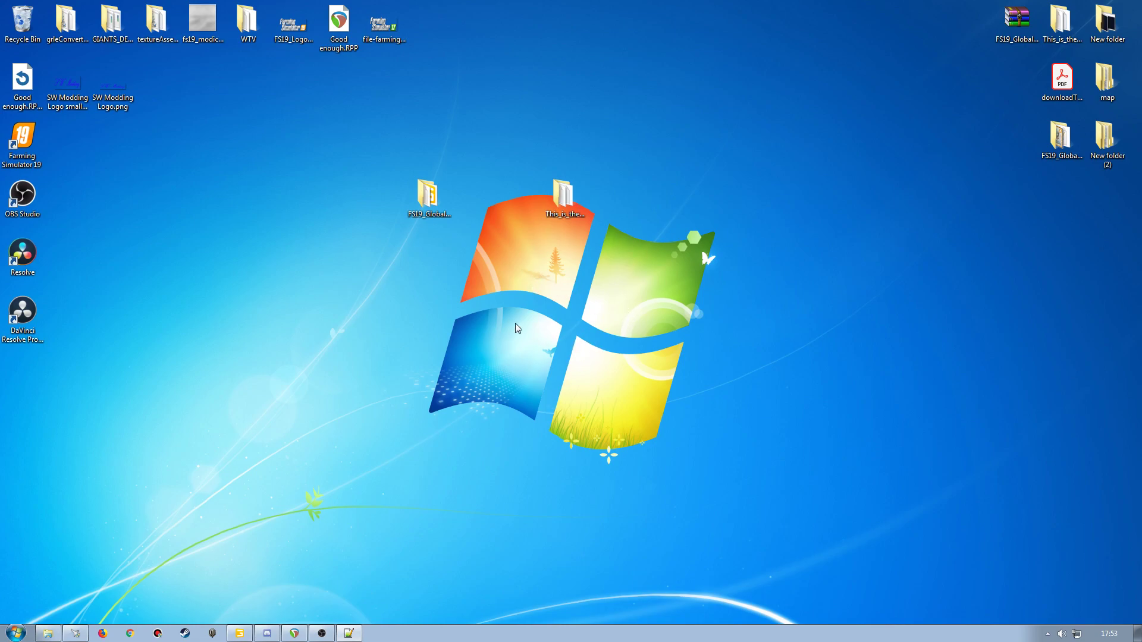
pyautogui.moveTo(486, 338)
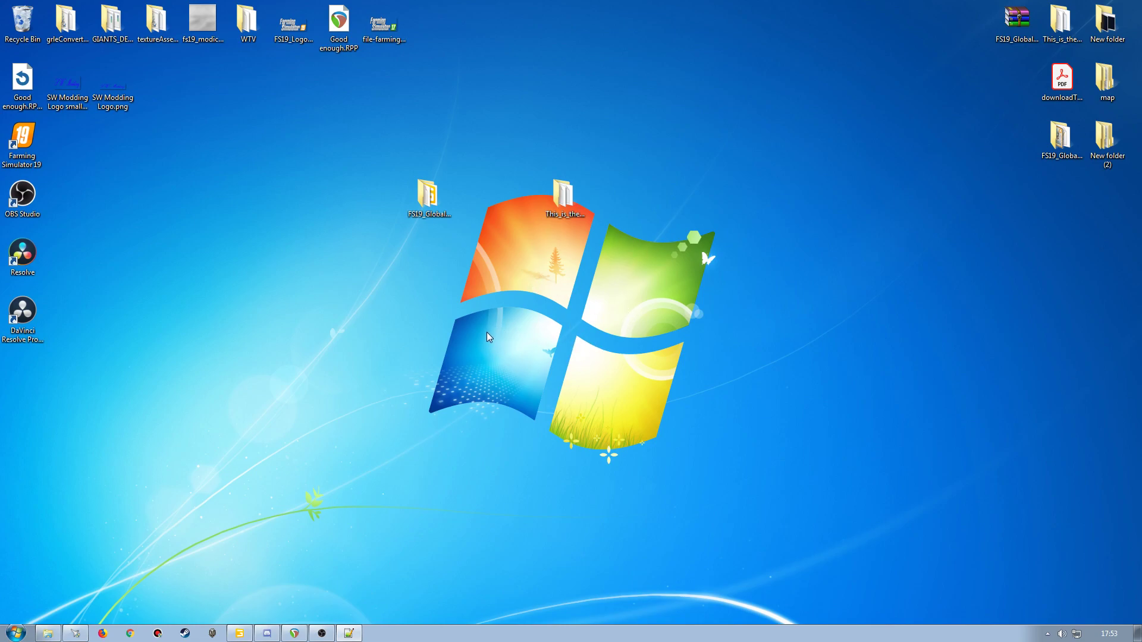
pyautogui.click(429, 193)
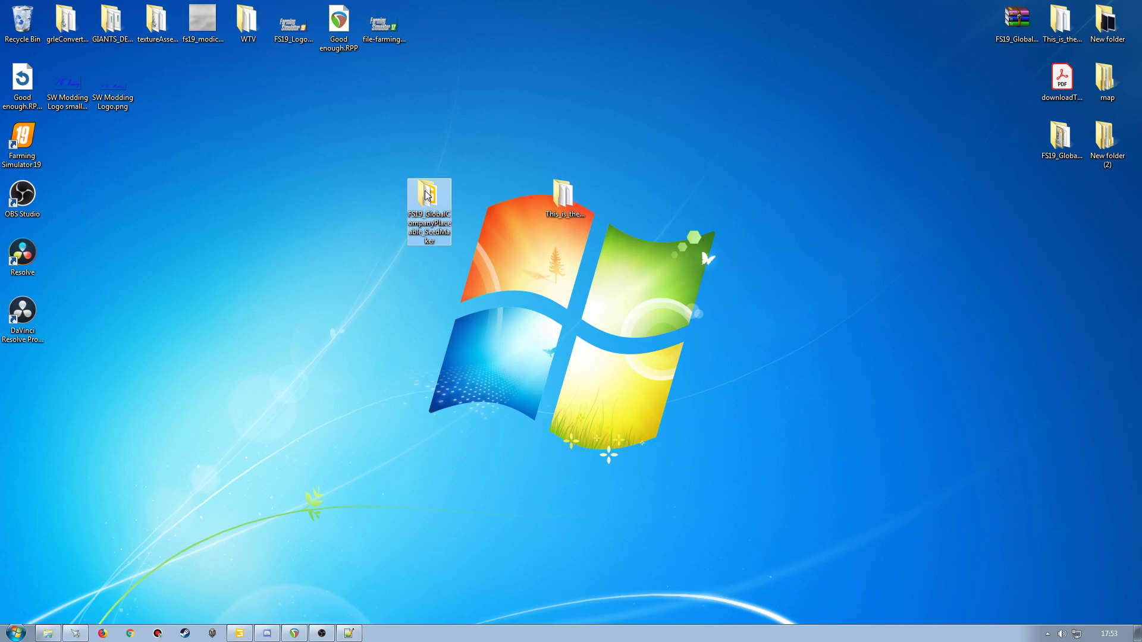
pyautogui.moveTo(445, 284)
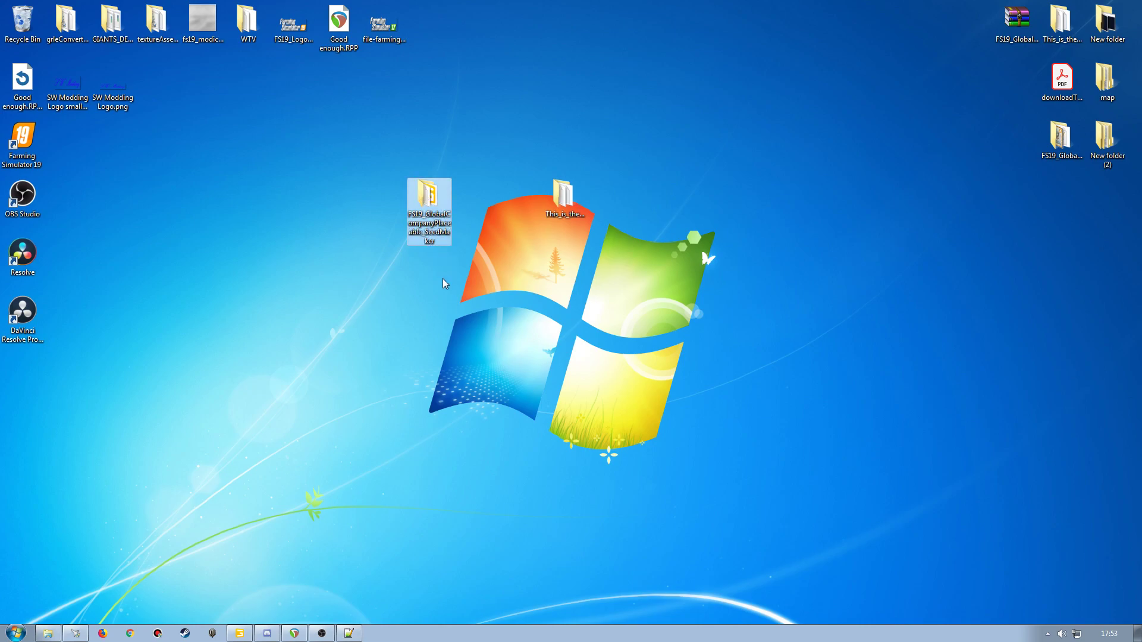
pyautogui.moveTo(419, 233)
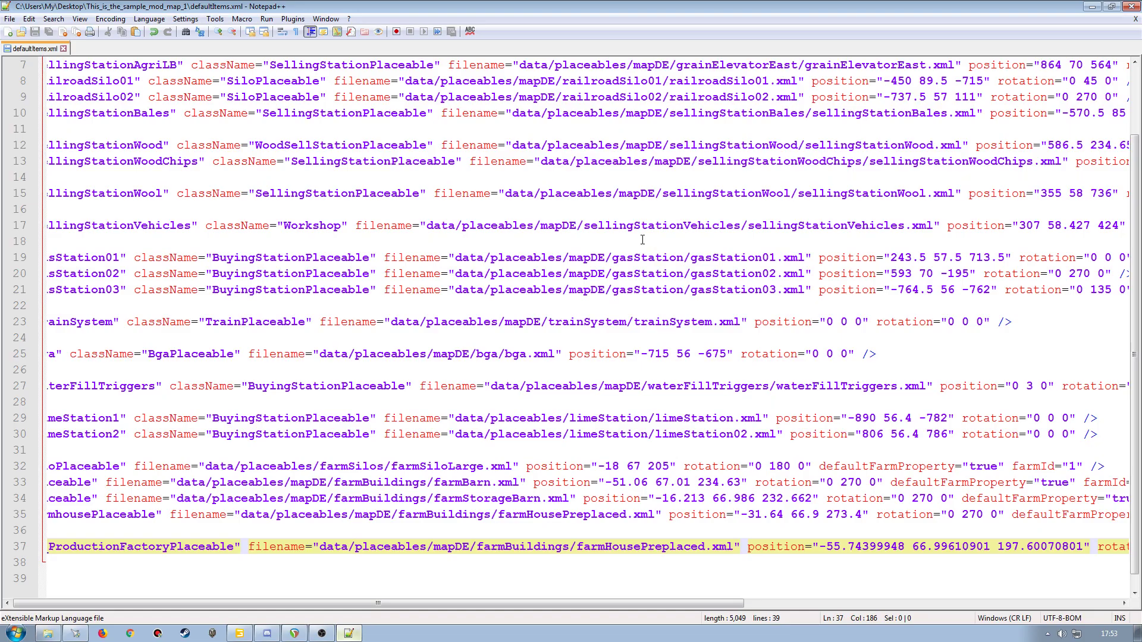
pyautogui.moveTo(399, 325)
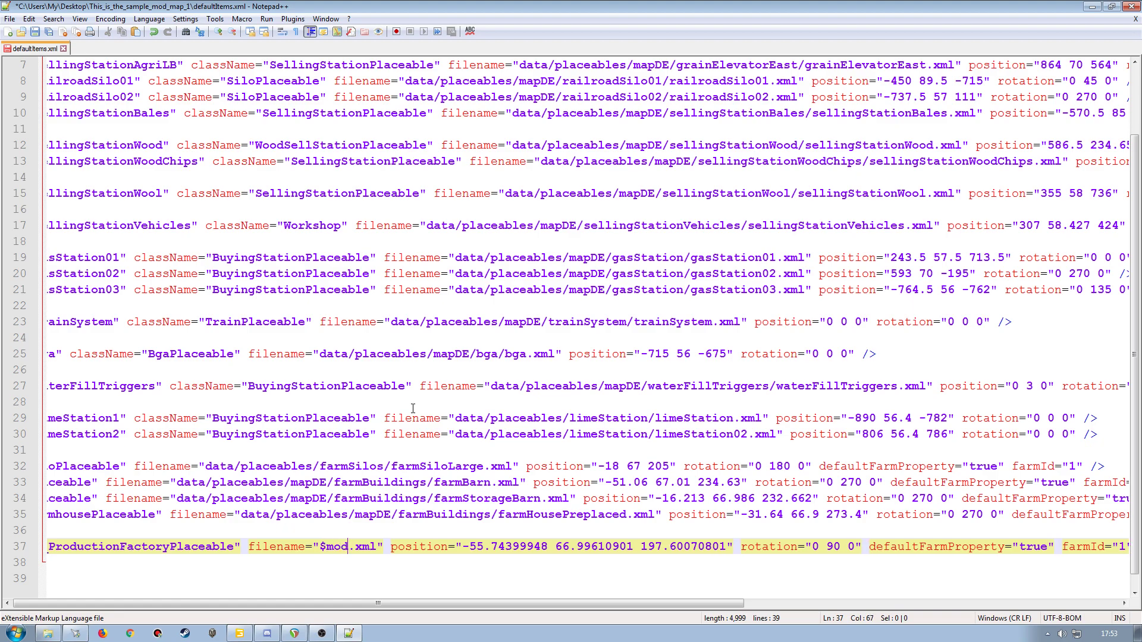
# Replace line 37's filename with $moddir$ followed by FS19_GlobalCompanyPlaceable_SeedMaker
pyautogui.write('dir')
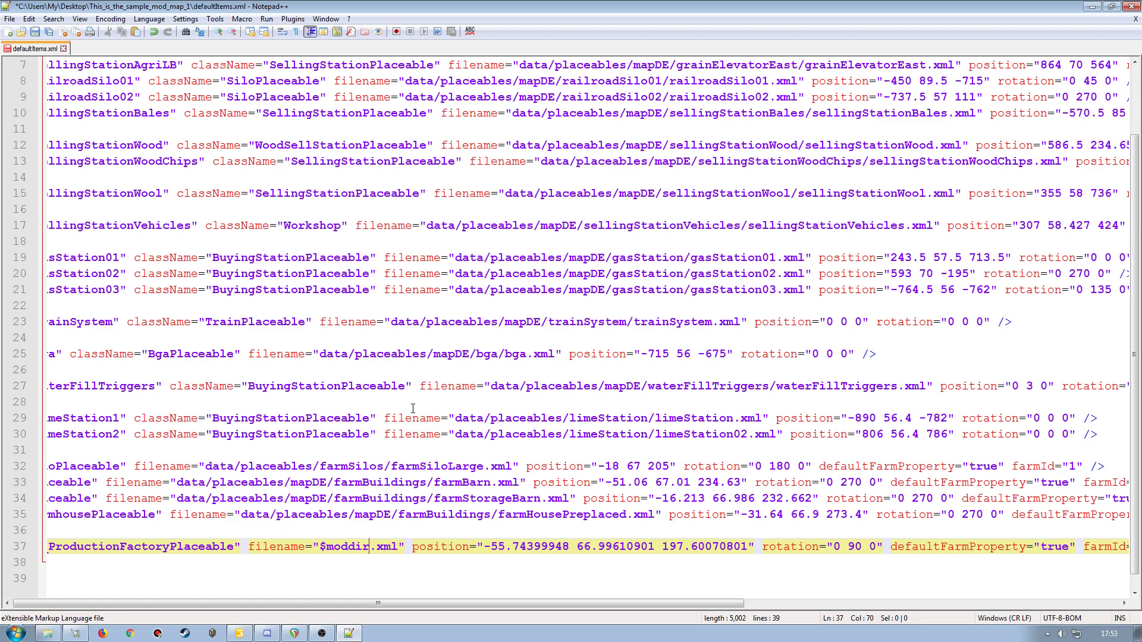
pyautogui.write('$')
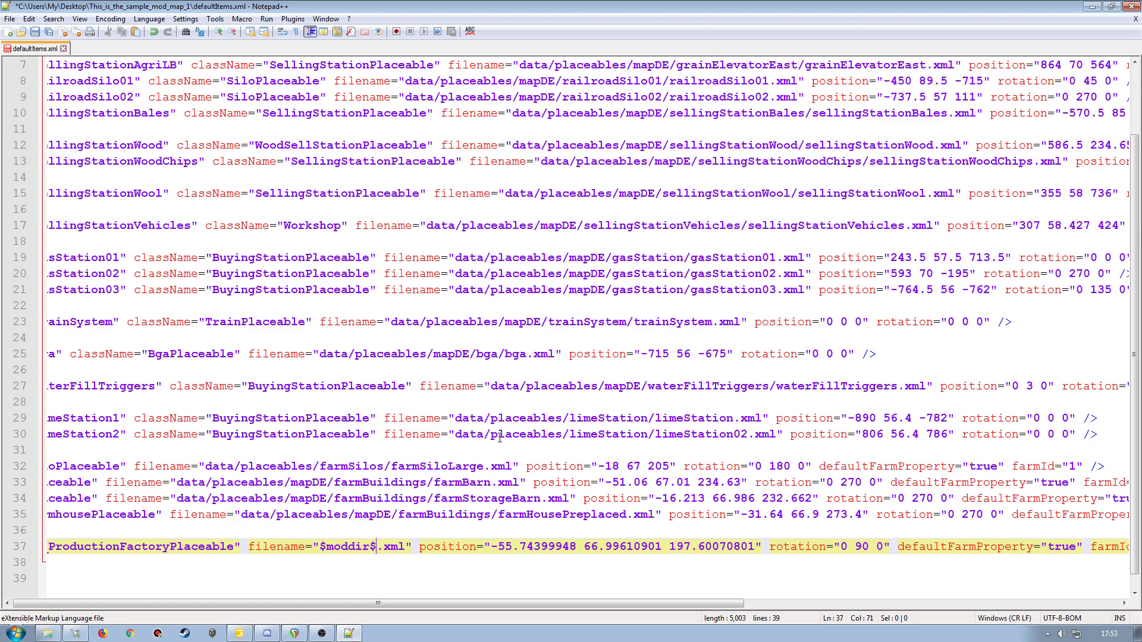
pyautogui.write('FS19_GlobalCompanyPlaceable_SeedMaker')
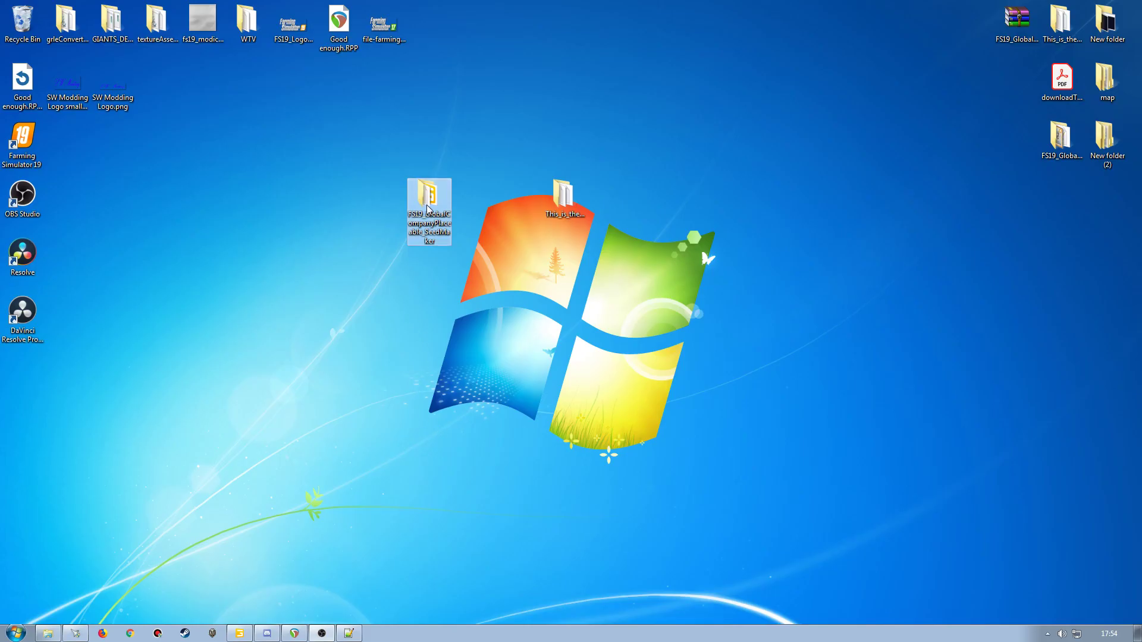
# Open the FS19_GlobalCompanyPlaceable_SeedMaker desktop folder and select seedMaker.xml
pyautogui.doubleClick(429, 202)
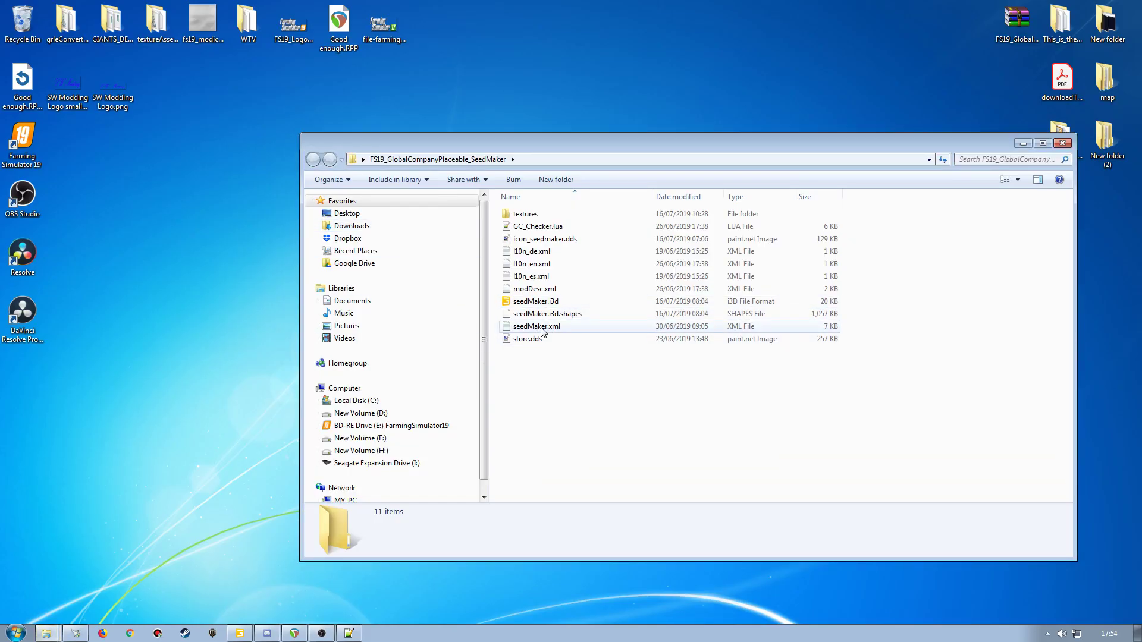
pyautogui.click(536, 326)
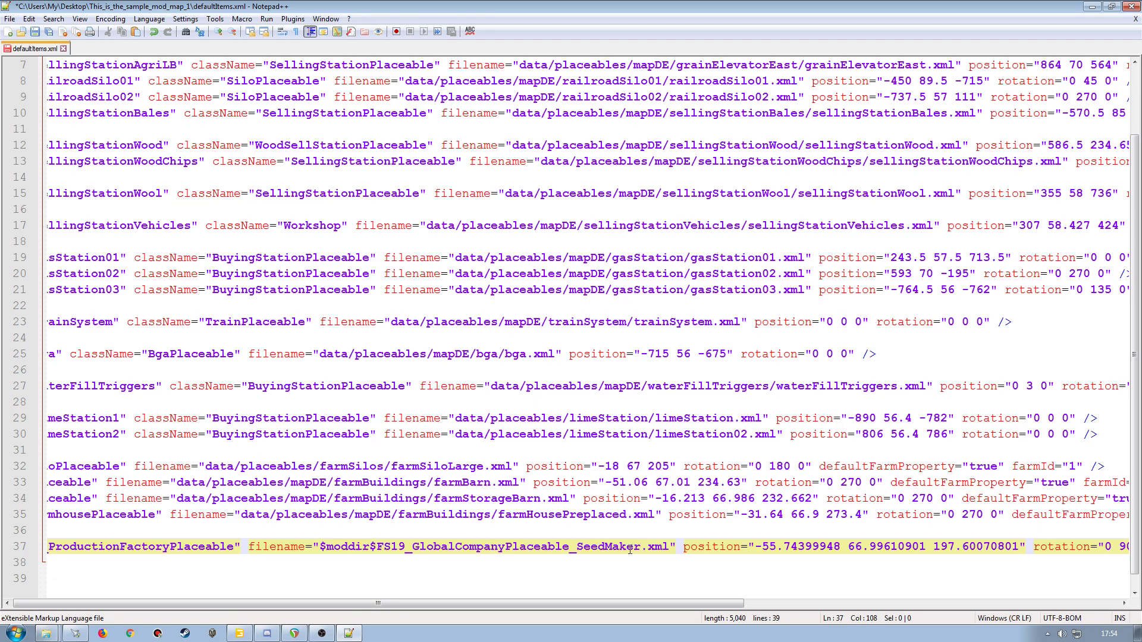
# Insert /seedMaker so the filename reads $moddir$FS19_GlobalCompanyPlaceable_SeedMaker/seedMaker.xml
pyautogui.write('/seedMaker')
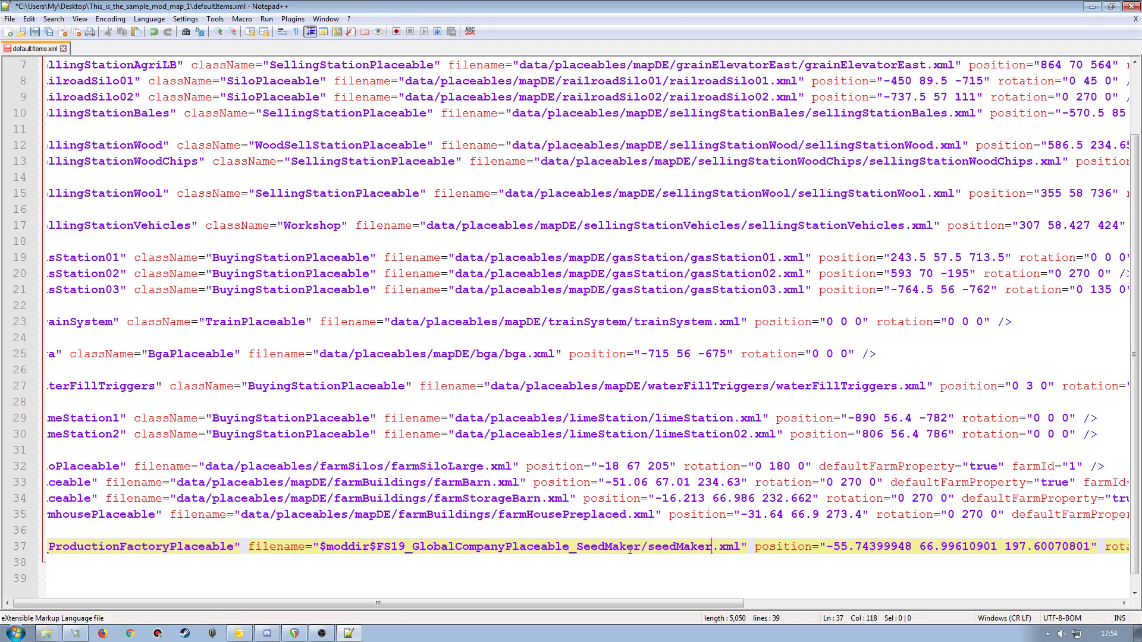
pyautogui.moveTo(378, 526)
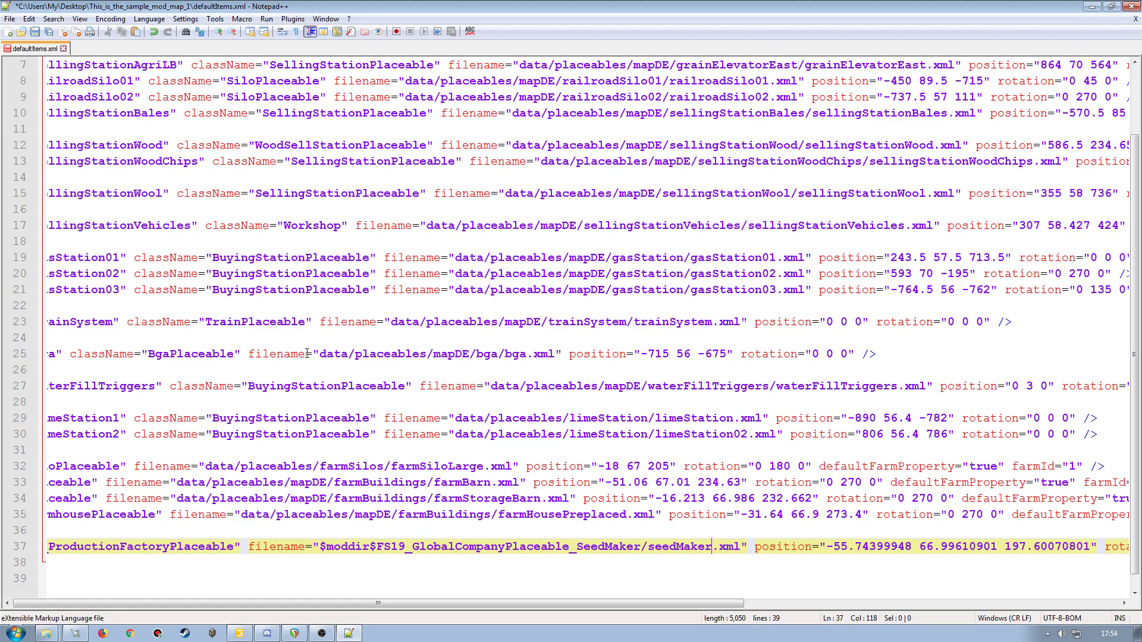
pyautogui.moveTo(532, 335)
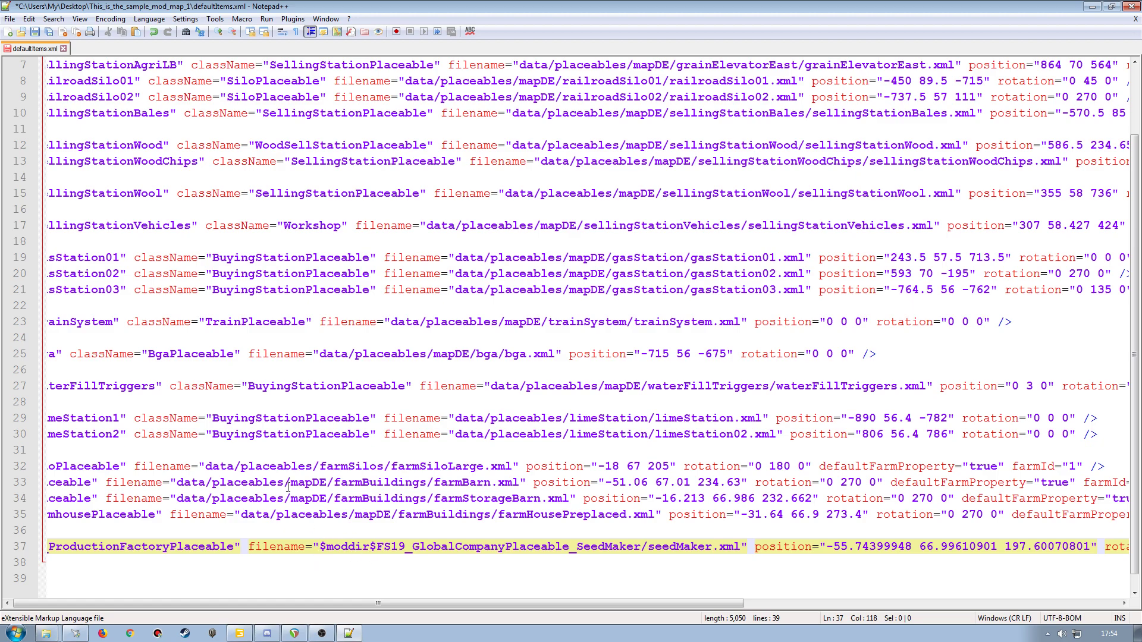
pyautogui.moveTo(341, 540)
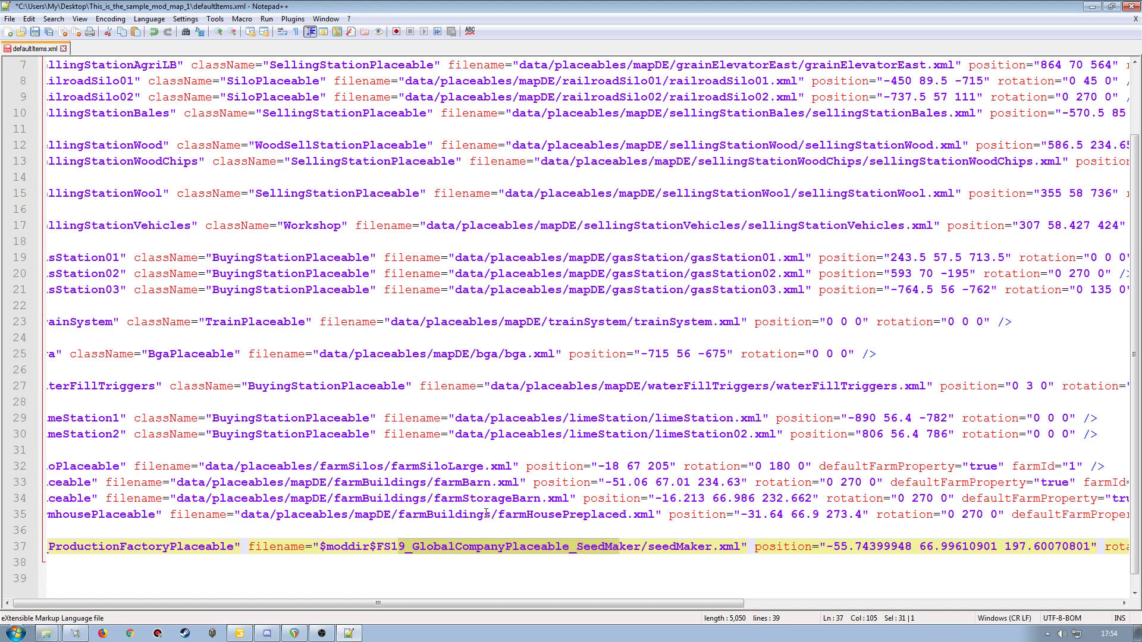
pyautogui.moveTo(505, 573)
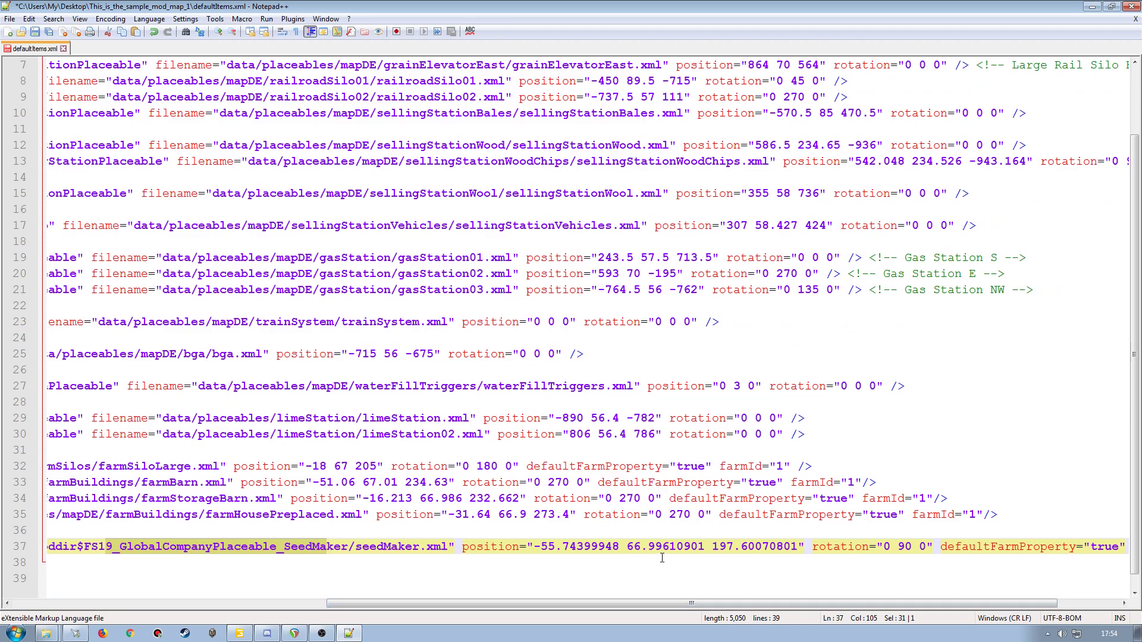
pyautogui.moveTo(566, 564)
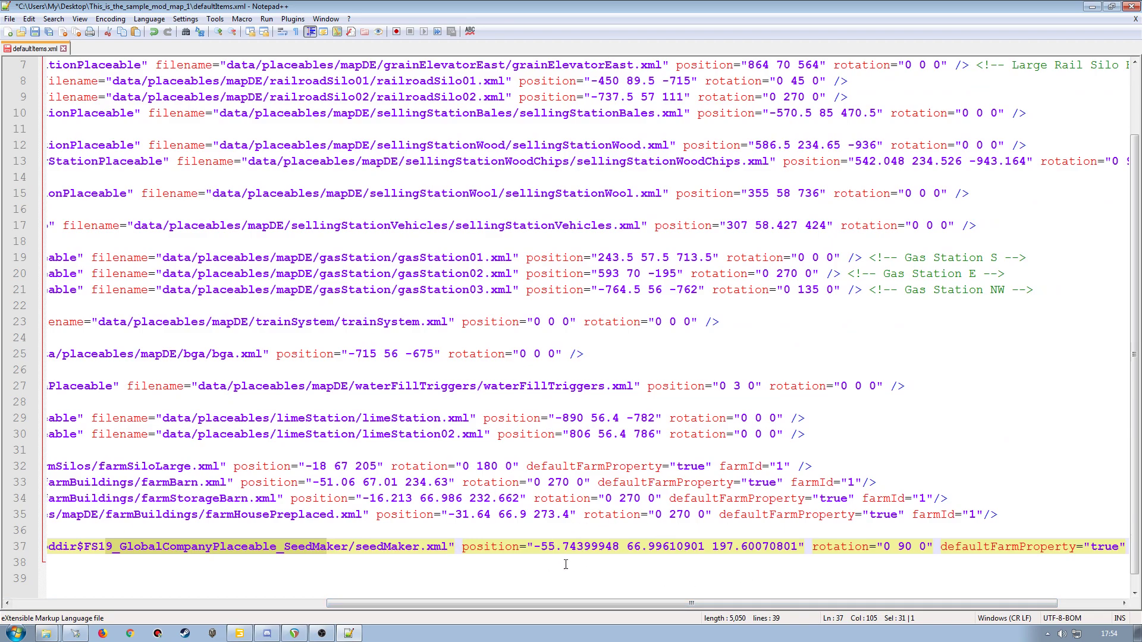
pyautogui.moveTo(675, 594)
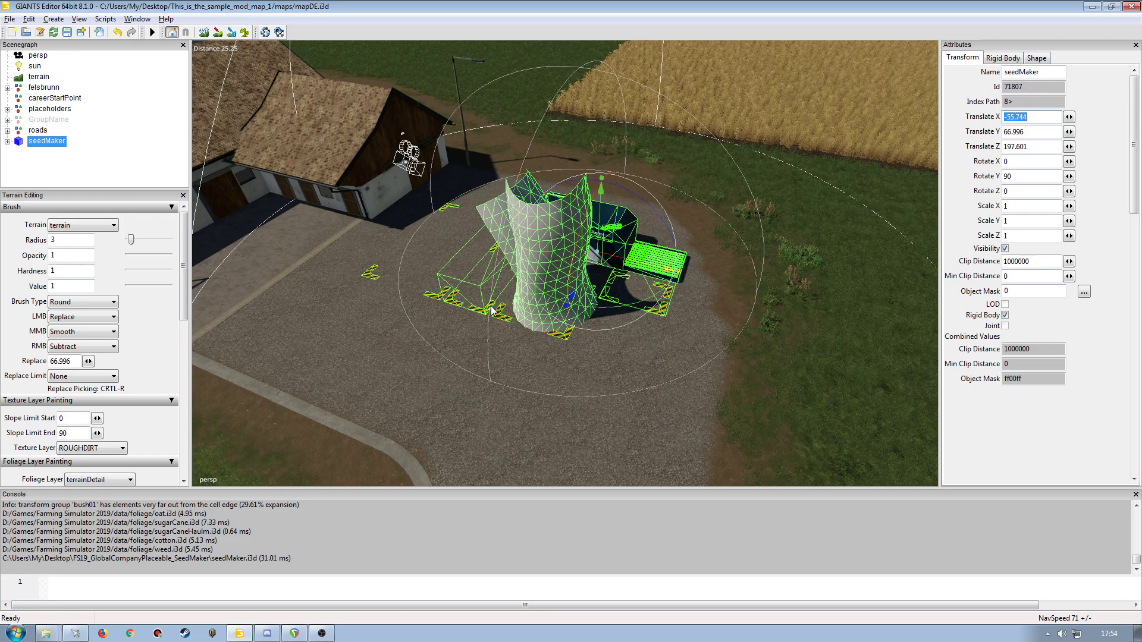
pyautogui.moveTo(557, 311)
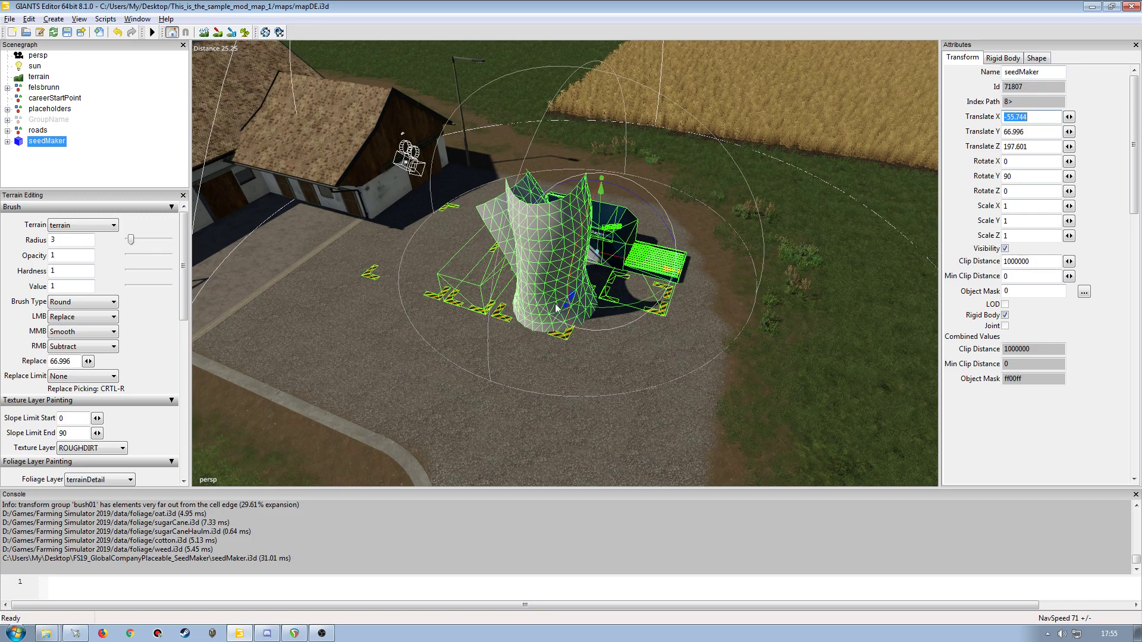
pyautogui.moveTo(440, 183)
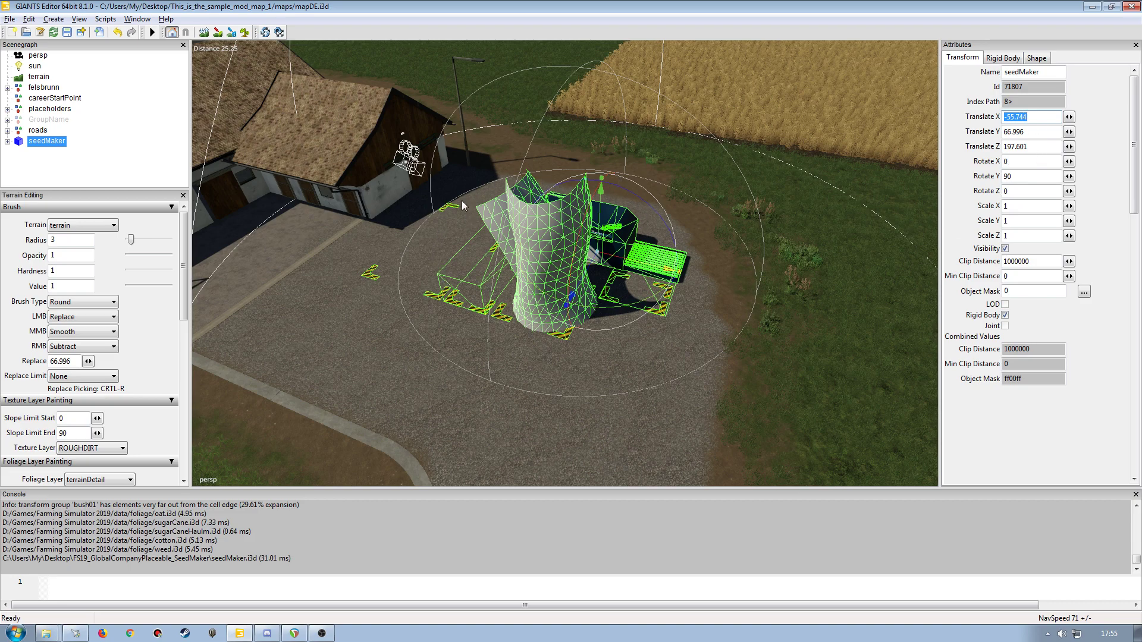
pyautogui.moveTo(390, 197)
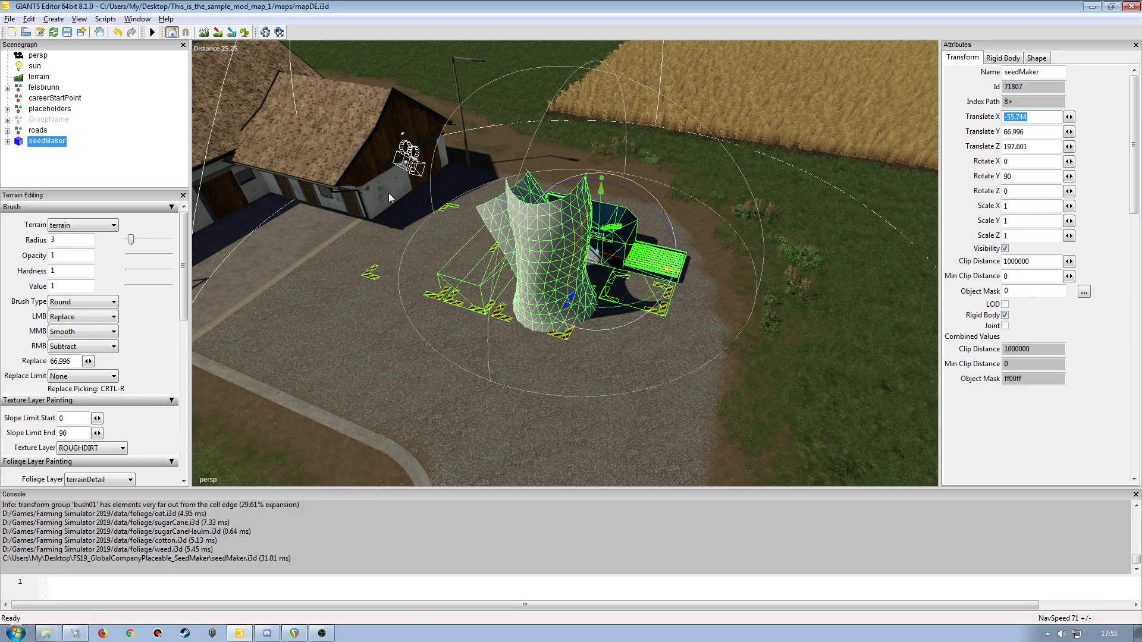
pyautogui.moveTo(508, 207)
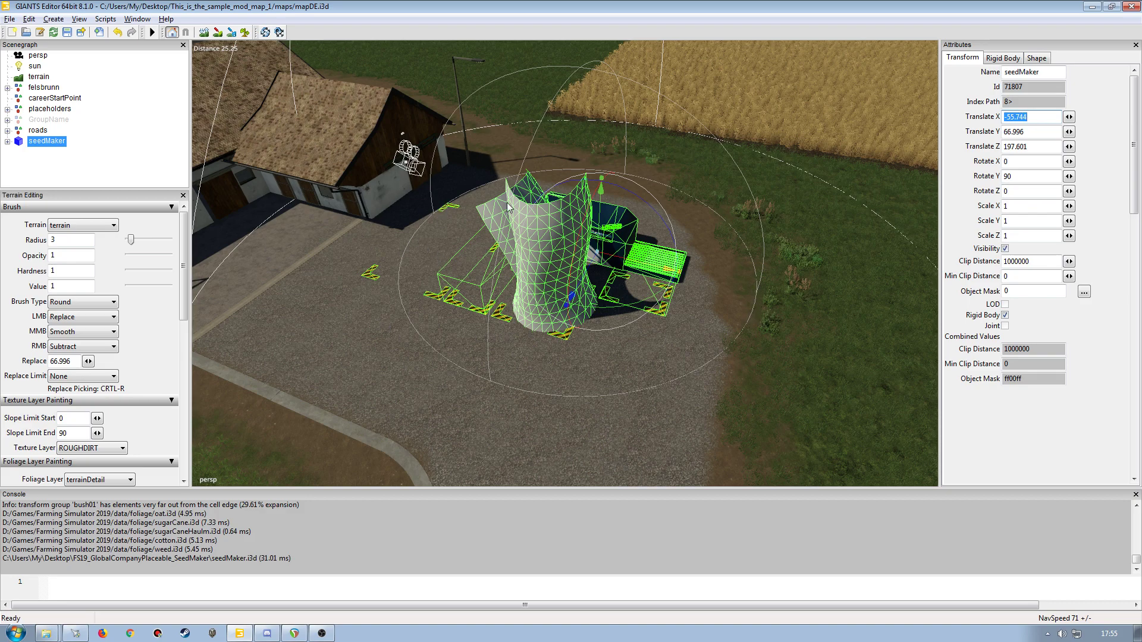
pyautogui.moveTo(573, 268)
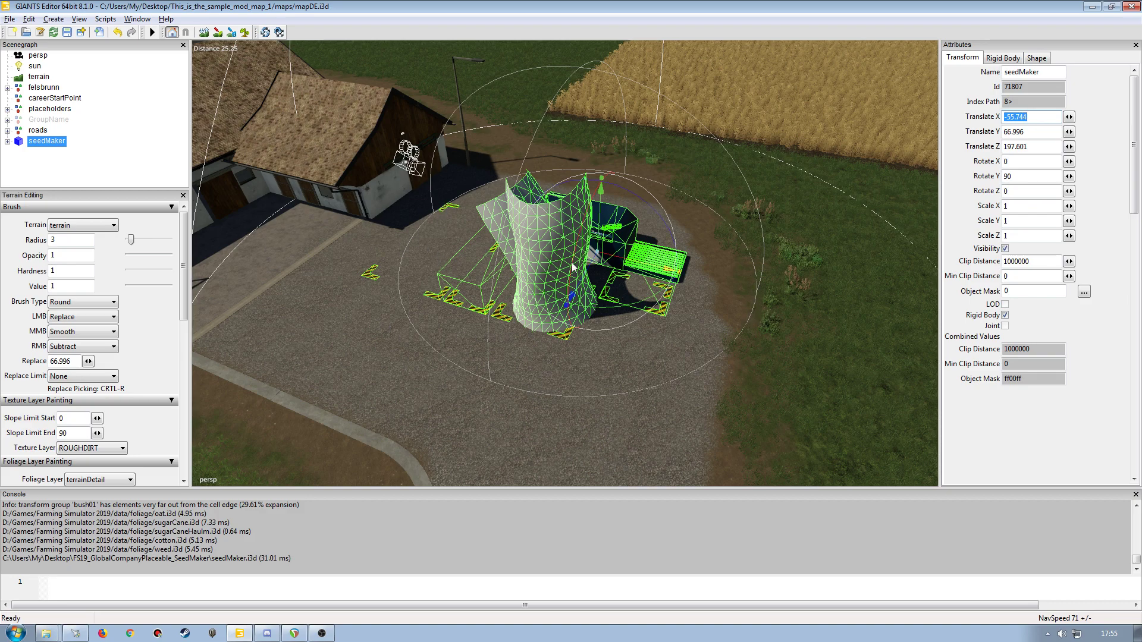
pyautogui.moveTo(345, 274)
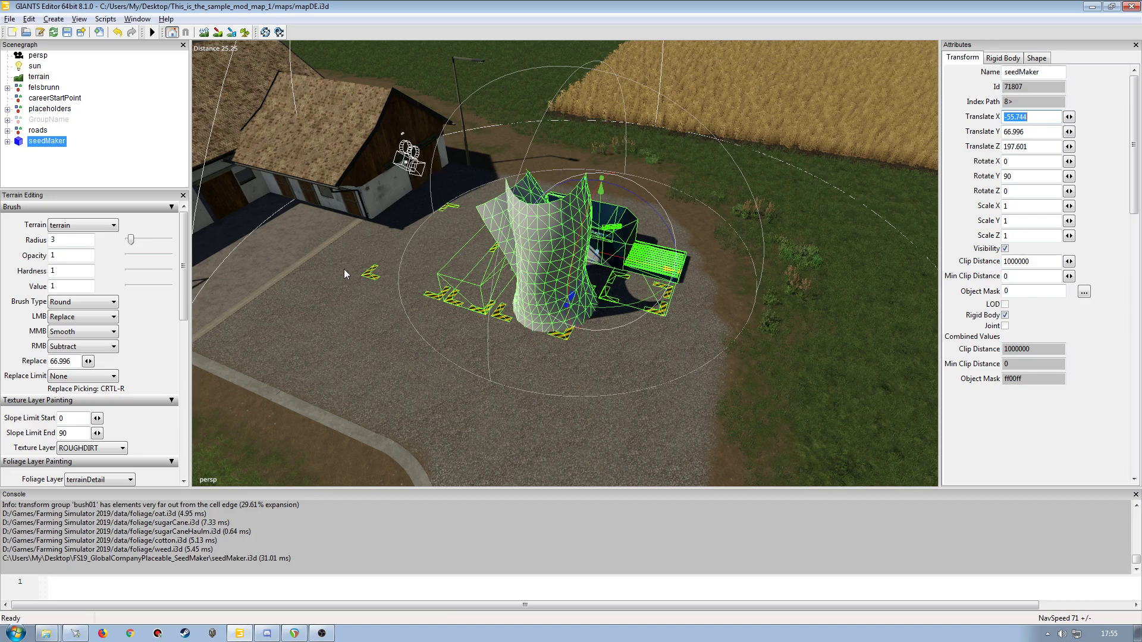
pyautogui.moveTo(584, 334)
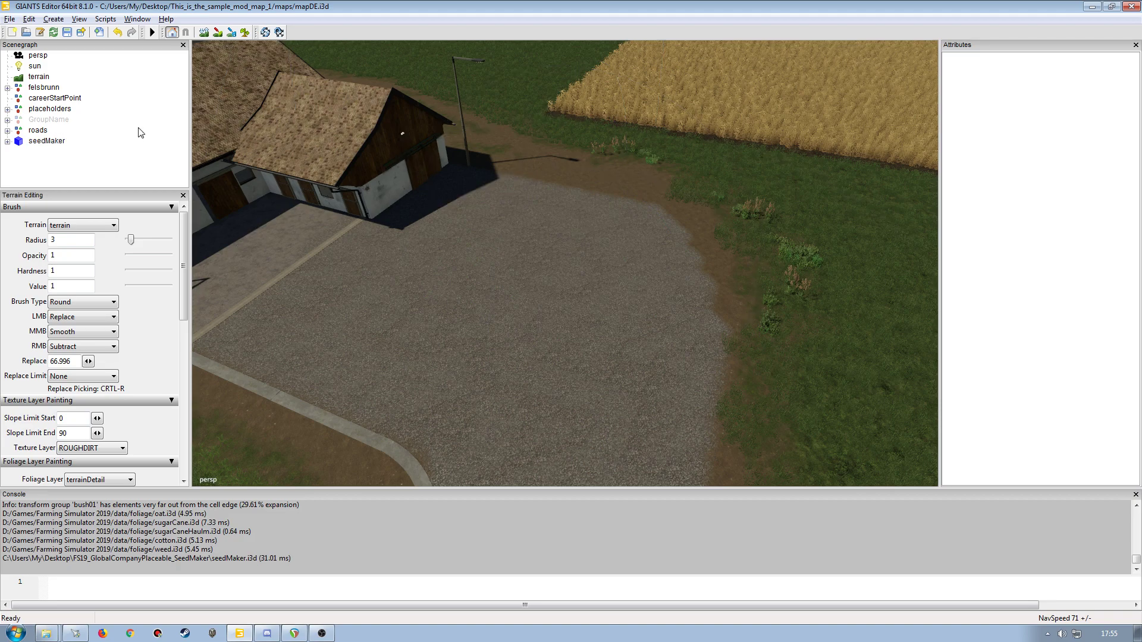
# Save the map i3d after confirming seedMaker is gone from the Scenegraph
pyautogui.click(46, 141)
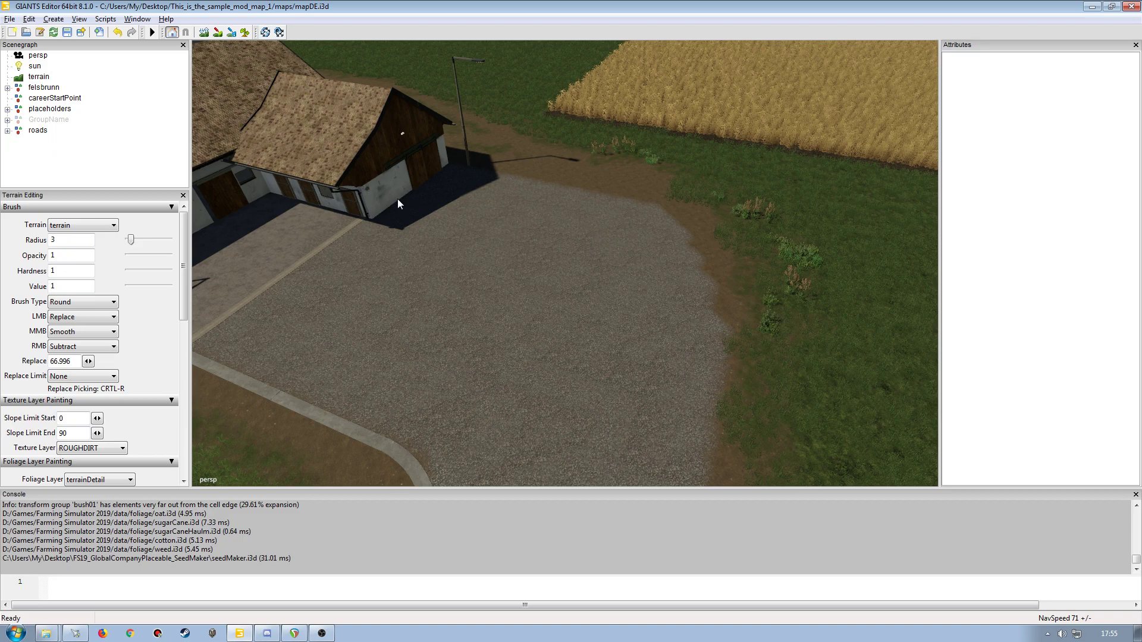
pyautogui.moveTo(141, 157)
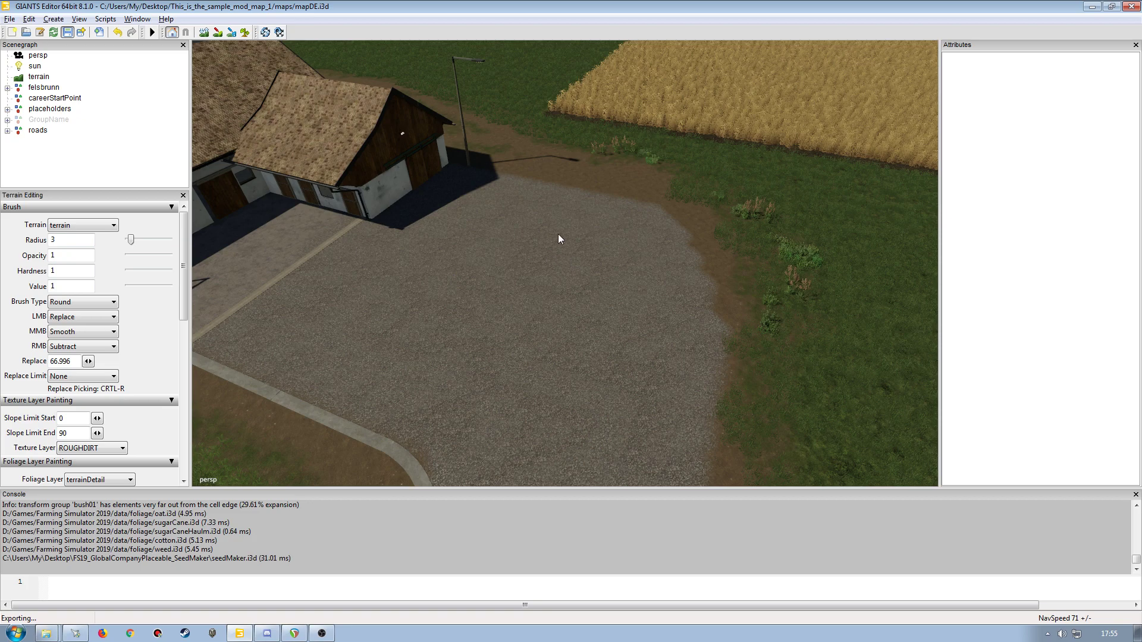
pyautogui.moveTo(438, 264)
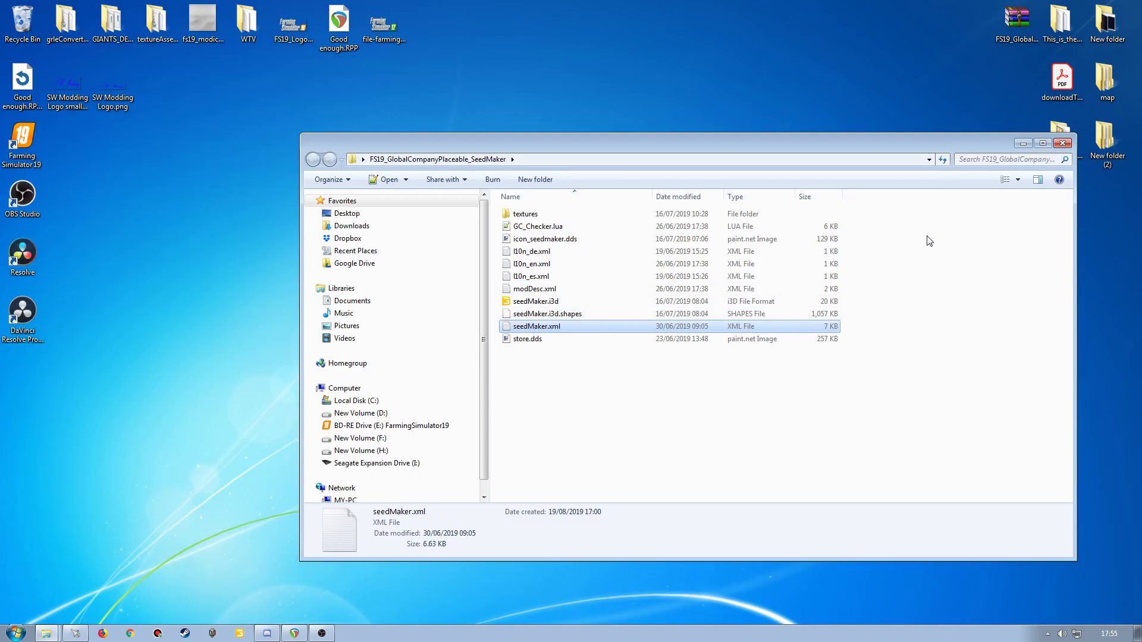
# Browse to Documents > My Games > FarmingSimulator2019 > mods, then launch Farming Simulator 19
pyautogui.click(1062, 142)
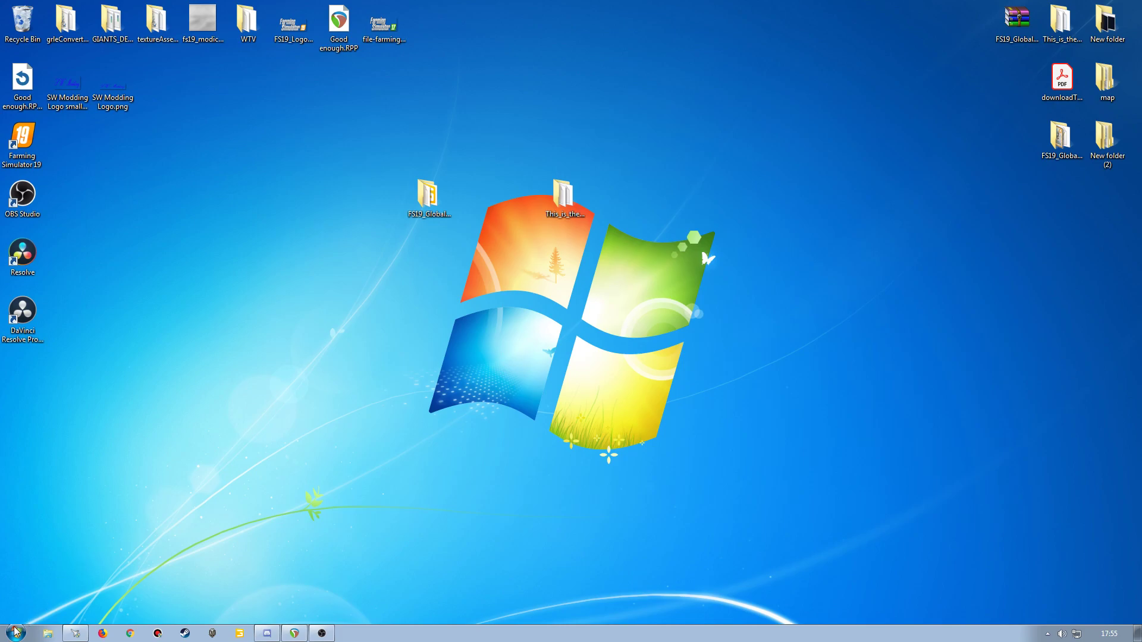
pyautogui.click(51, 631)
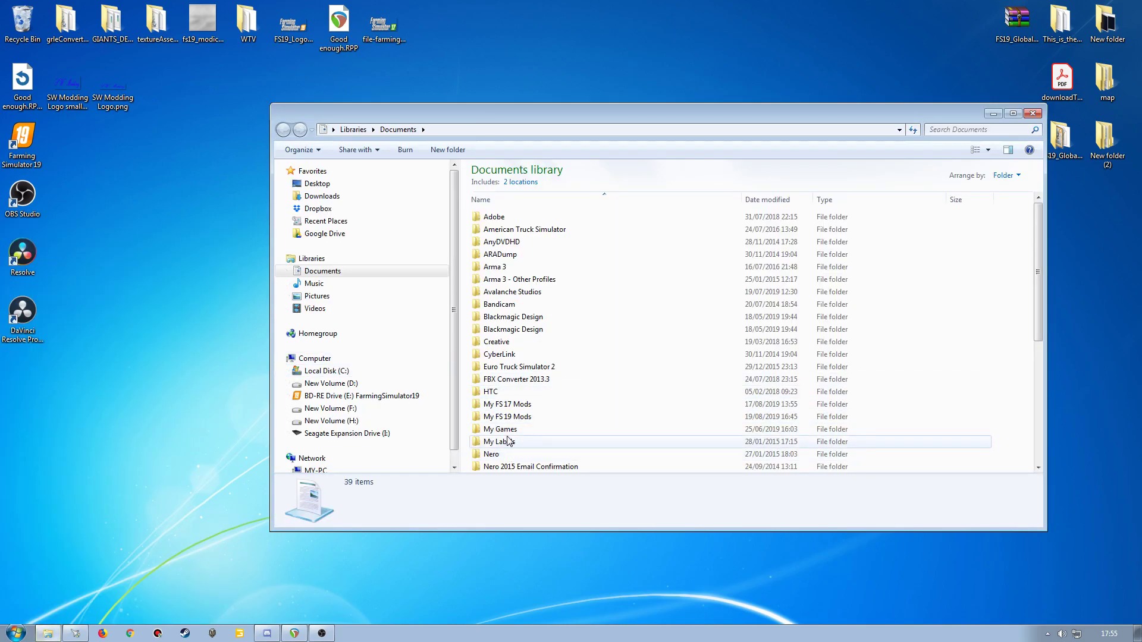
pyautogui.doubleClick(500, 429)
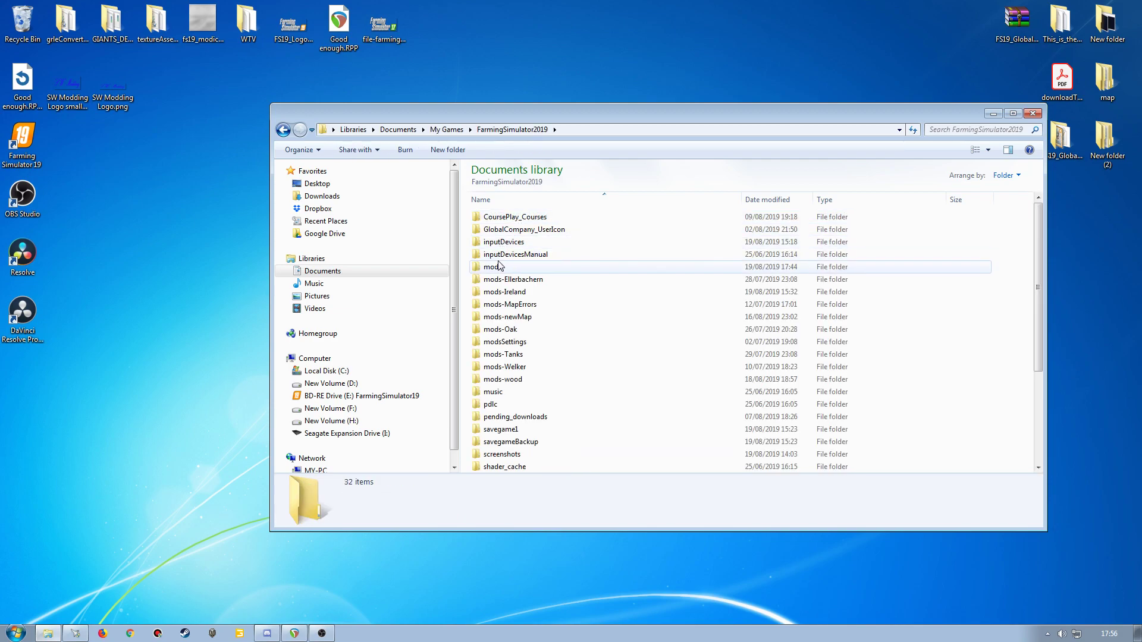
pyautogui.doubleClick(490, 267)
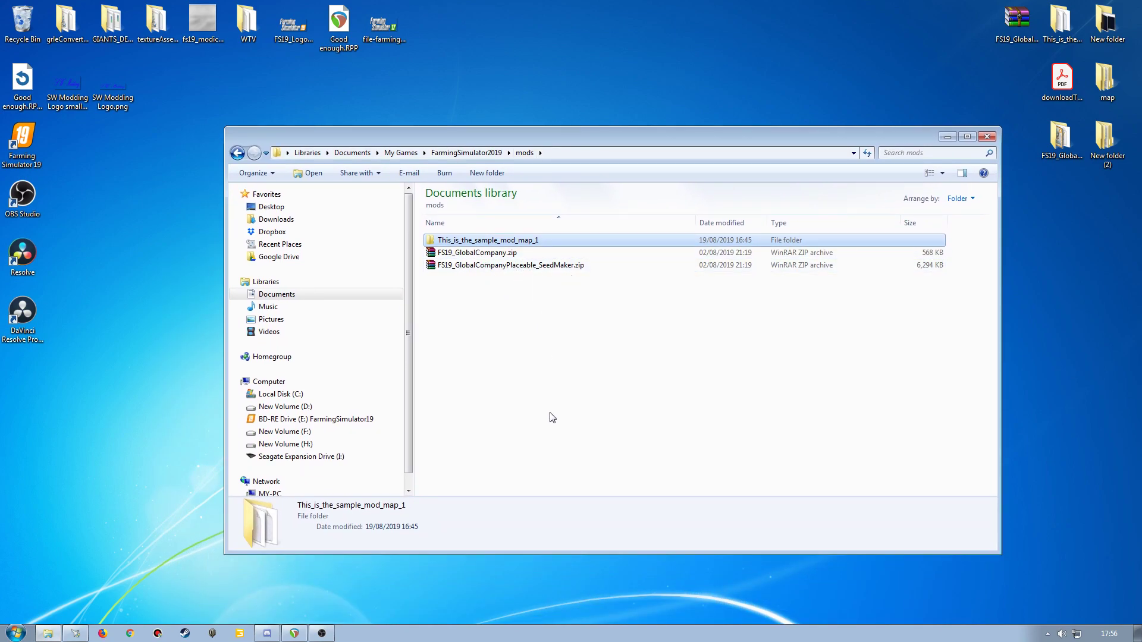
pyautogui.moveTo(544, 363)
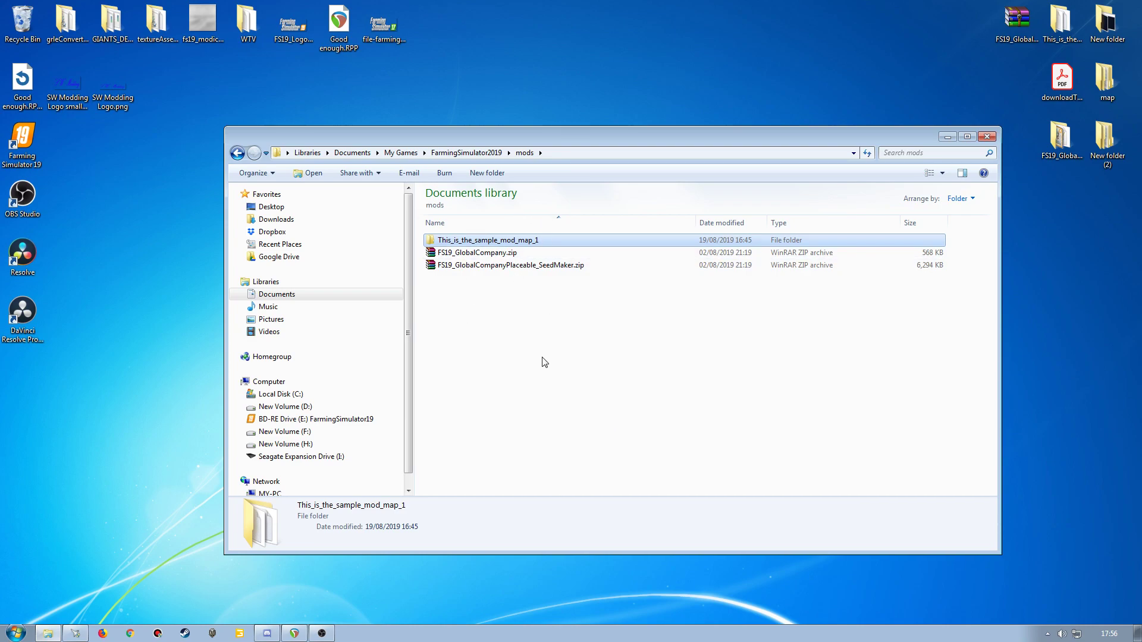
pyautogui.moveTo(544, 351)
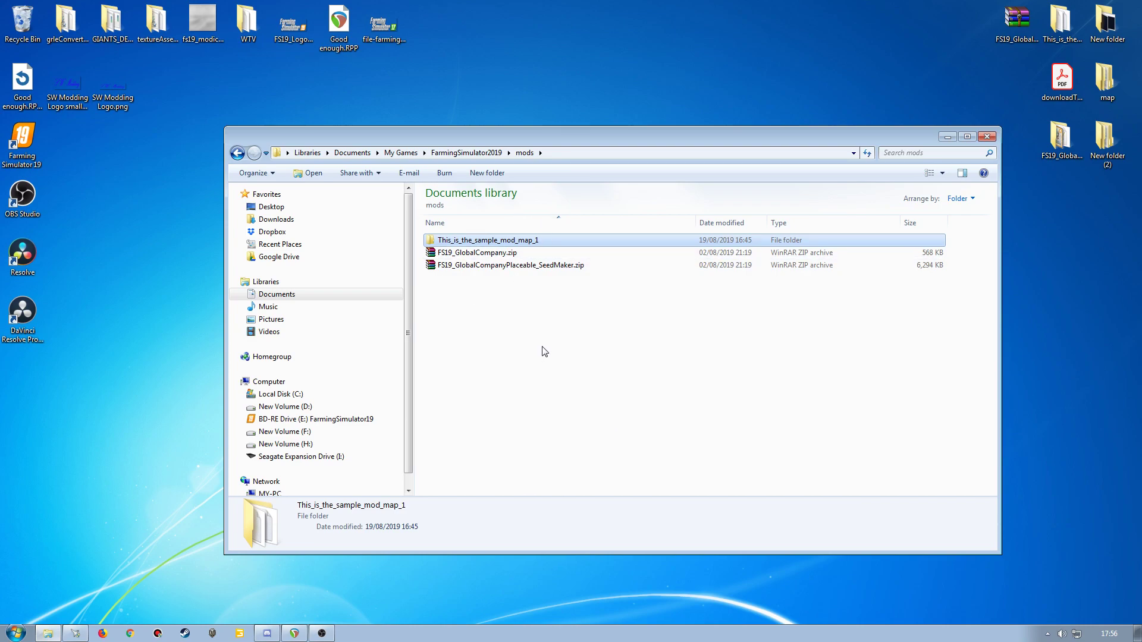
pyautogui.click(22, 142)
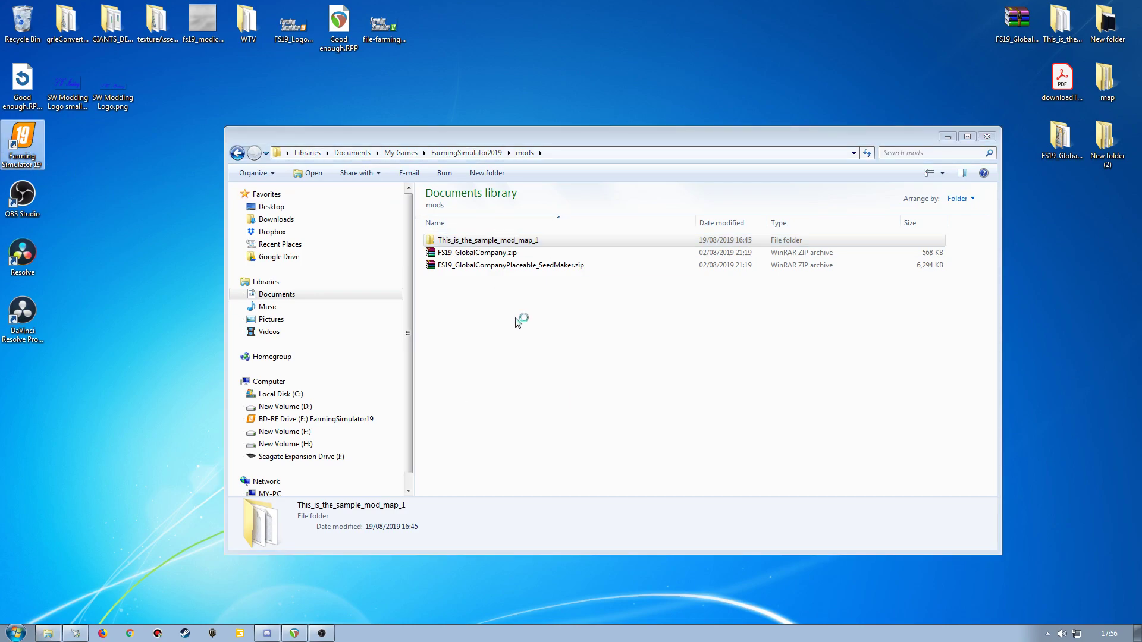
pyautogui.moveTo(549, 380)
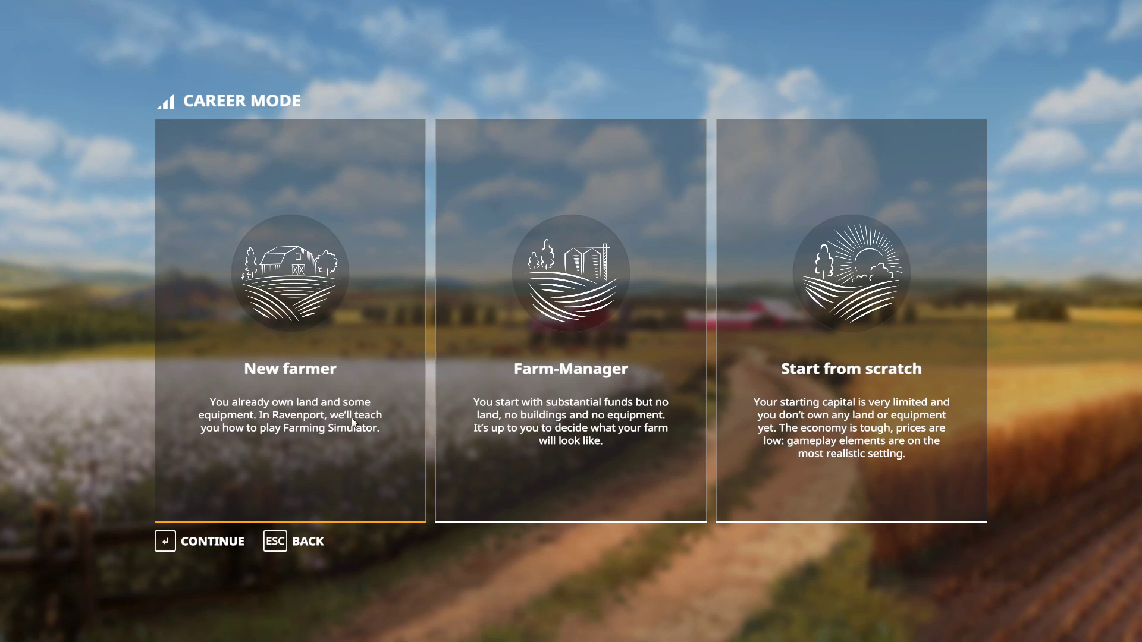
# Start a New farmer career with Global Company and SeedMaker mods enabled
pyautogui.click(166, 542)
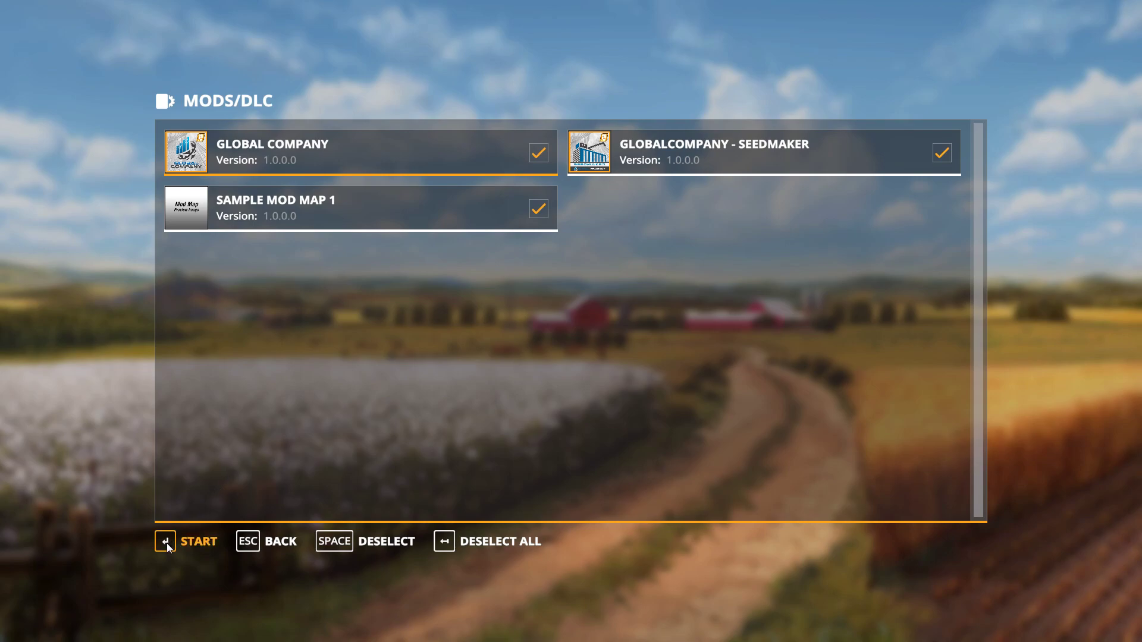
pyautogui.click(166, 541)
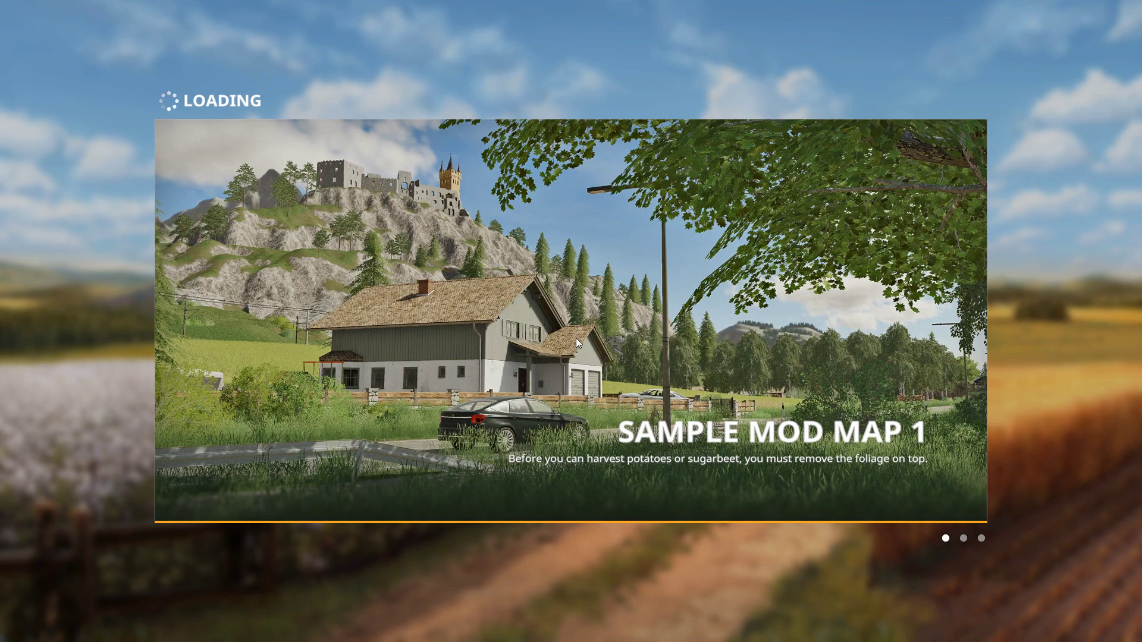
pyautogui.moveTo(664, 350)
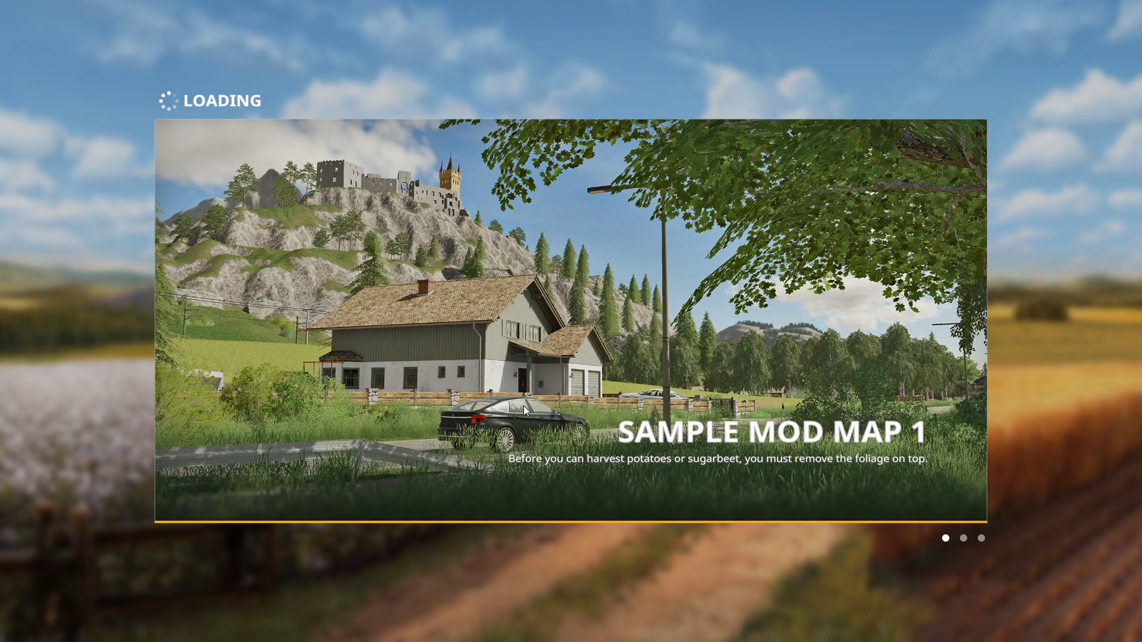
pyautogui.moveTo(544, 414)
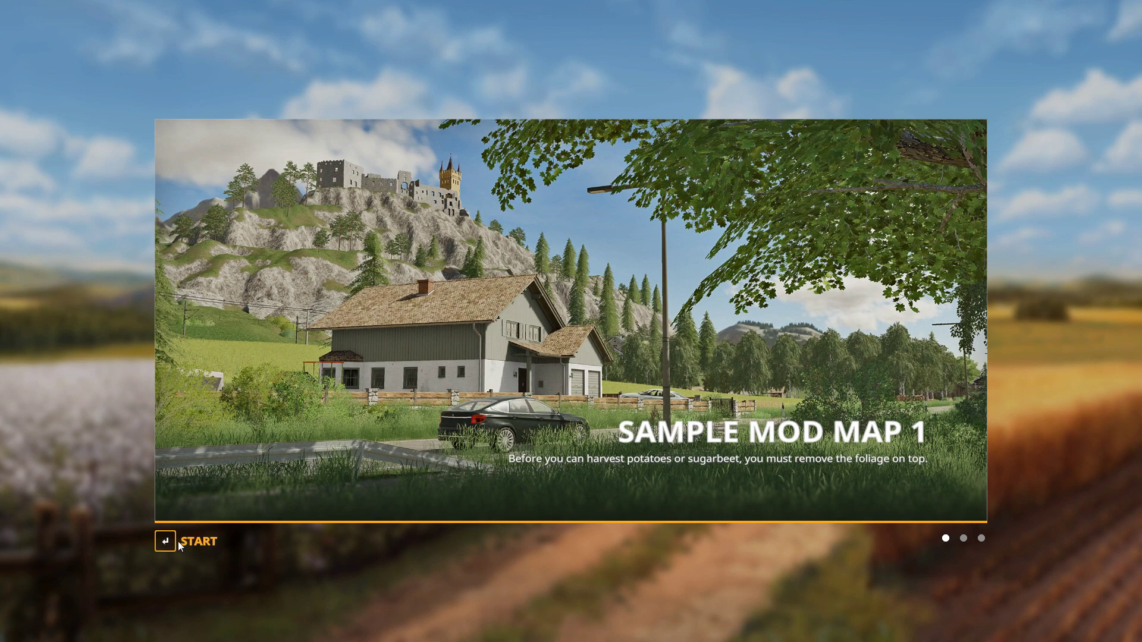
# Enter Sample Mod Map 1 gameplay from the loading screen
pyautogui.click(165, 541)
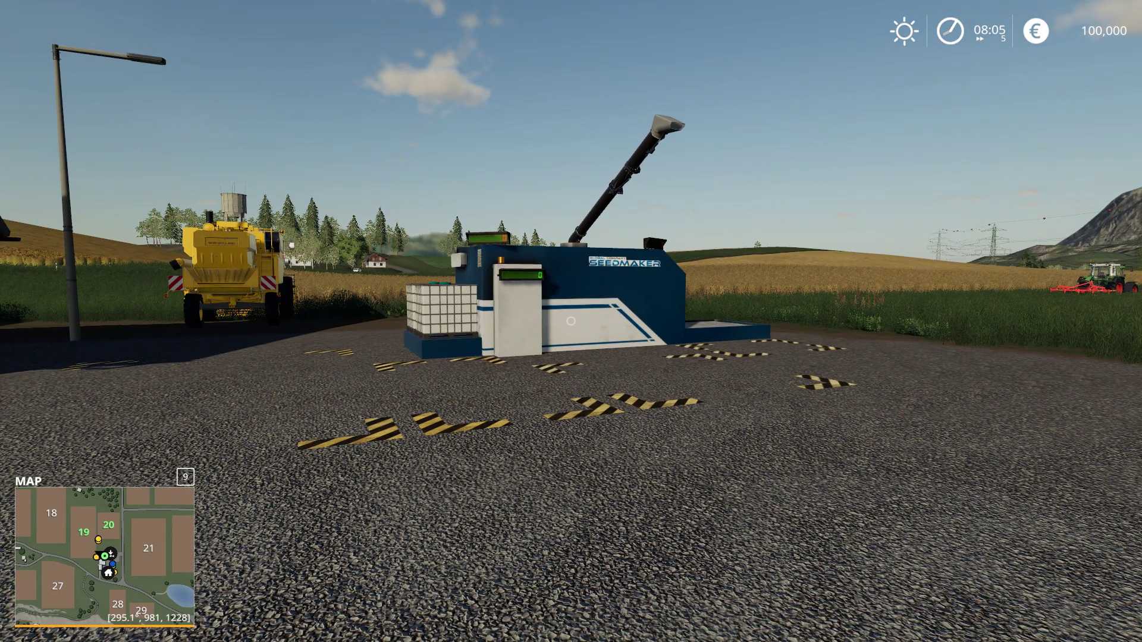
pyautogui.moveTo(571, 321)
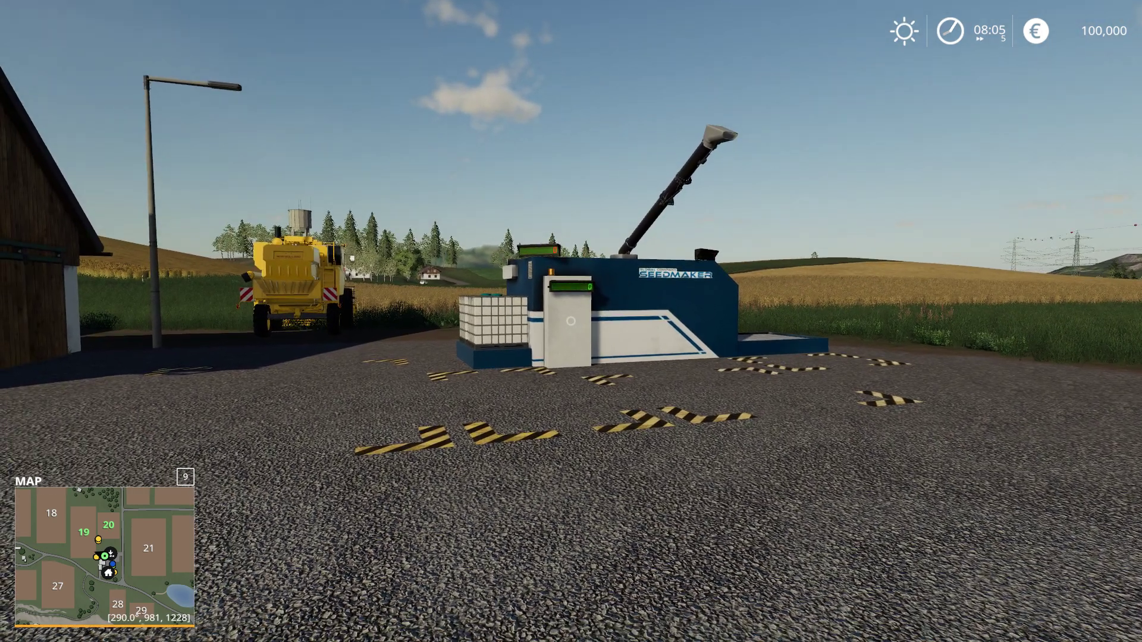